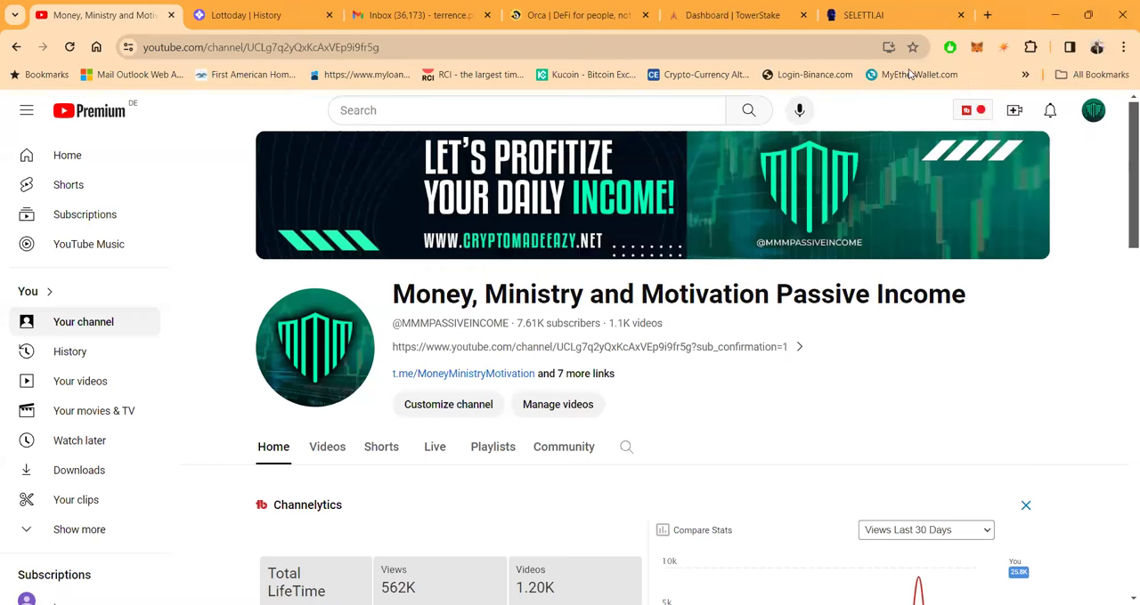
{"action": "mouse_move", "coordinate": [1054, 57]}
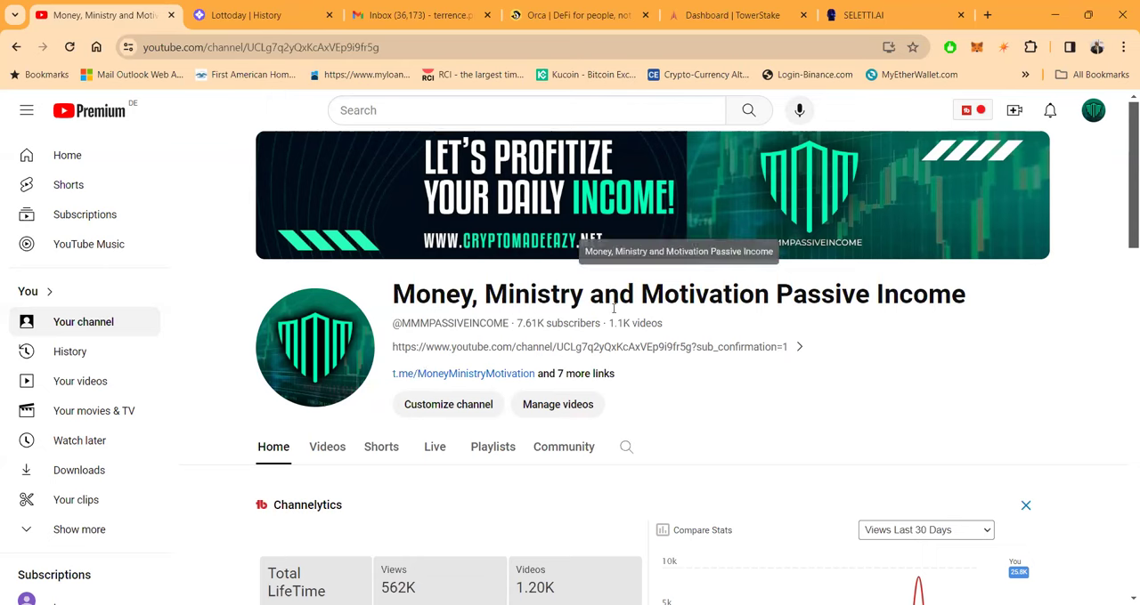
{"action": "mouse_move", "coordinate": [438, 317]}
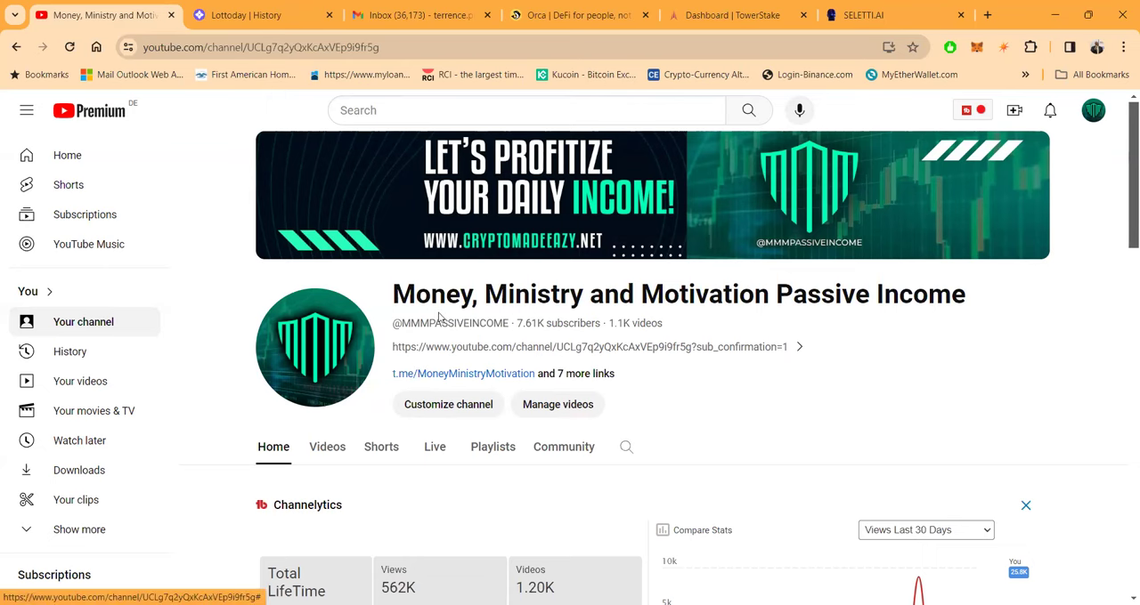
{"action": "mouse_move", "coordinate": [570, 335]}
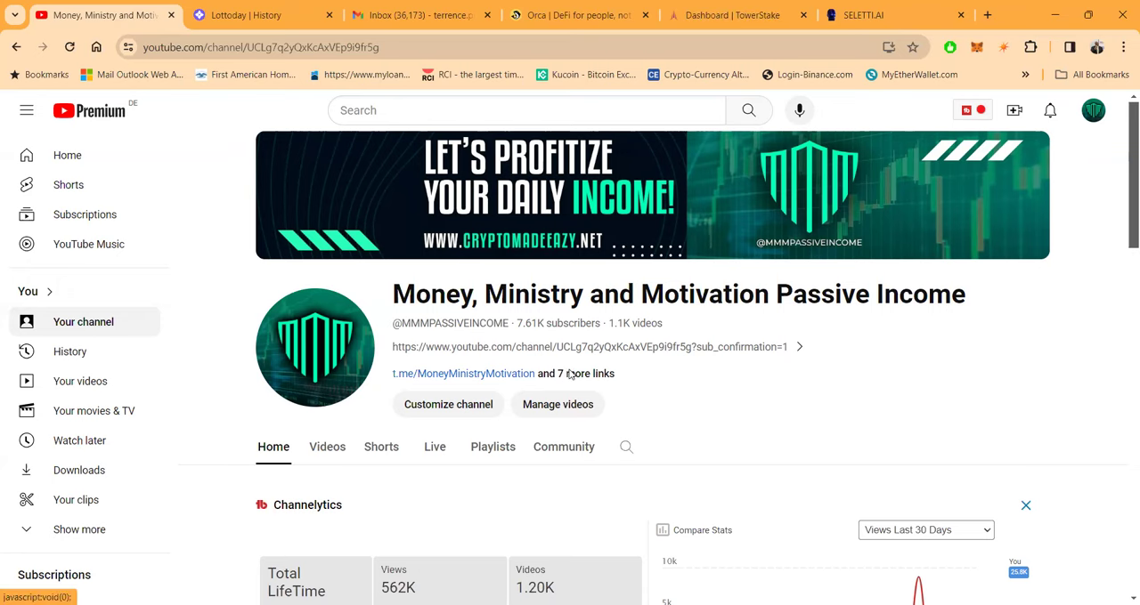
Show the channel's About panel and scroll to the email, URL, 7.61K subscribers and 1,197 videos
{"action": "left_click", "coordinate": [591, 374]}
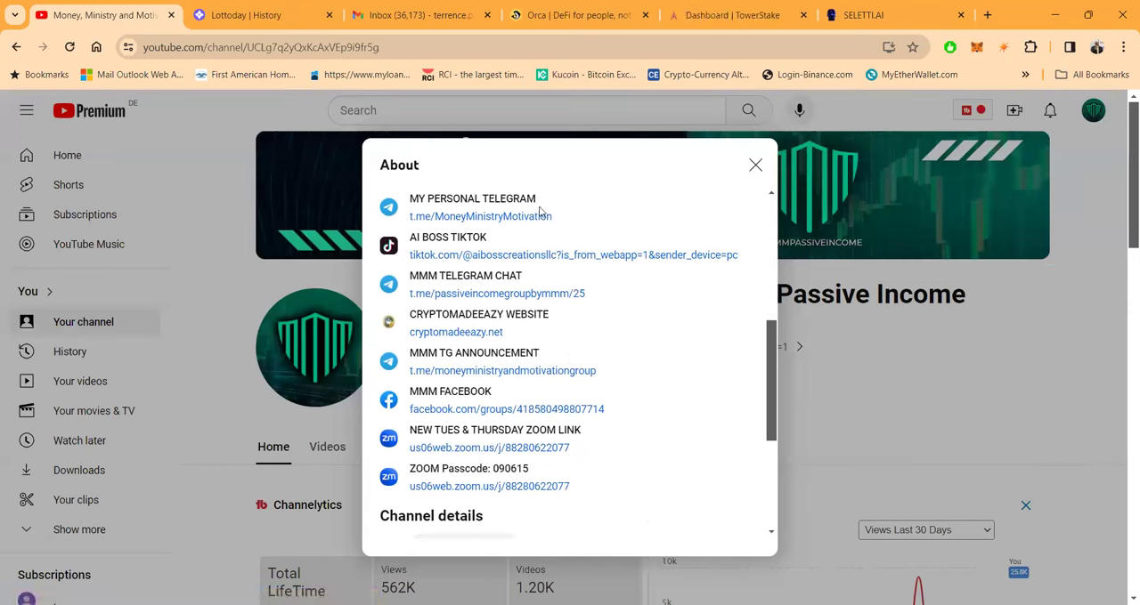
{"action": "mouse_move", "coordinate": [637, 276]}
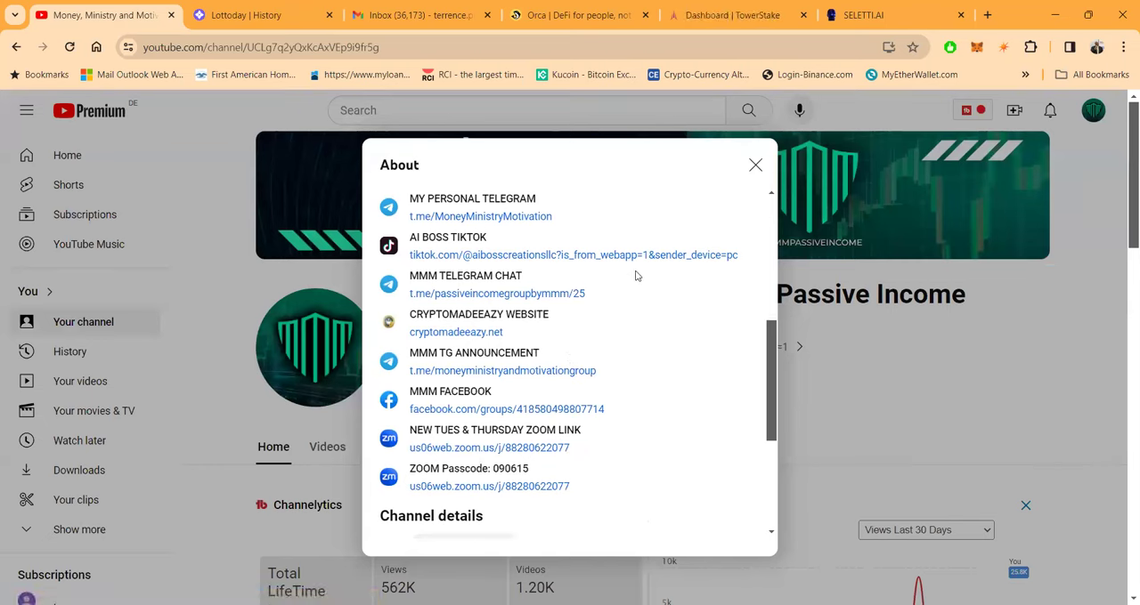
{"action": "mouse_move", "coordinate": [601, 303]}
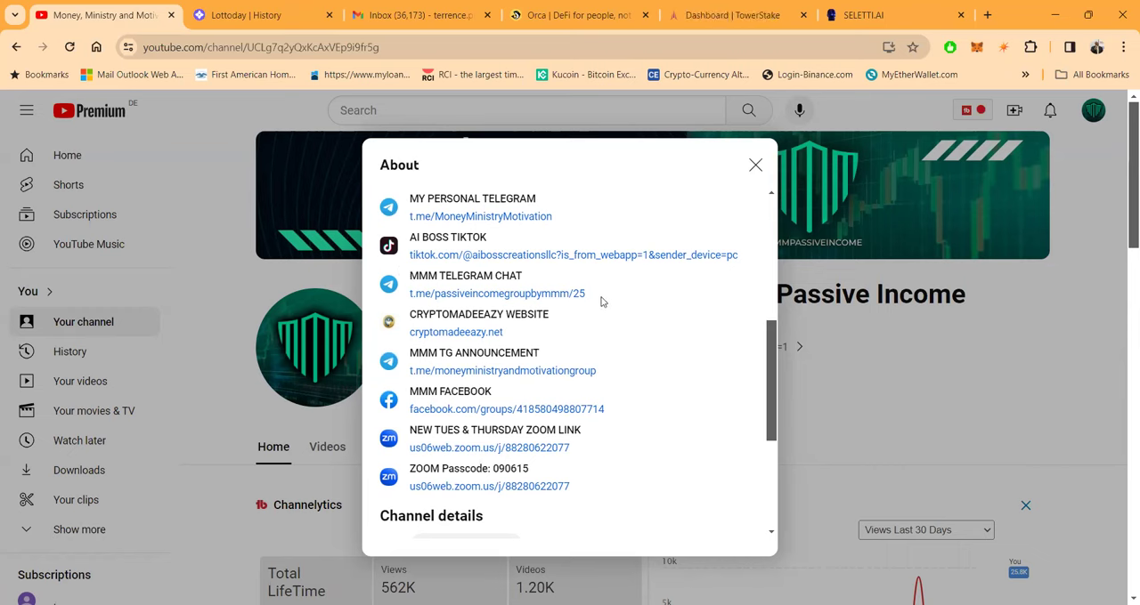
{"action": "scroll", "scroll_direction": "down", "scroll_amount": 3}
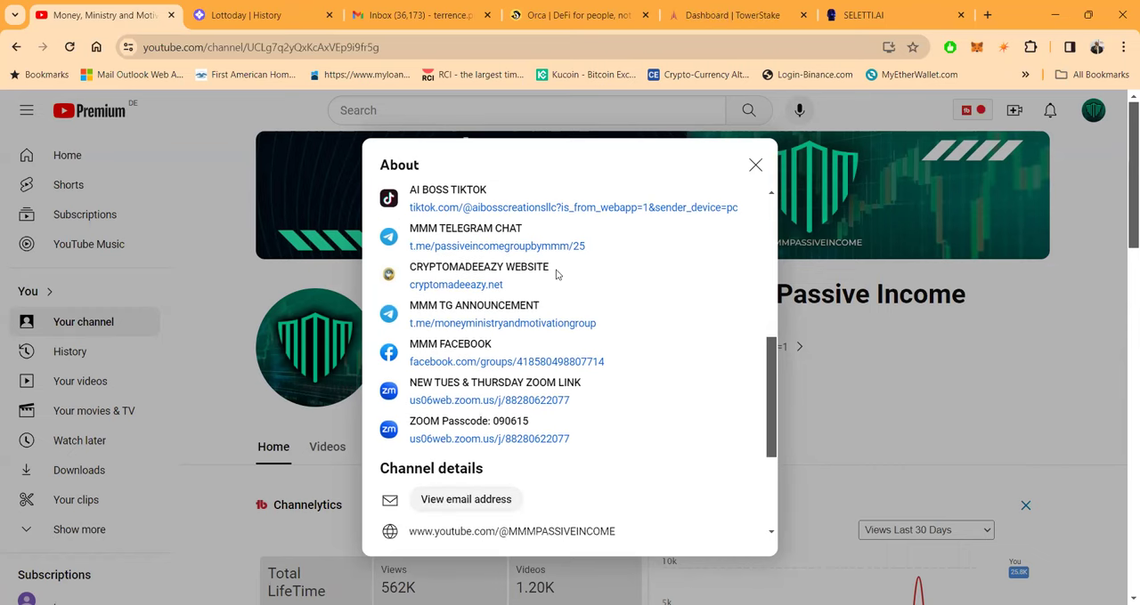
{"action": "scroll", "scroll_direction": "down", "scroll_amount": 3}
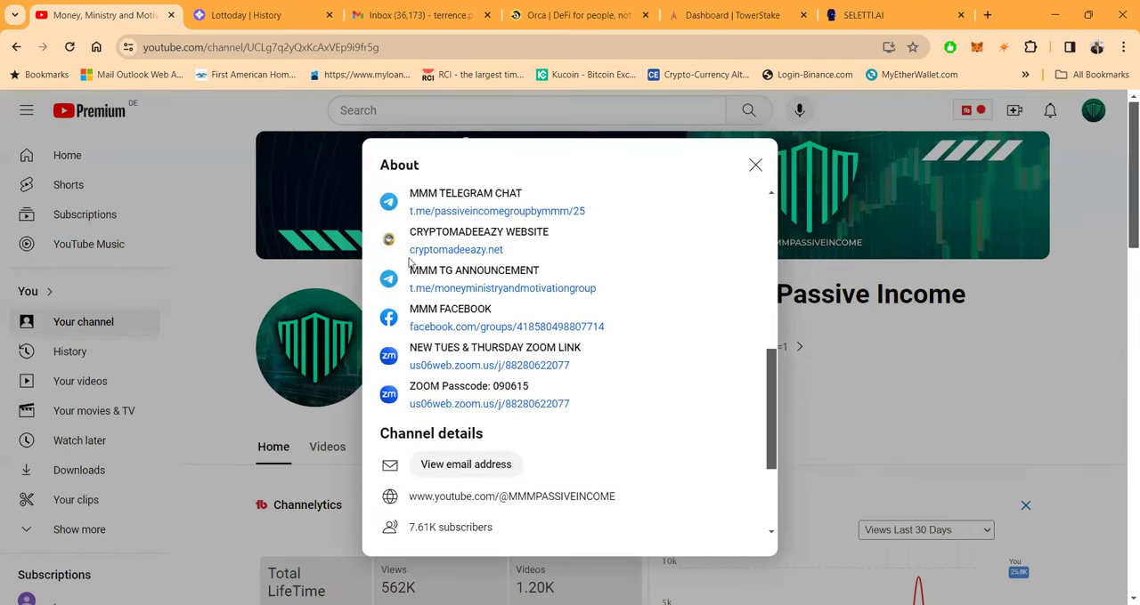
{"action": "mouse_move", "coordinate": [401, 311]}
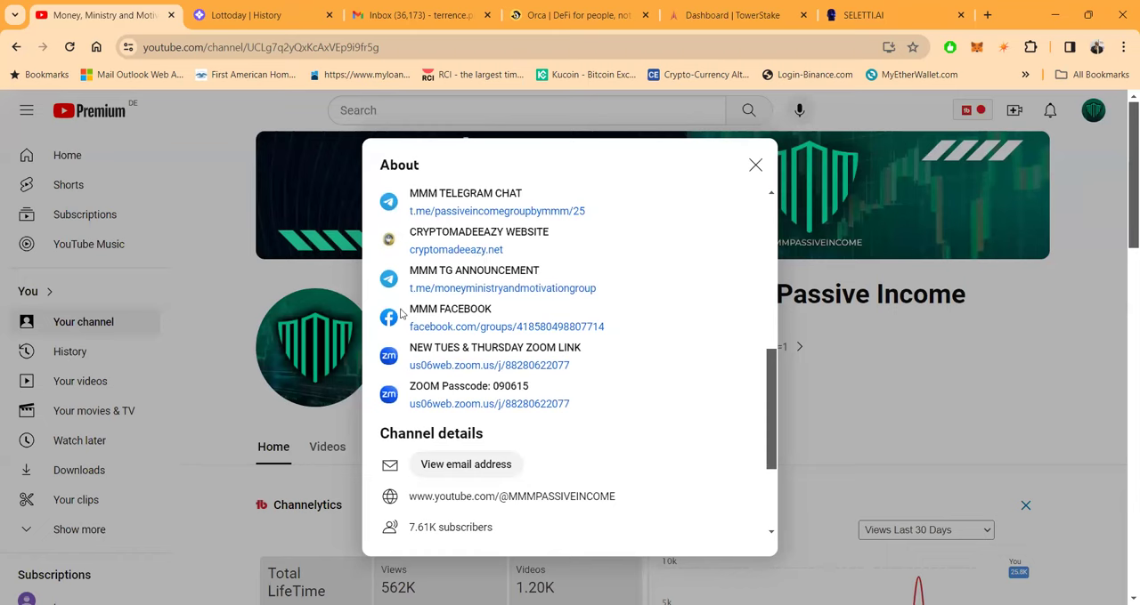
{"action": "scroll", "scroll_direction": "down", "scroll_amount": 3}
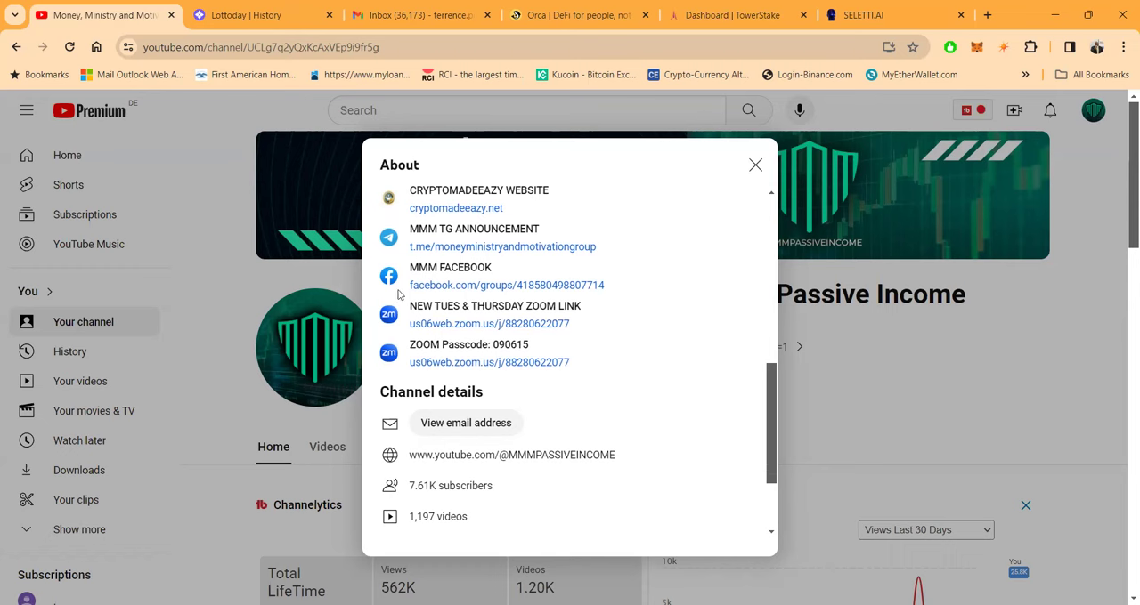
{"action": "mouse_move", "coordinate": [577, 358]}
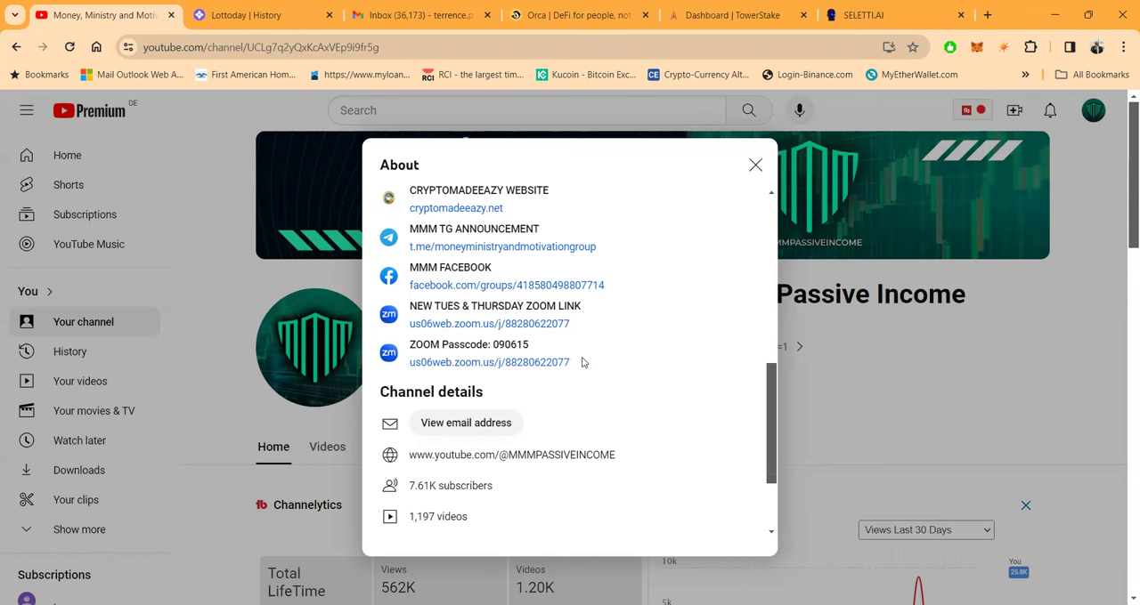
{"action": "mouse_move", "coordinate": [718, 231]}
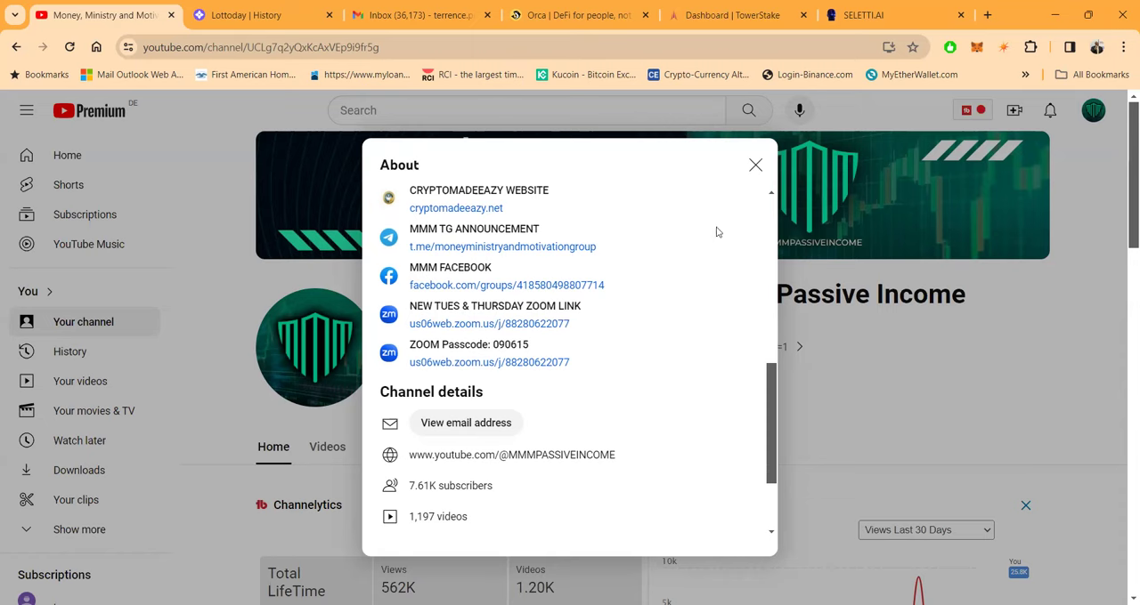
Close the YouTube About panel and switch to the SELETTI.AI tab's About section
{"action": "left_click", "coordinate": [755, 164]}
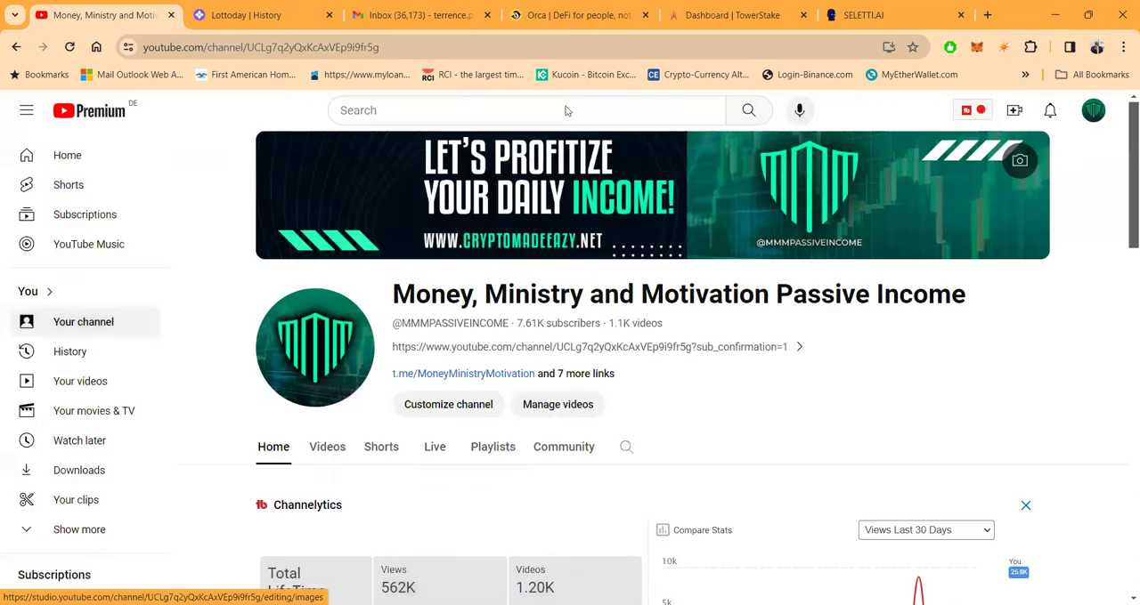
{"action": "mouse_move", "coordinate": [894, 14]}
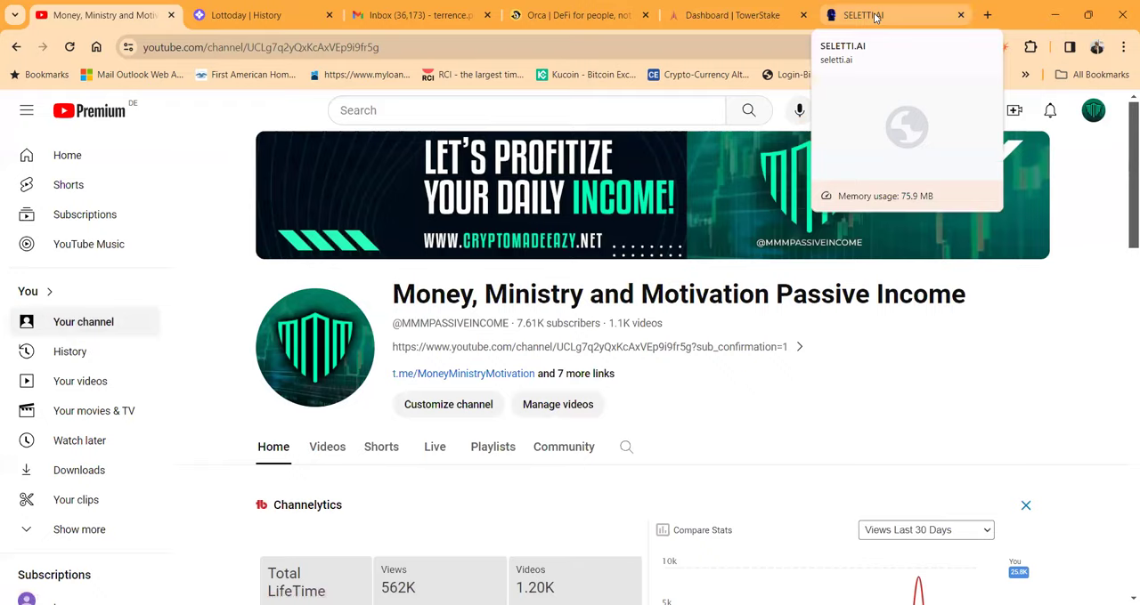
{"action": "left_click", "coordinate": [890, 15]}
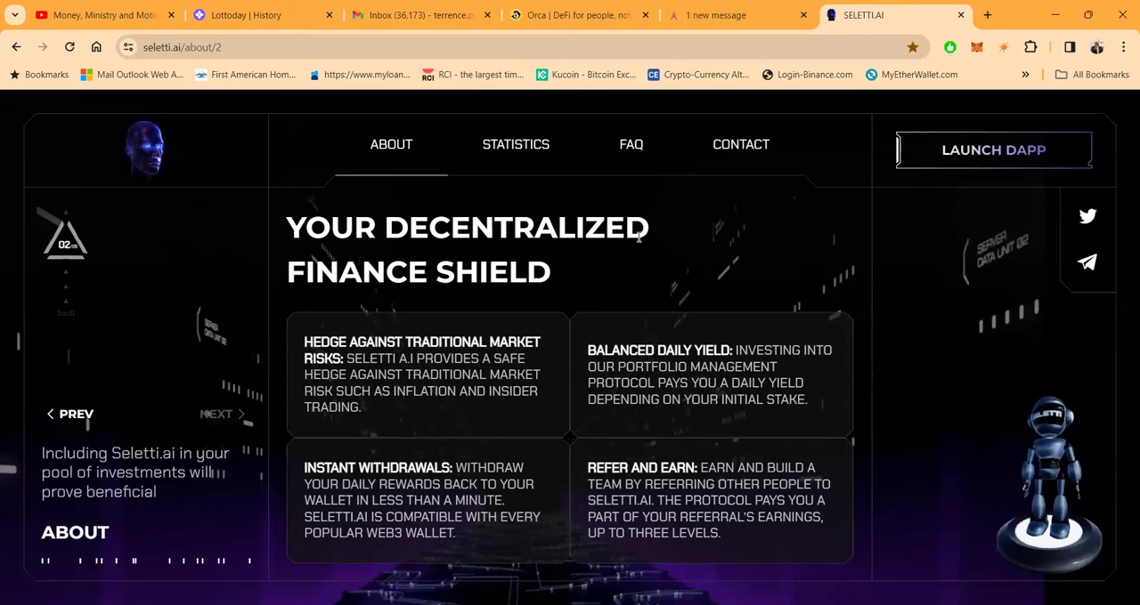
{"action": "mouse_move", "coordinate": [994, 150]}
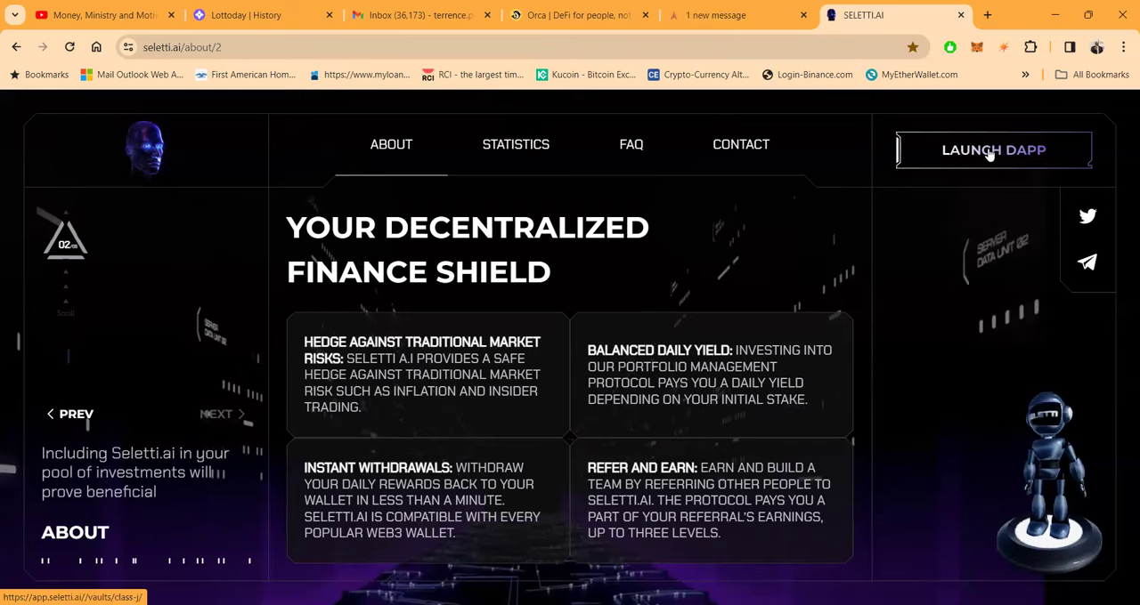
Launch the Seletti dapp with the connected wallet, showing 330 users and $436,783.56 staked
{"action": "left_click", "coordinate": [993, 150]}
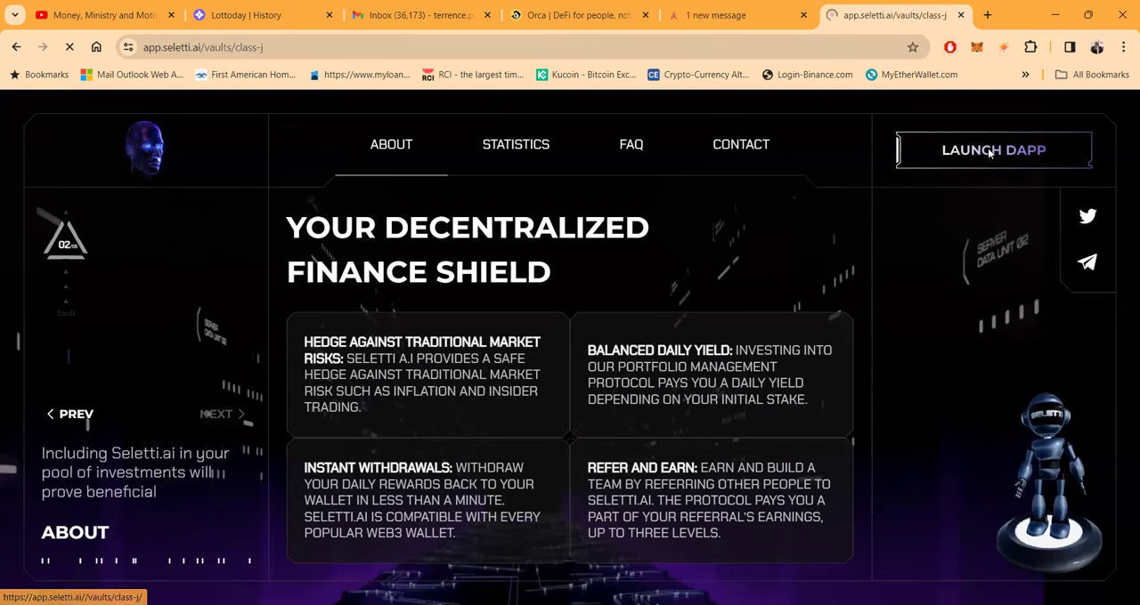
{"action": "left_click", "coordinate": [993, 150]}
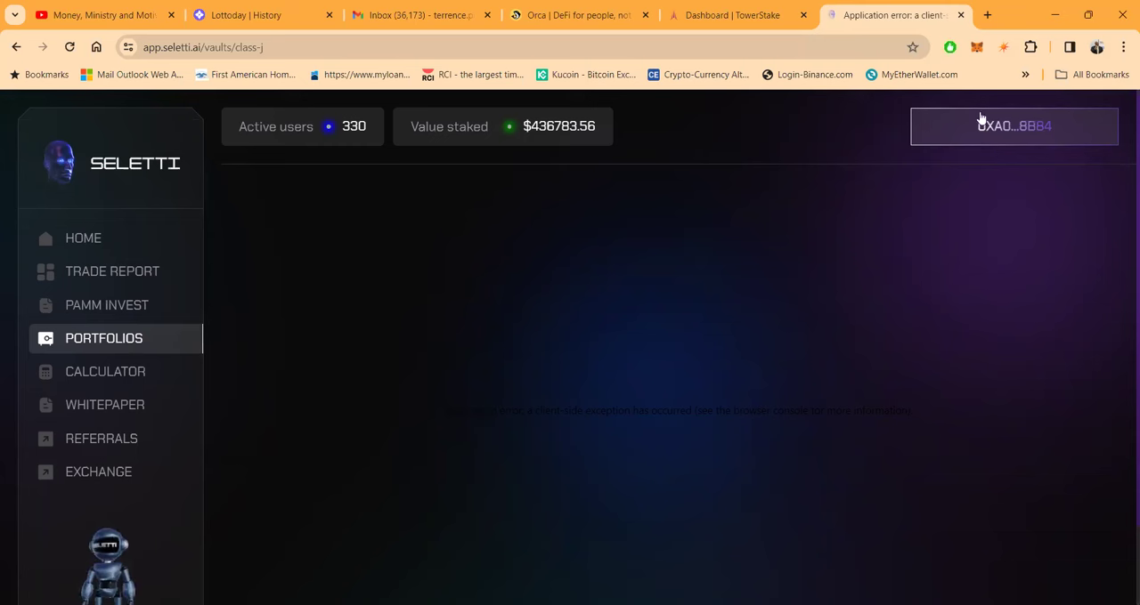
{"action": "mouse_move", "coordinate": [1061, 537]}
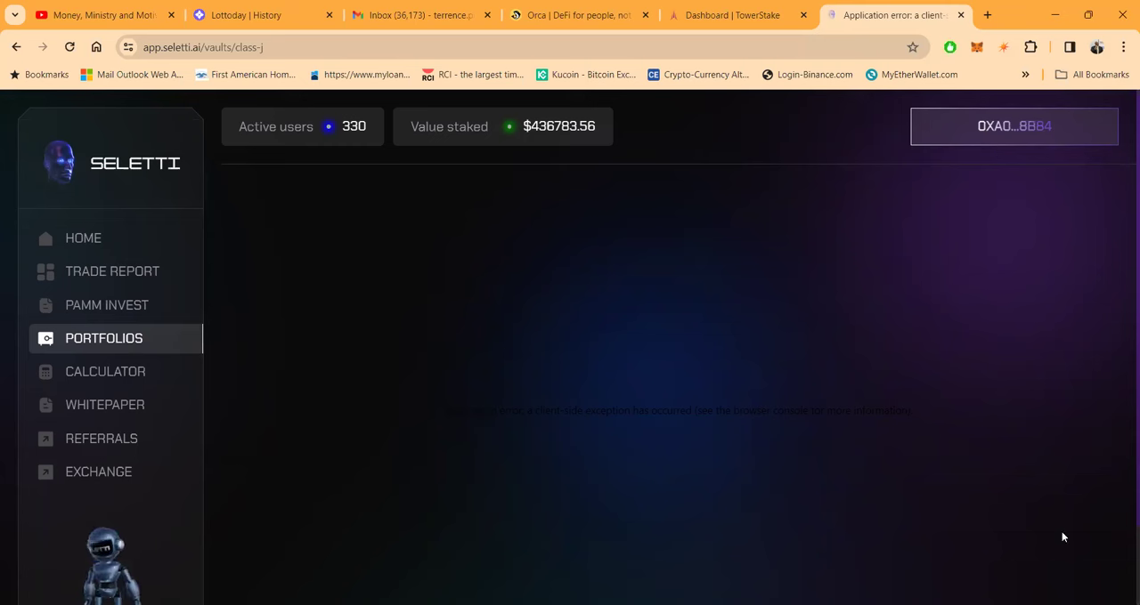
{"action": "mouse_move", "coordinate": [563, 299]}
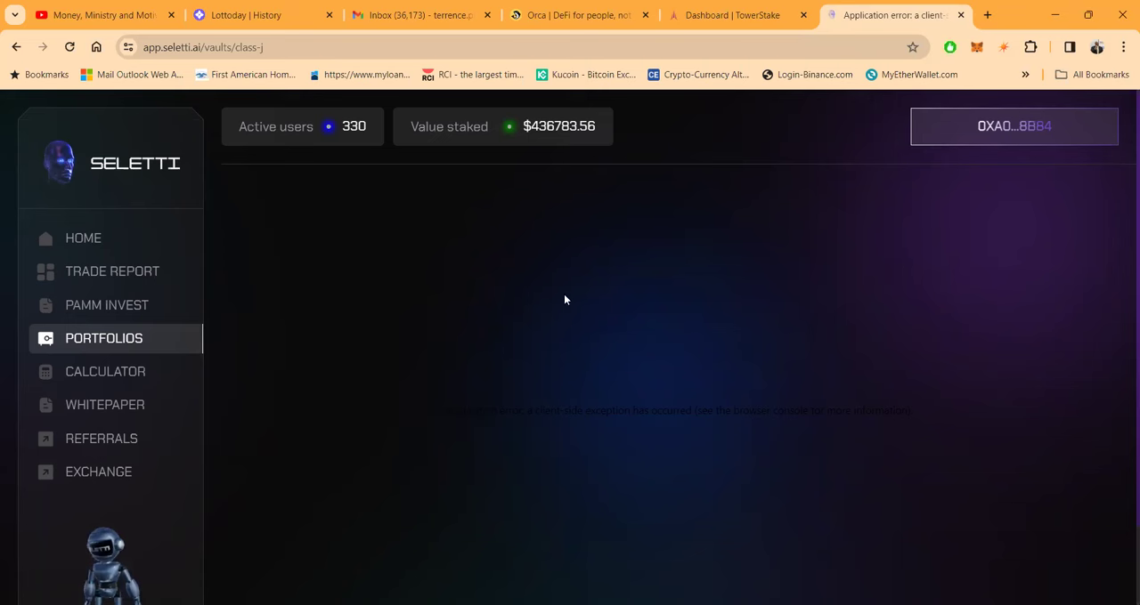
Show the home dashboard cards: $987.96 lifetime earnings, $45.47 dividend, $1,871.41 staked
{"action": "left_click", "coordinate": [82, 239]}
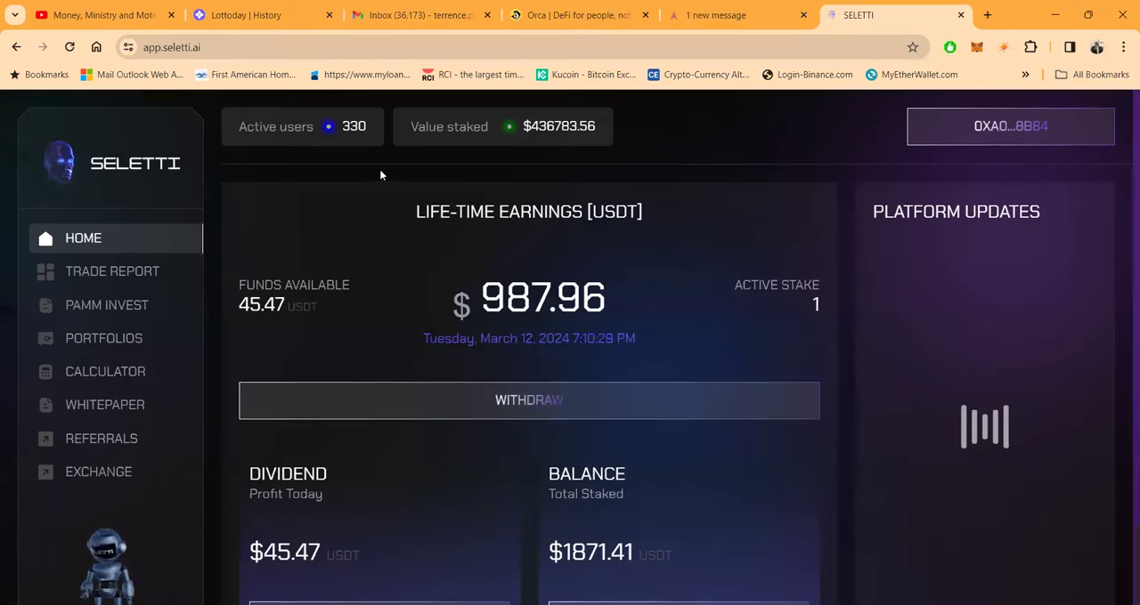
{"action": "mouse_move", "coordinate": [536, 143]}
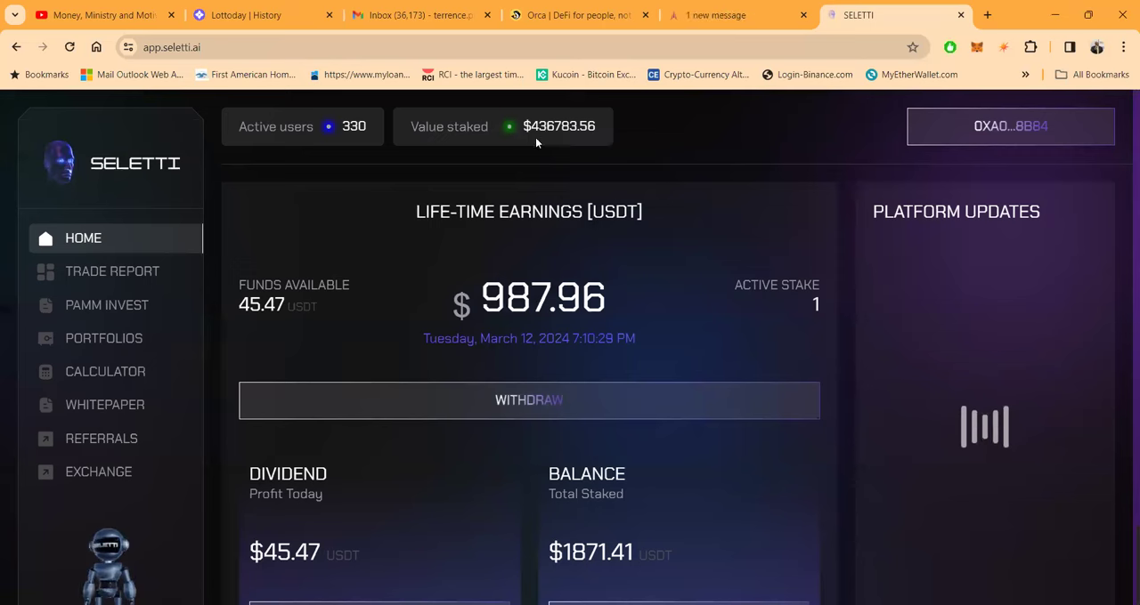
{"action": "mouse_move", "coordinate": [563, 142]}
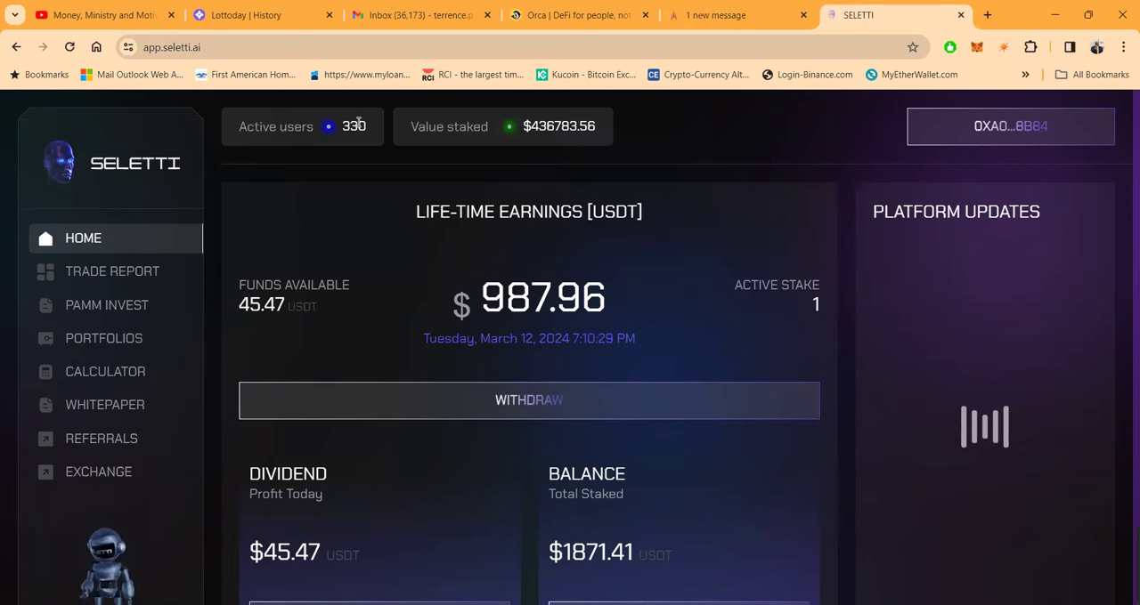
{"action": "mouse_move", "coordinate": [473, 250]}
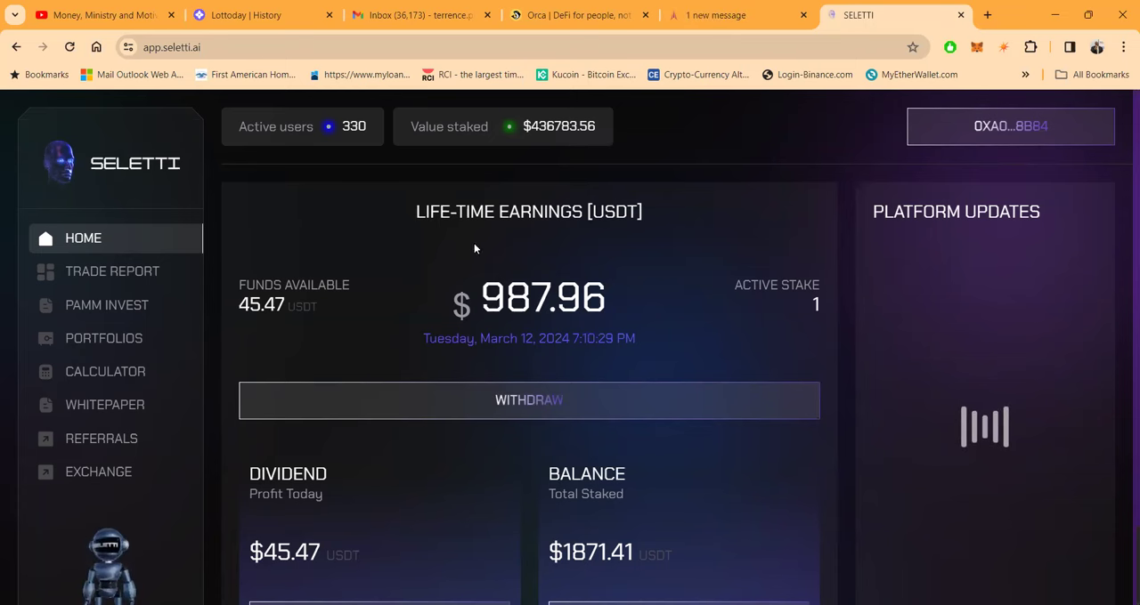
{"action": "scroll", "scroll_direction": "down", "scroll_amount": 3}
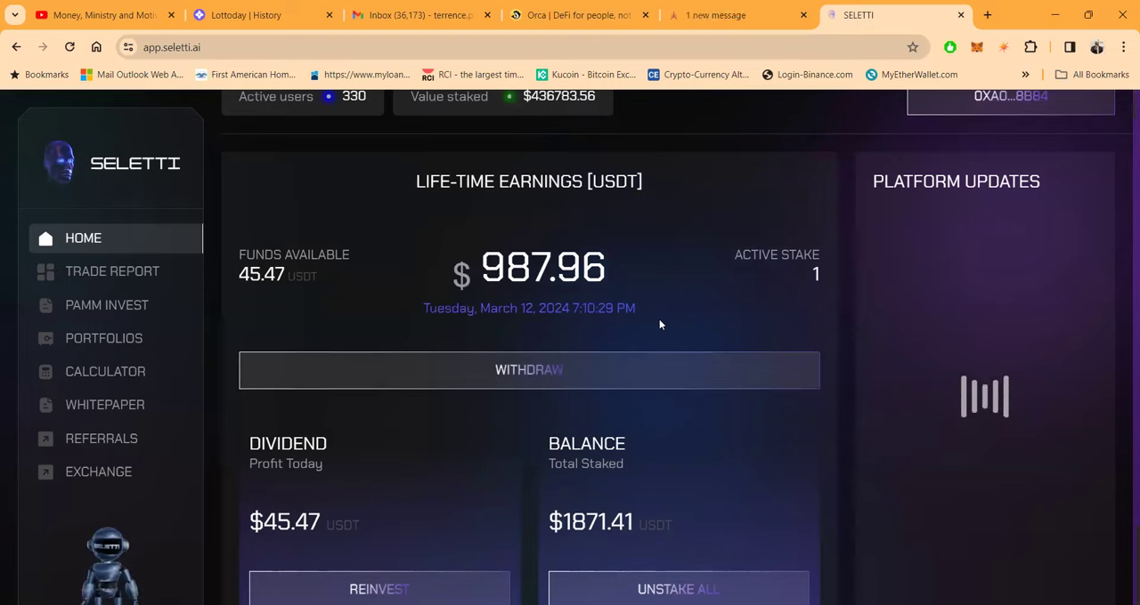
{"action": "scroll", "scroll_direction": "down", "scroll_amount": 3}
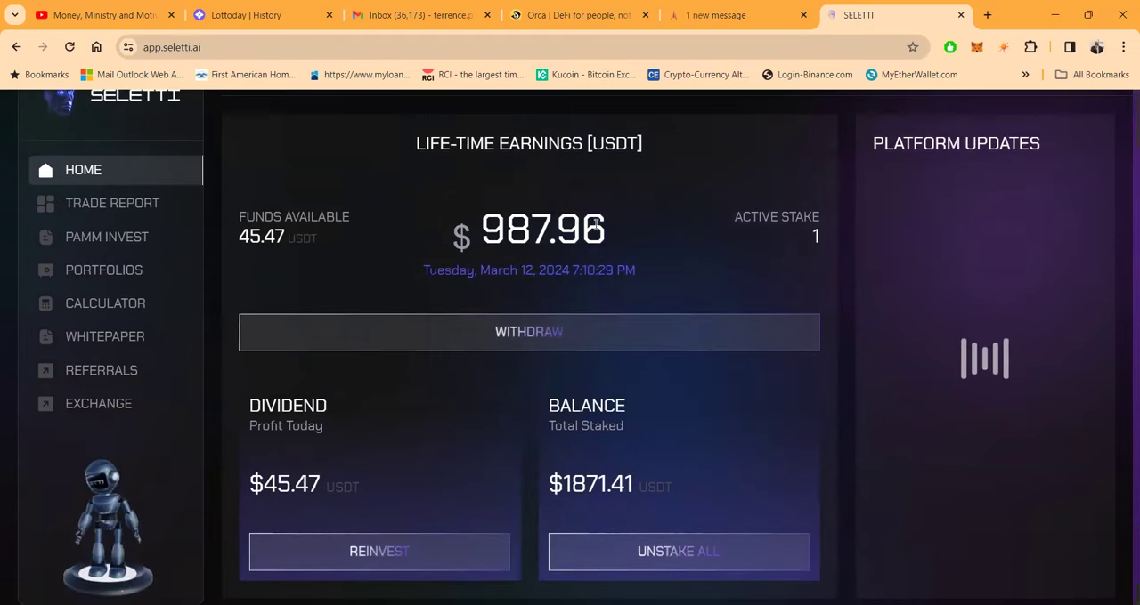
{"action": "scroll", "scroll_direction": "down", "scroll_amount": 3}
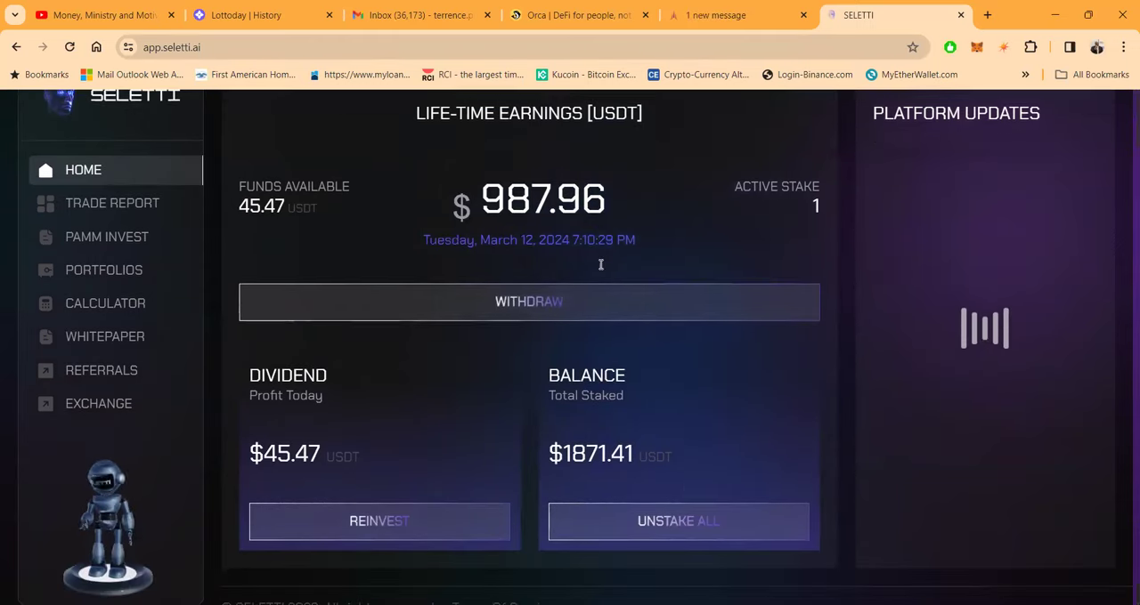
{"action": "mouse_move", "coordinate": [732, 168]}
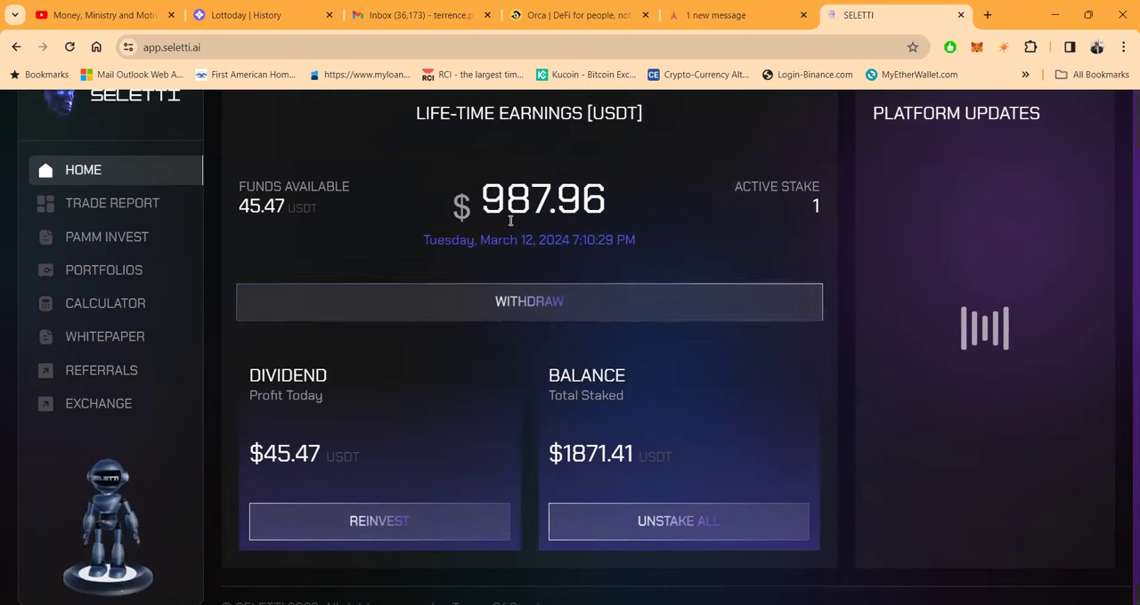
Withdraw the $45.47 dividend to the wallet, starting the claim-rewards transaction
{"action": "left_click", "coordinate": [527, 301]}
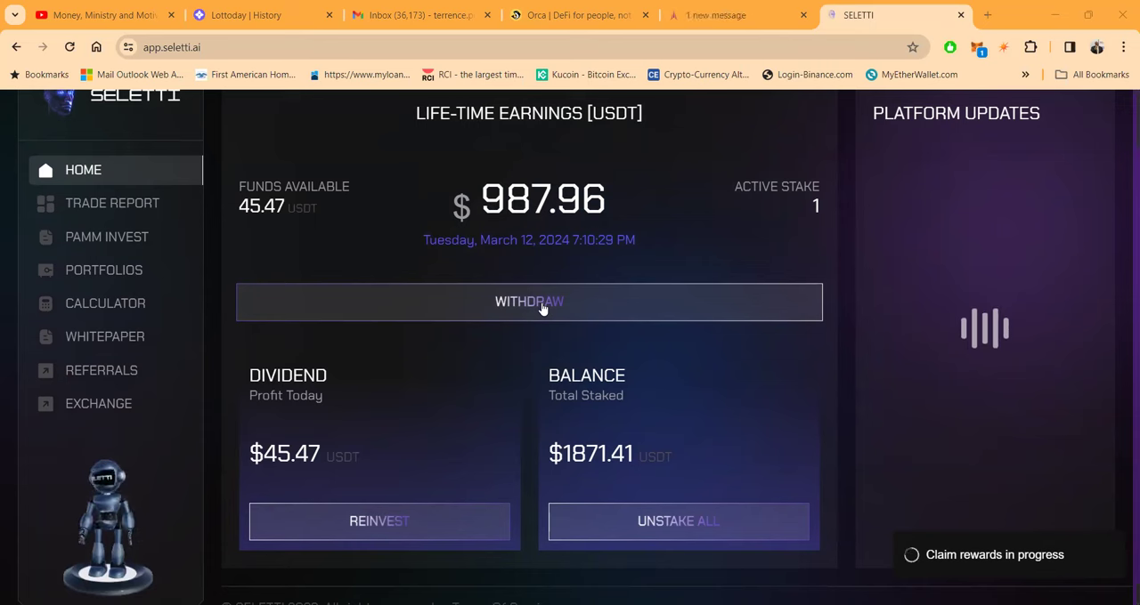
{"action": "mouse_move", "coordinate": [874, 277]}
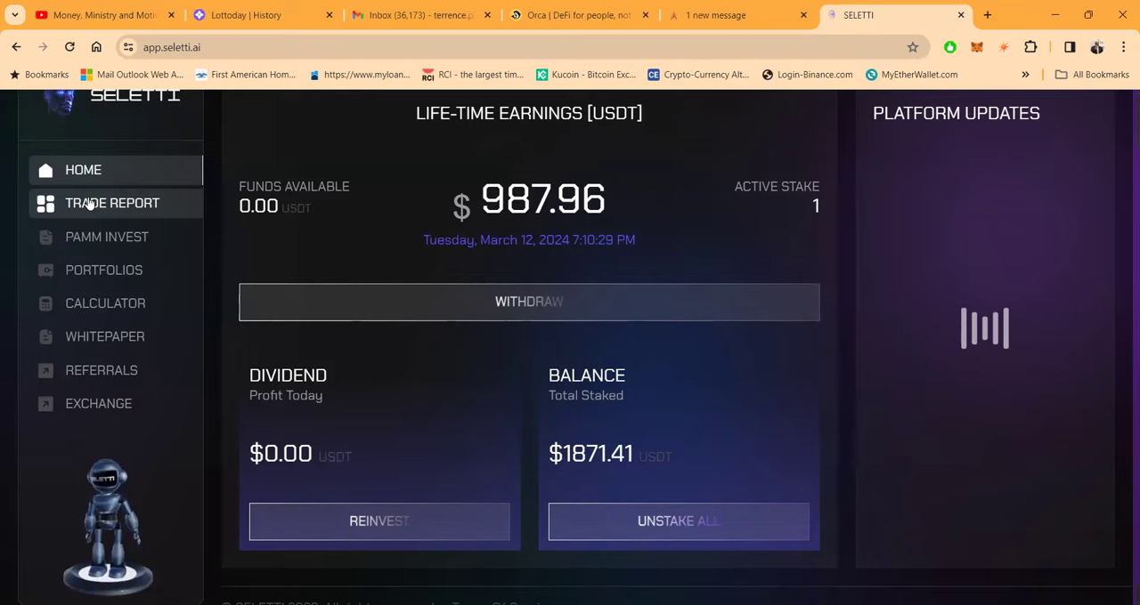
Show the Trade Report with 837 trades, 71.804% win rate, 2.81% drawdown and the daily archive
{"action": "left_click", "coordinate": [112, 203]}
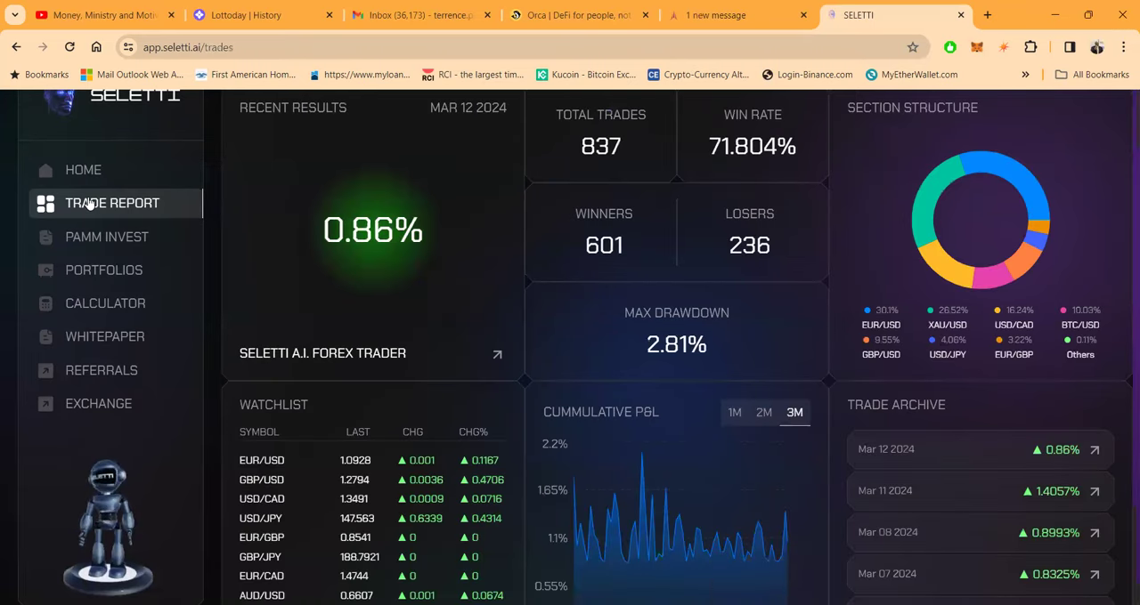
{"action": "mouse_move", "coordinate": [527, 310]}
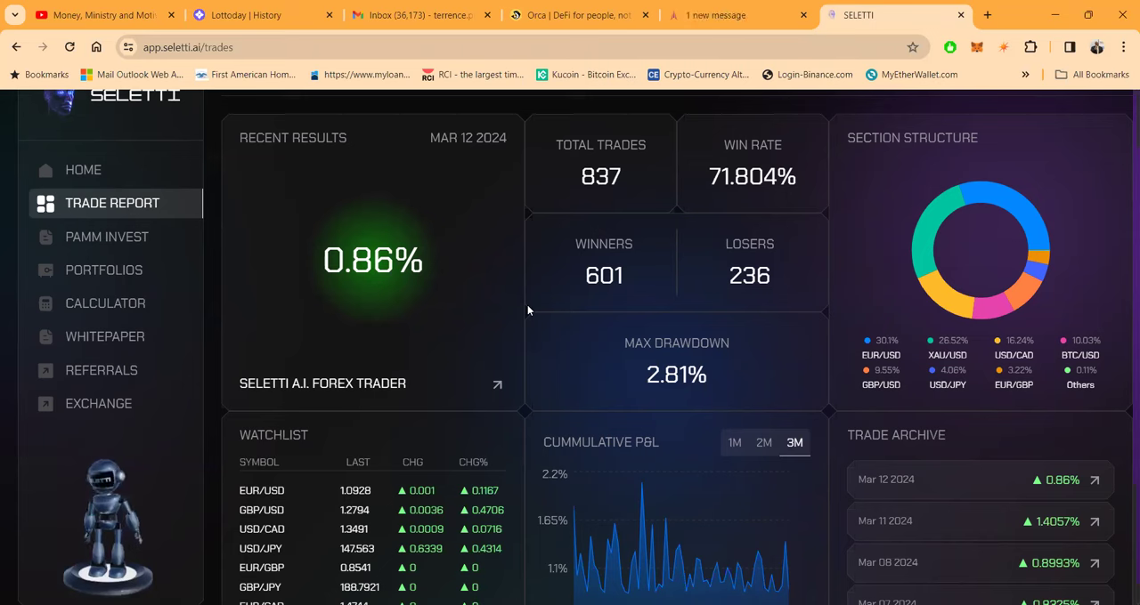
{"action": "mouse_move", "coordinate": [527, 310]}
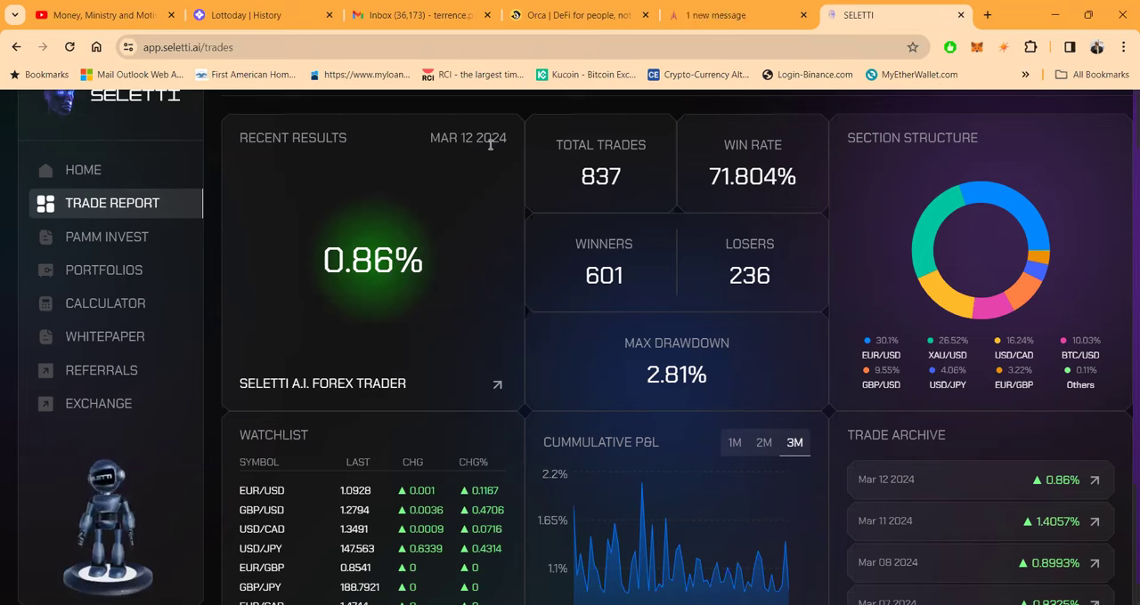
{"action": "mouse_move", "coordinate": [353, 221]}
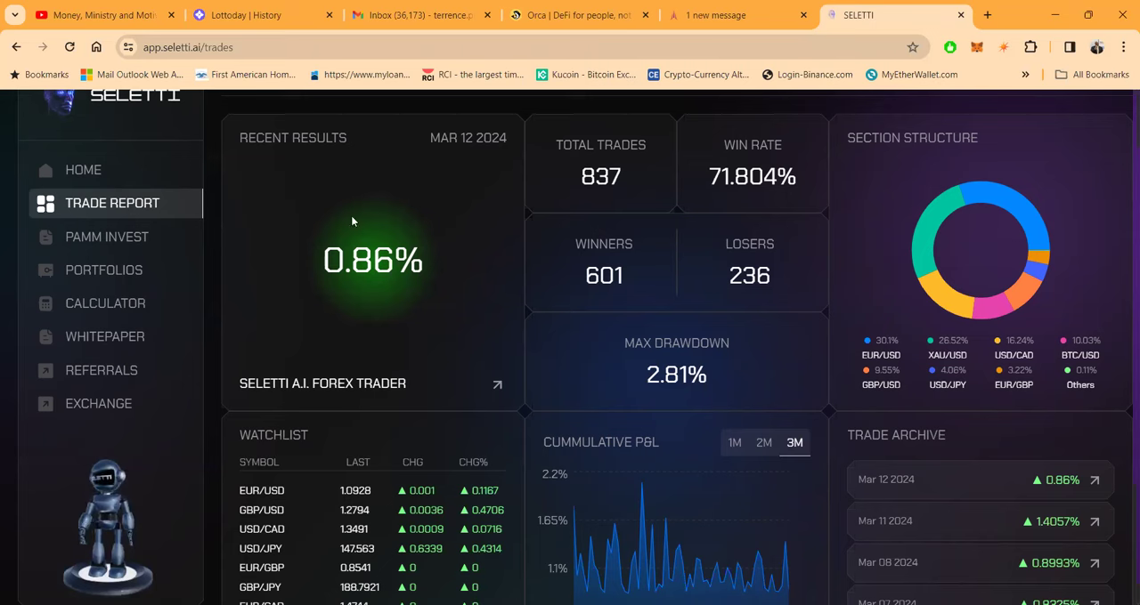
{"action": "mouse_move", "coordinate": [438, 271]}
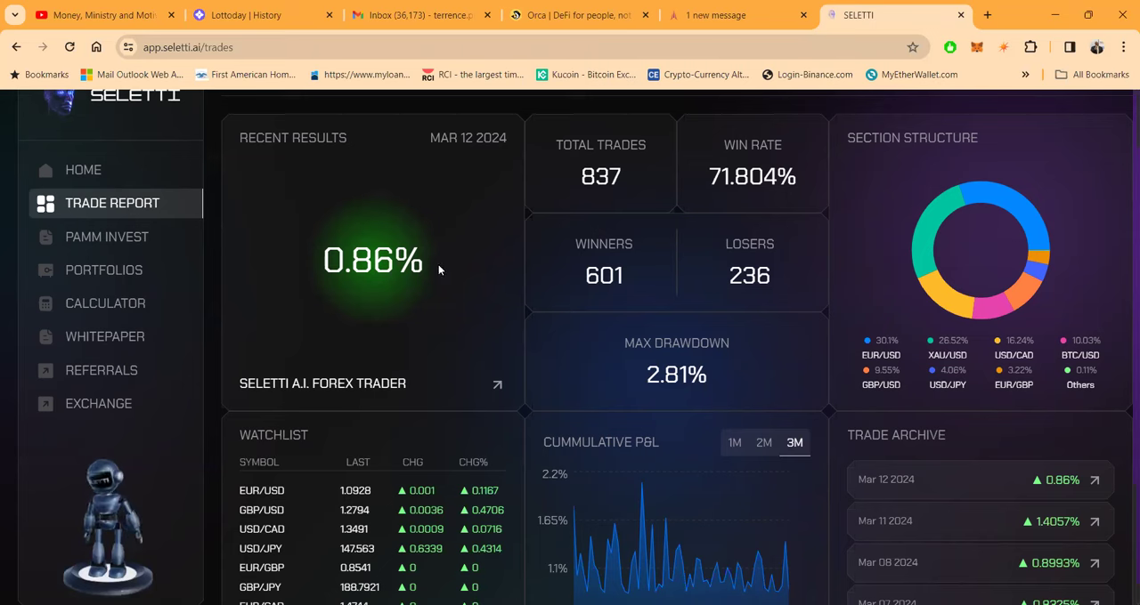
{"action": "mouse_move", "coordinate": [370, 224]}
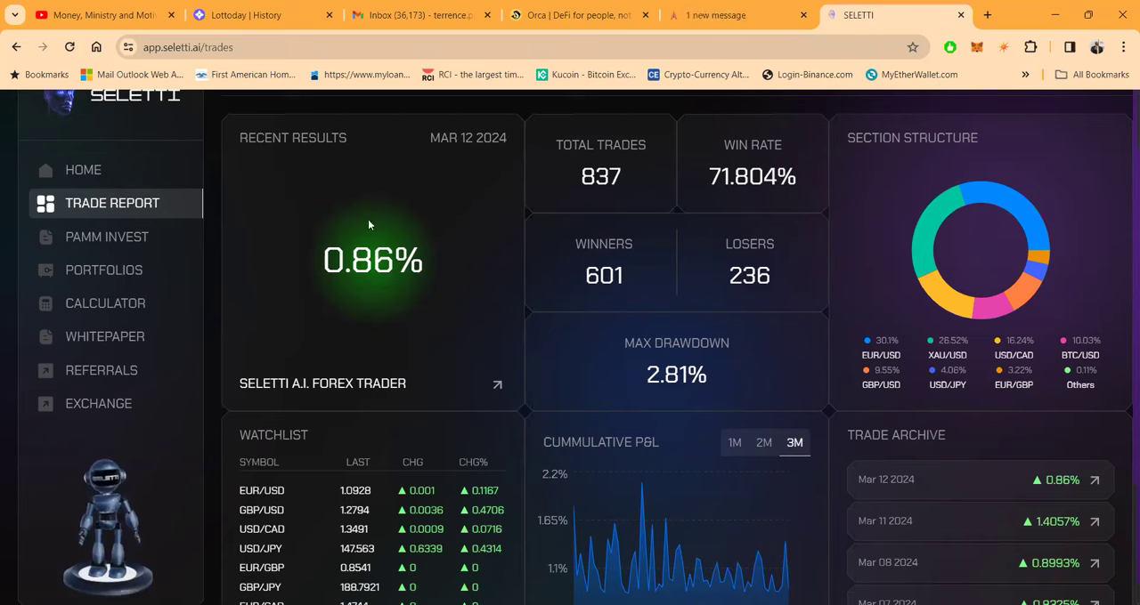
{"action": "mouse_move", "coordinate": [459, 231]}
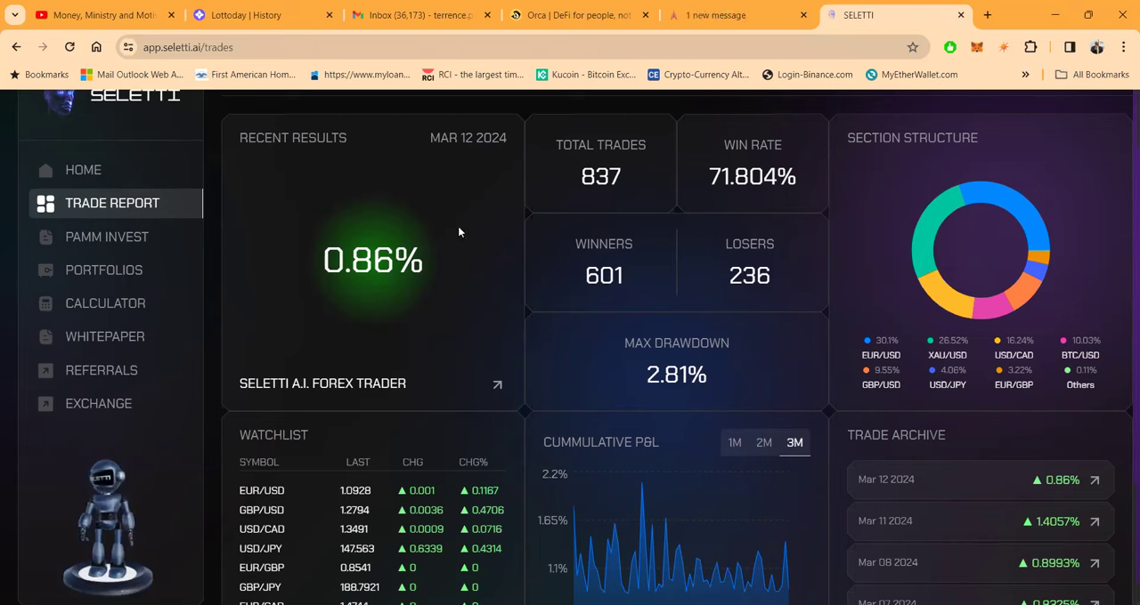
{"action": "mouse_move", "coordinate": [613, 181]}
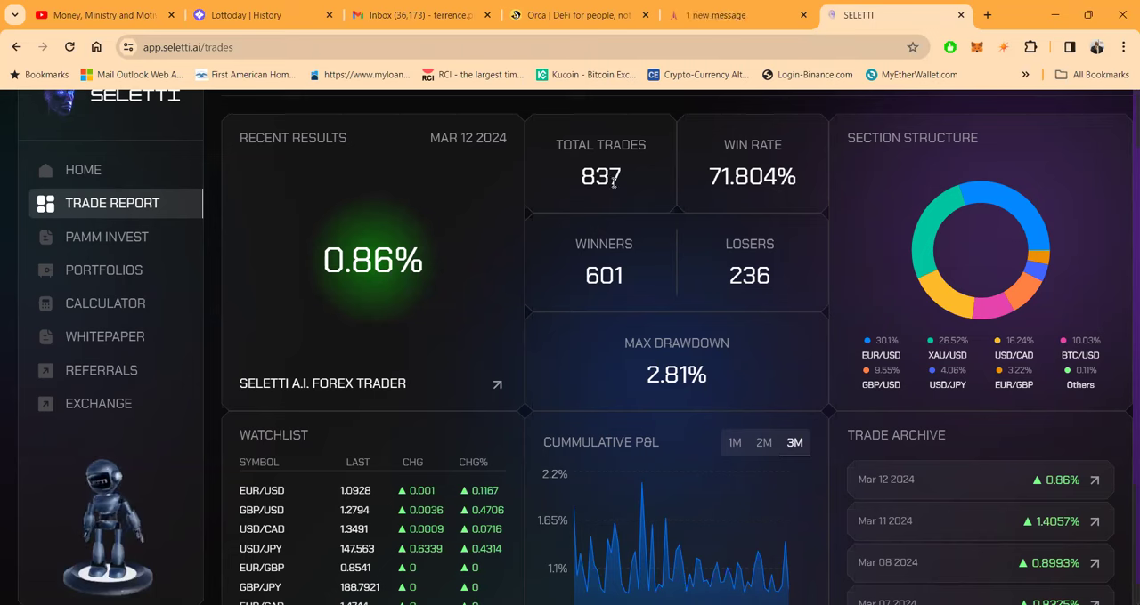
{"action": "mouse_move", "coordinate": [764, 205]}
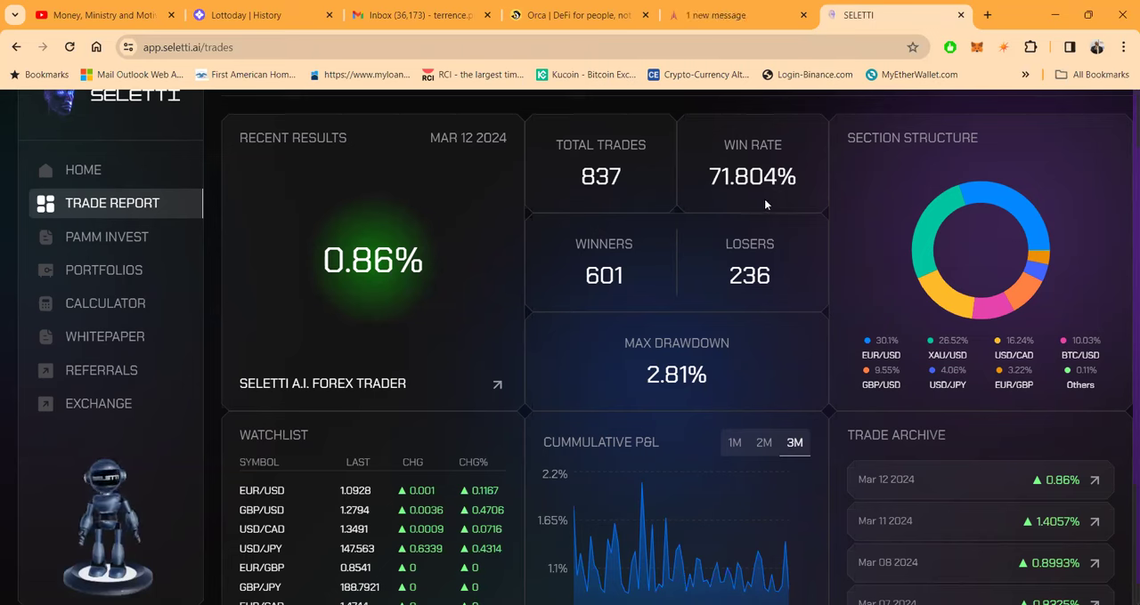
{"action": "mouse_move", "coordinate": [543, 278]}
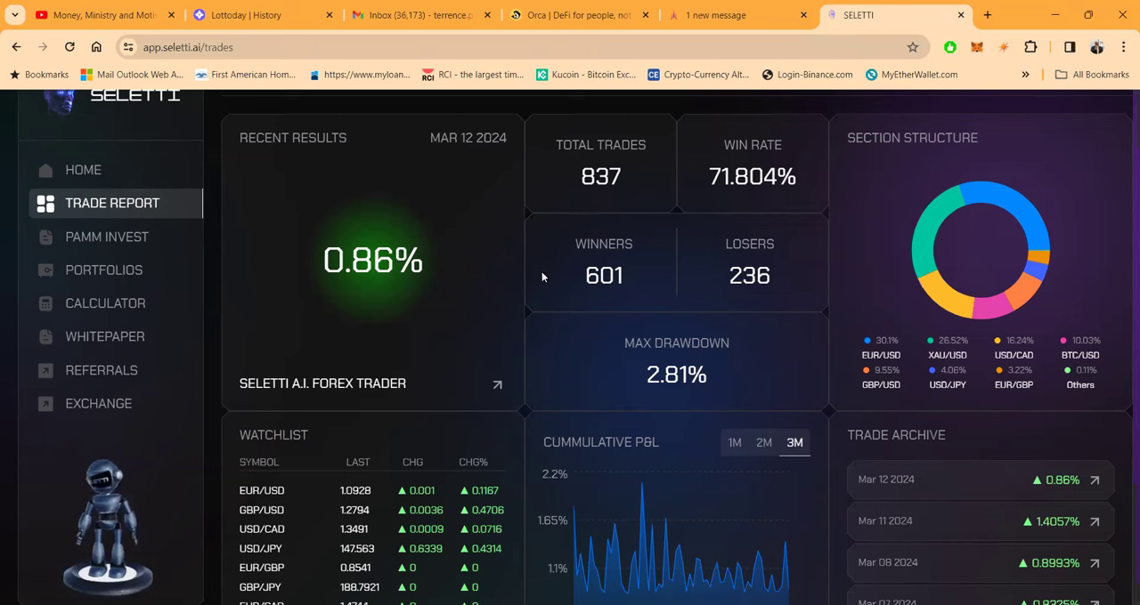
{"action": "mouse_move", "coordinate": [729, 324]}
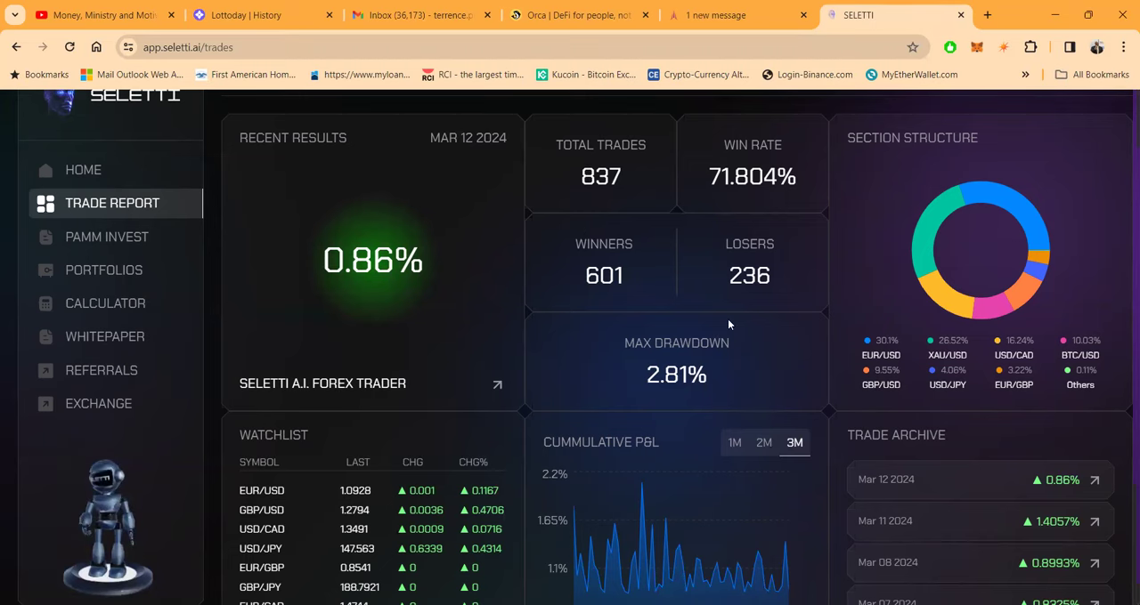
{"action": "mouse_move", "coordinate": [693, 398]}
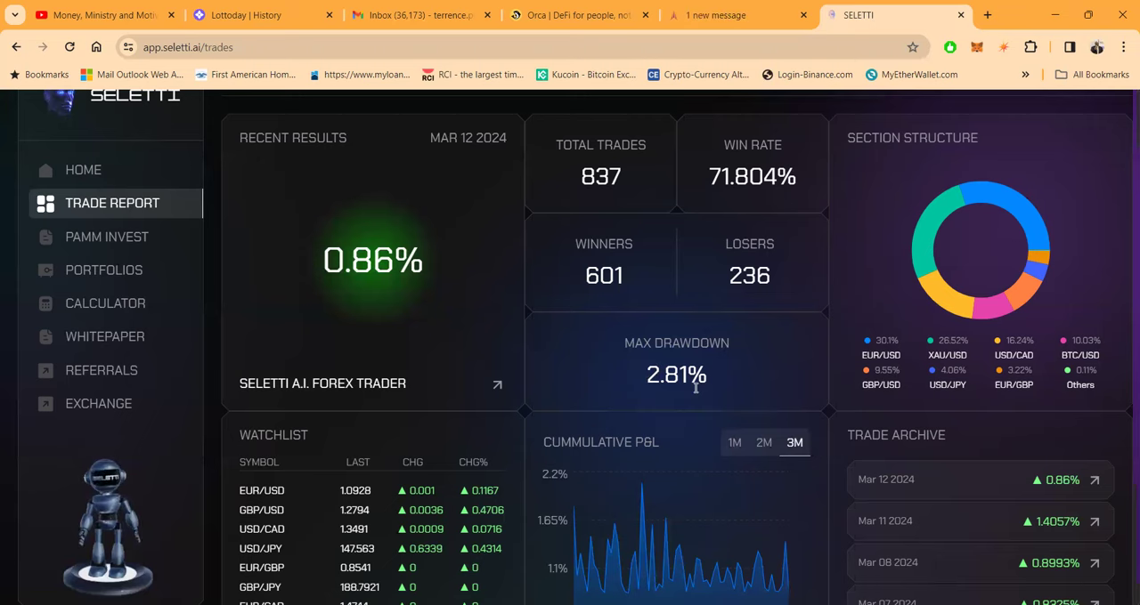
{"action": "scroll", "scroll_direction": "down", "scroll_amount": 3}
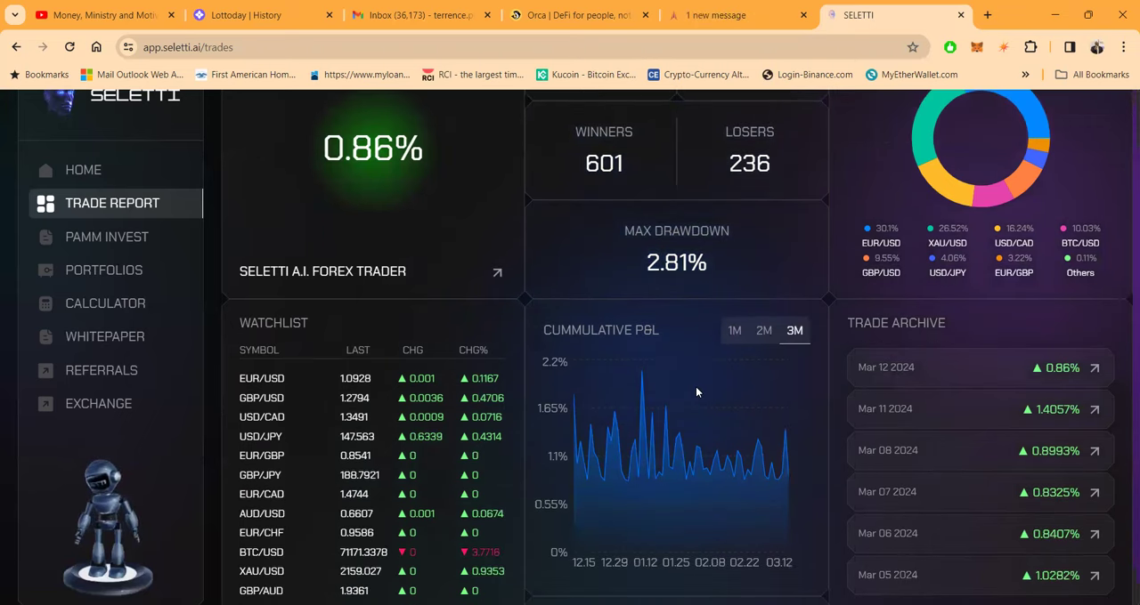
{"action": "mouse_move", "coordinate": [488, 336]}
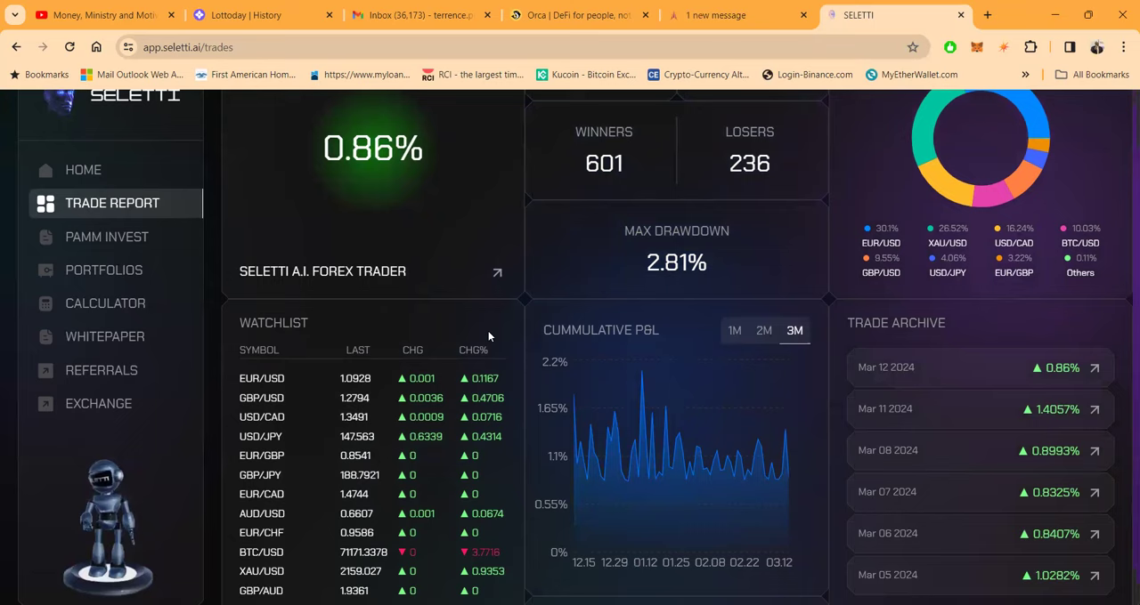
{"action": "scroll", "scroll_direction": "down", "scroll_amount": 3}
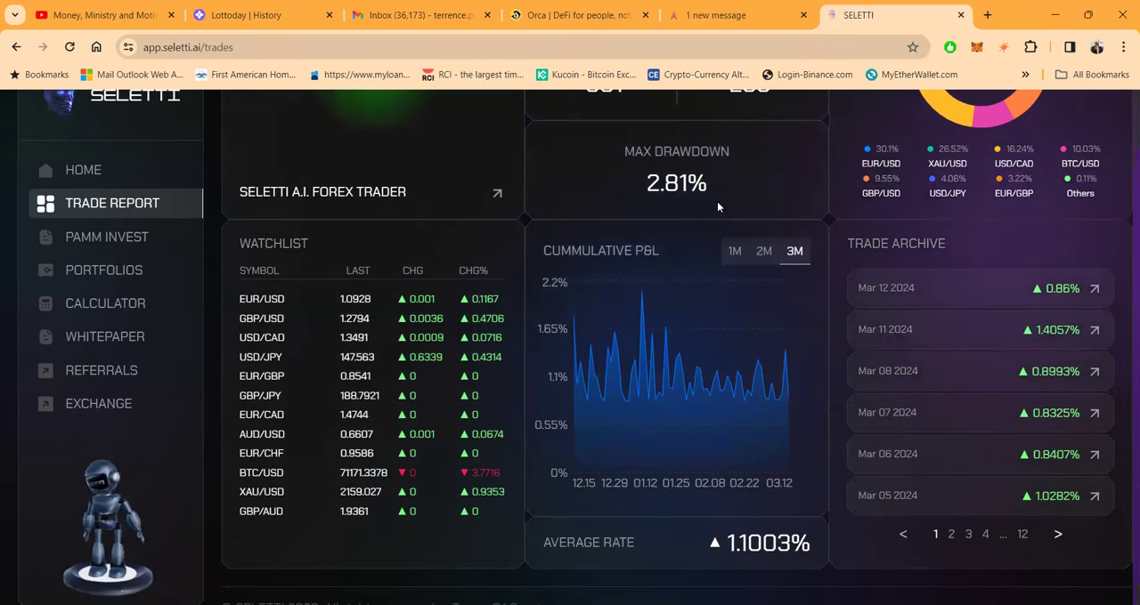
{"action": "mouse_move", "coordinate": [862, 264]}
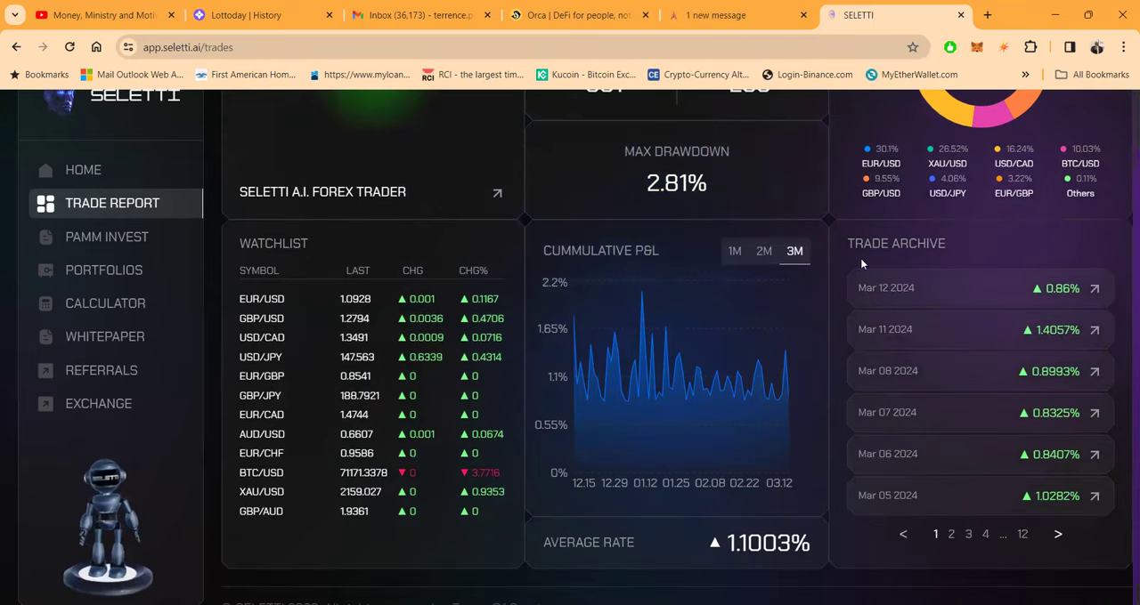
{"action": "mouse_move", "coordinate": [947, 390]}
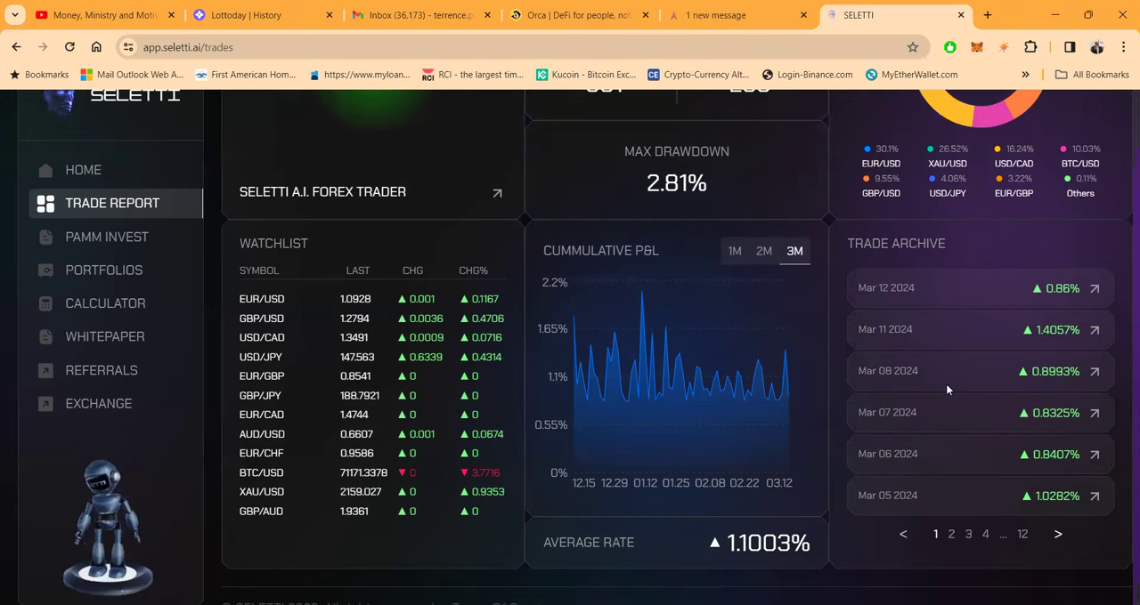
{"action": "scroll", "scroll_direction": "down", "scroll_amount": 3}
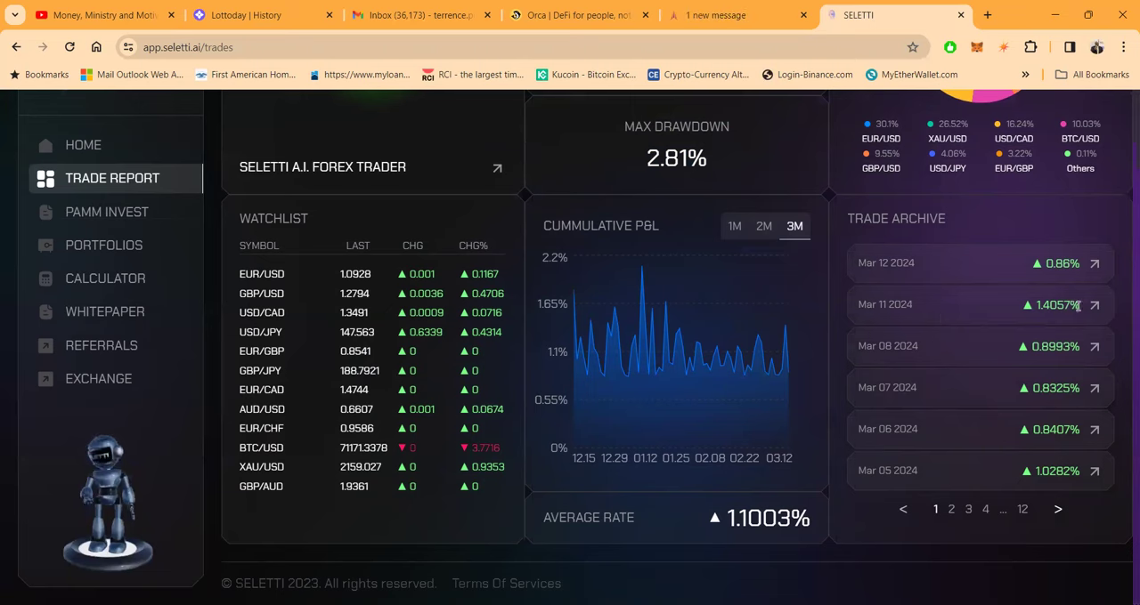
{"action": "mouse_move", "coordinate": [1093, 305]}
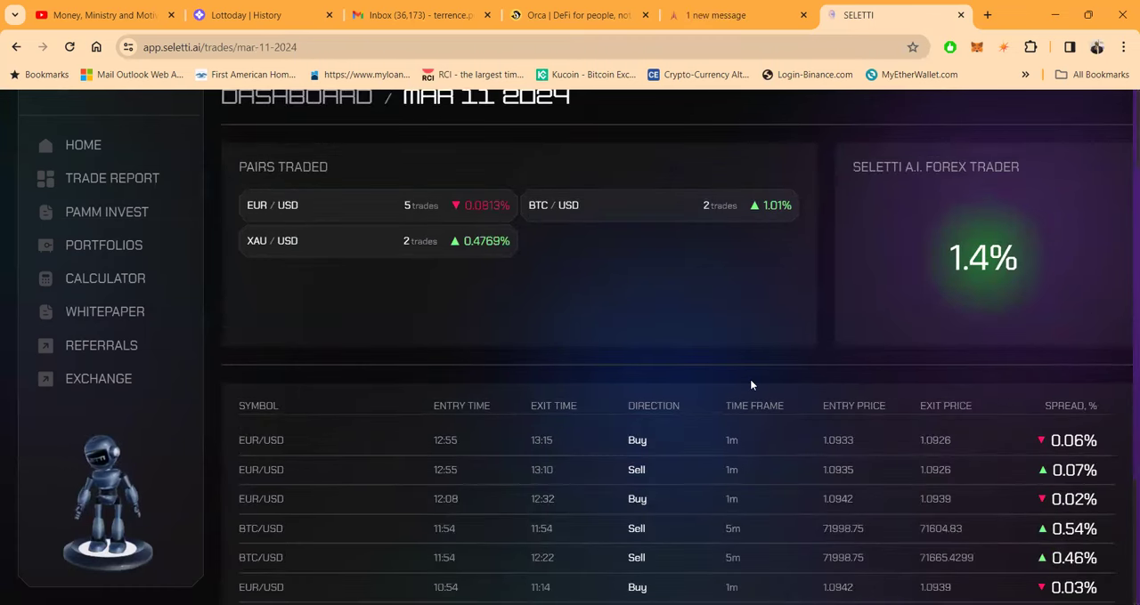
{"action": "scroll", "scroll_direction": "down", "scroll_amount": 3}
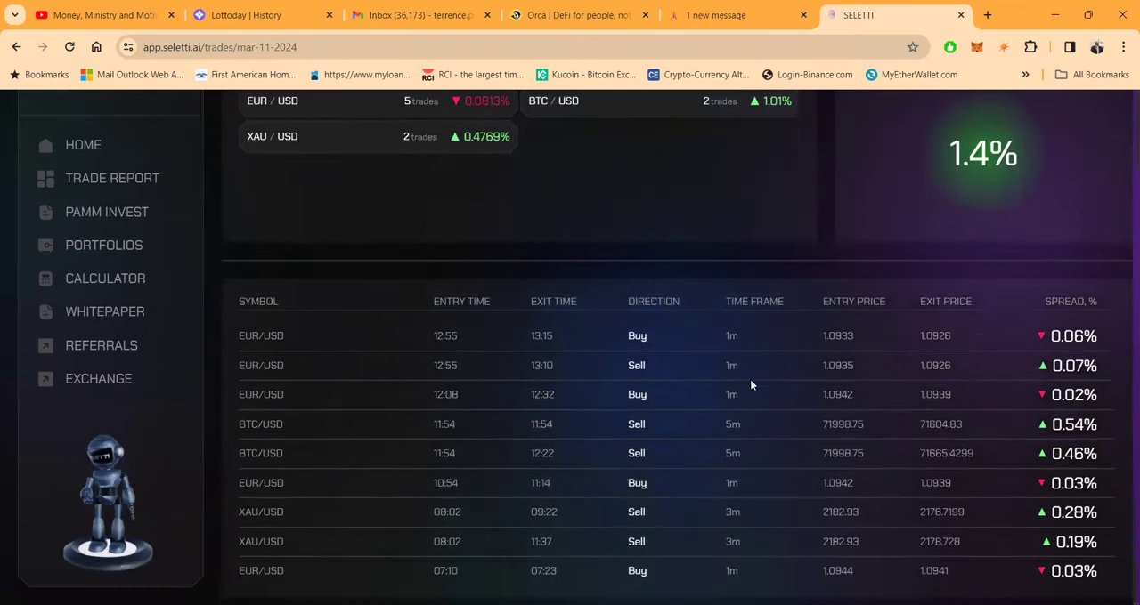
{"action": "scroll", "scroll_direction": "down", "scroll_amount": 3}
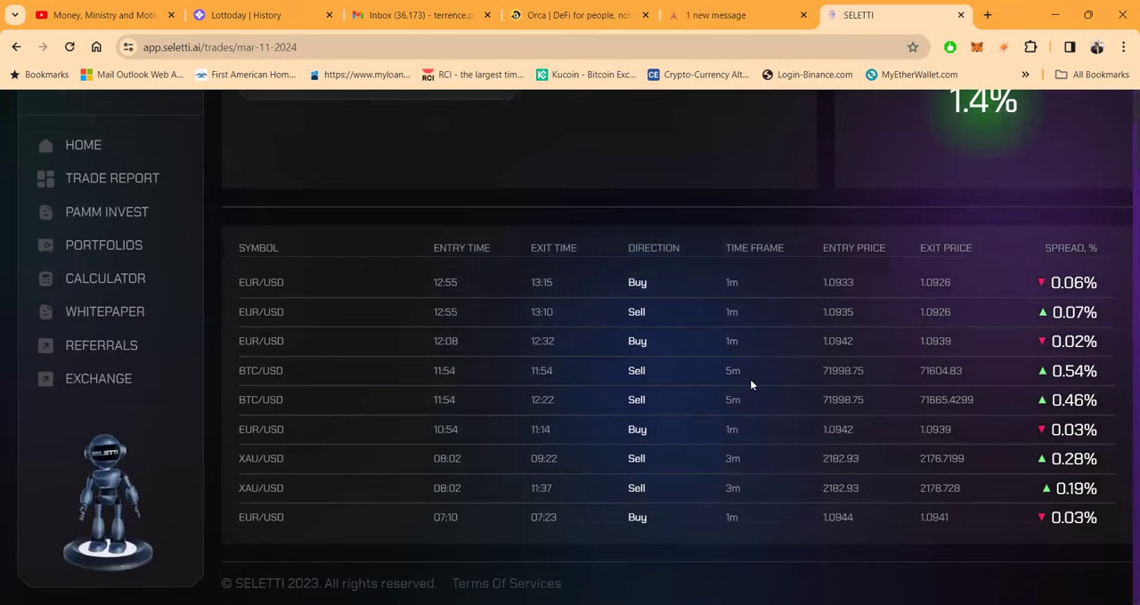
{"action": "scroll", "scroll_direction": "up", "scroll_amount": 3}
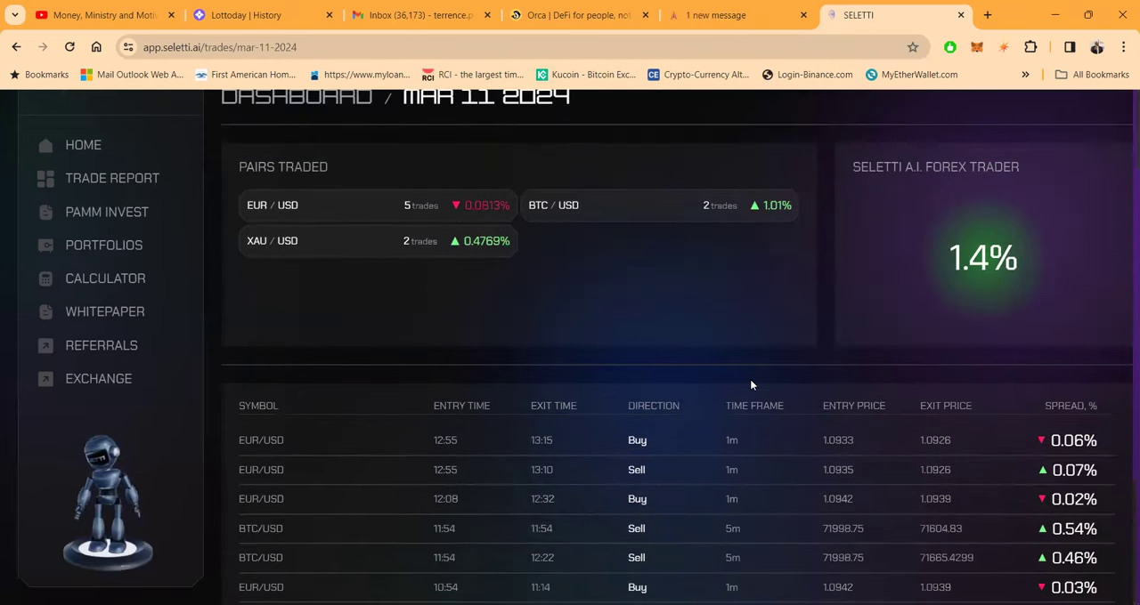
{"action": "mouse_move", "coordinate": [936, 153]}
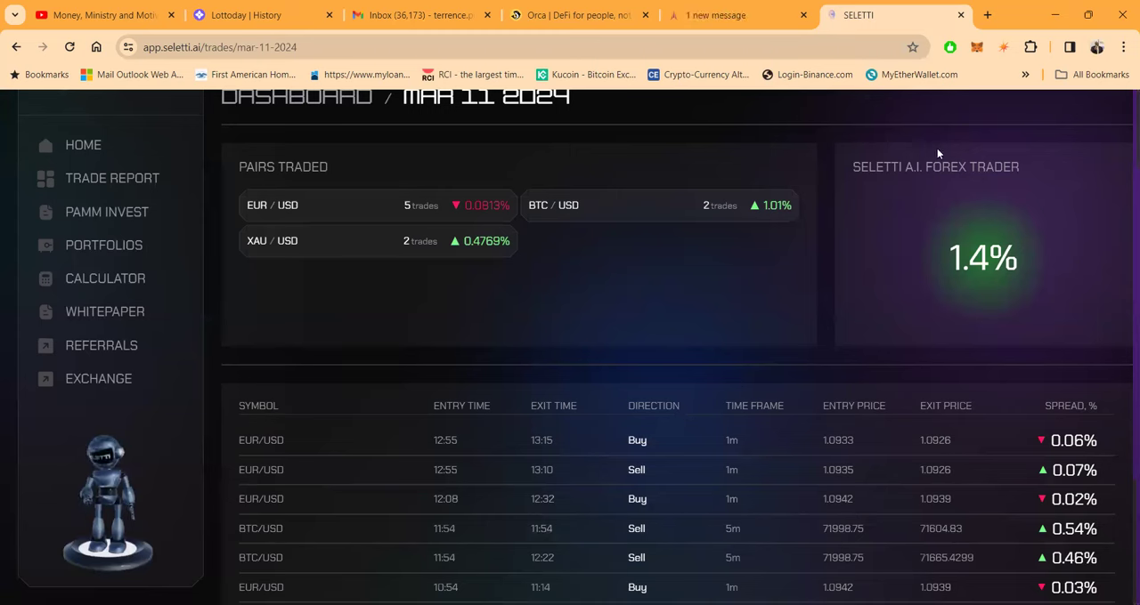
{"action": "mouse_move", "coordinate": [137, 231]}
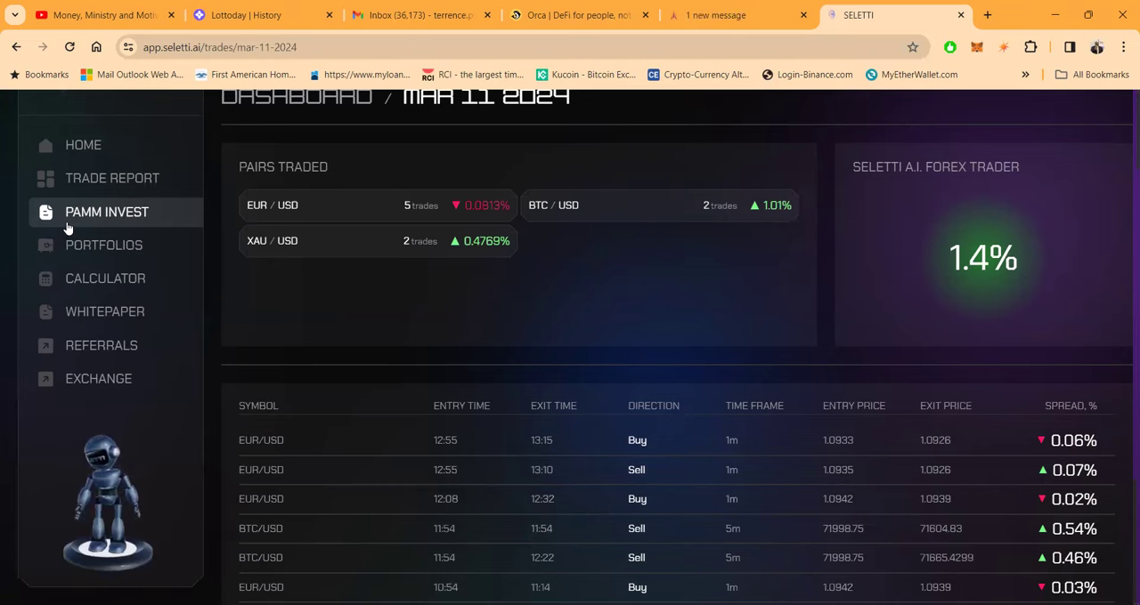
Show the PAMM Invest page ($360,406.42 TVL, 71.8% win rate) and enter a 5000 USDT deposit amount
{"action": "left_click", "coordinate": [107, 212]}
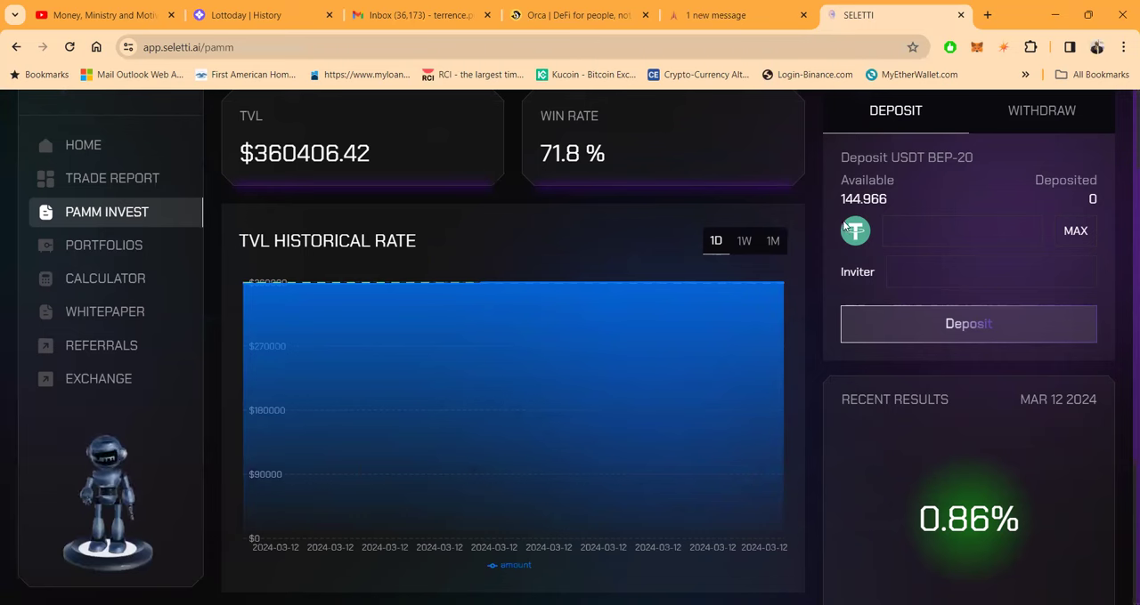
{"action": "mouse_move", "coordinate": [924, 199]}
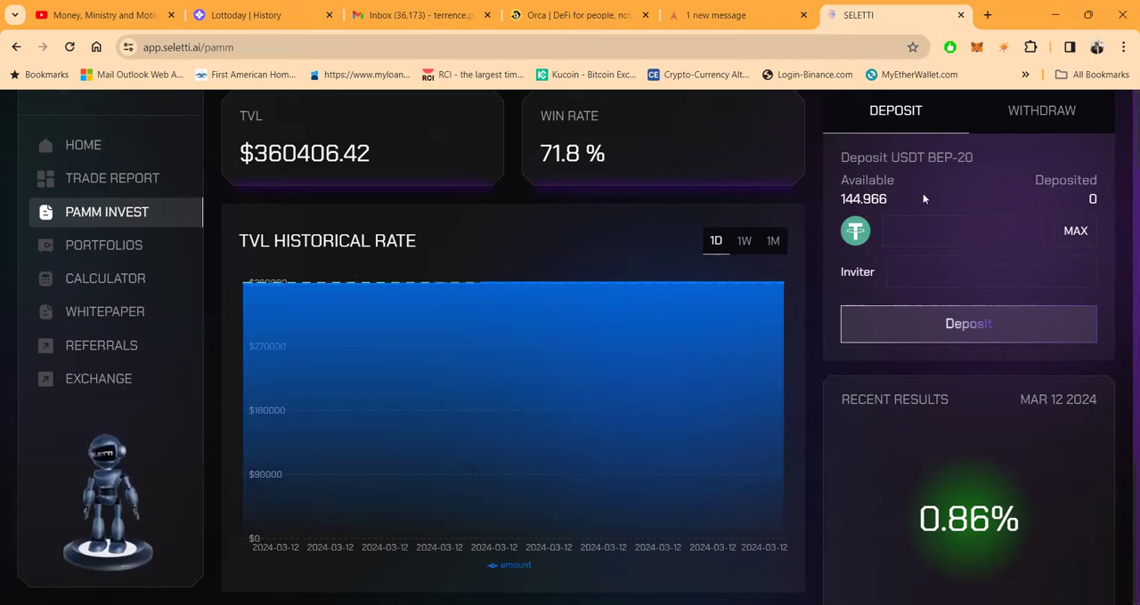
{"action": "mouse_move", "coordinate": [1001, 160]}
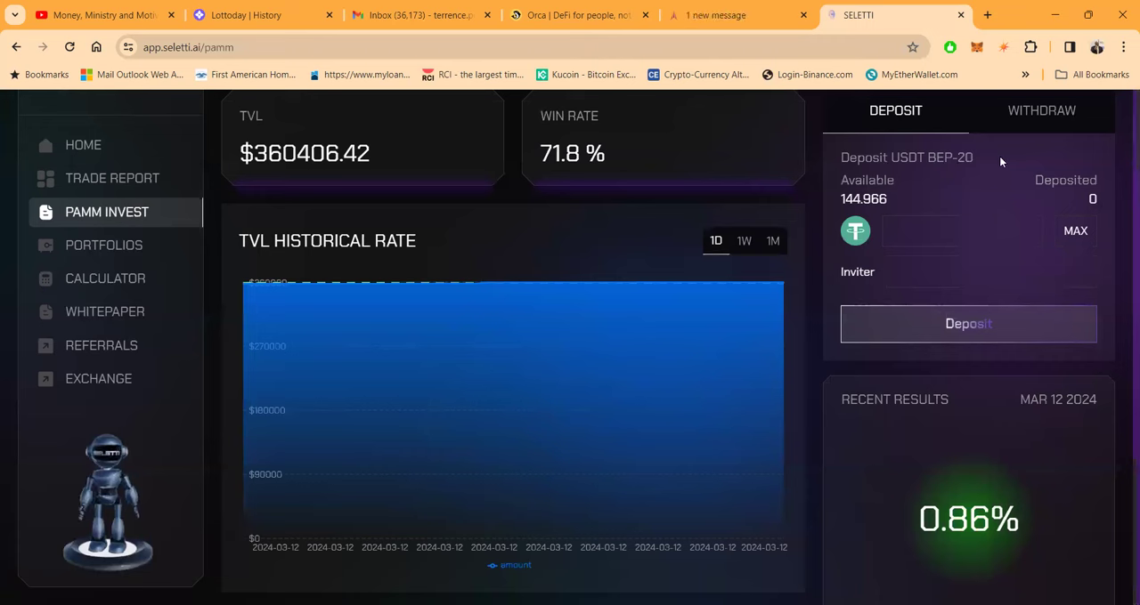
{"action": "mouse_move", "coordinate": [887, 204]}
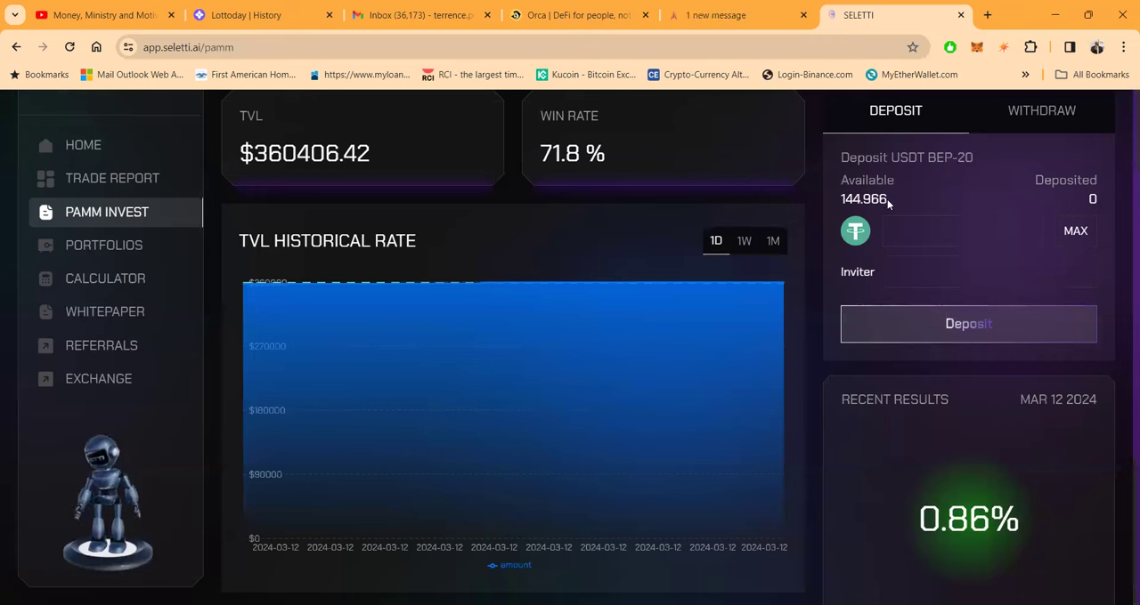
{"action": "left_click", "coordinate": [948, 232]}
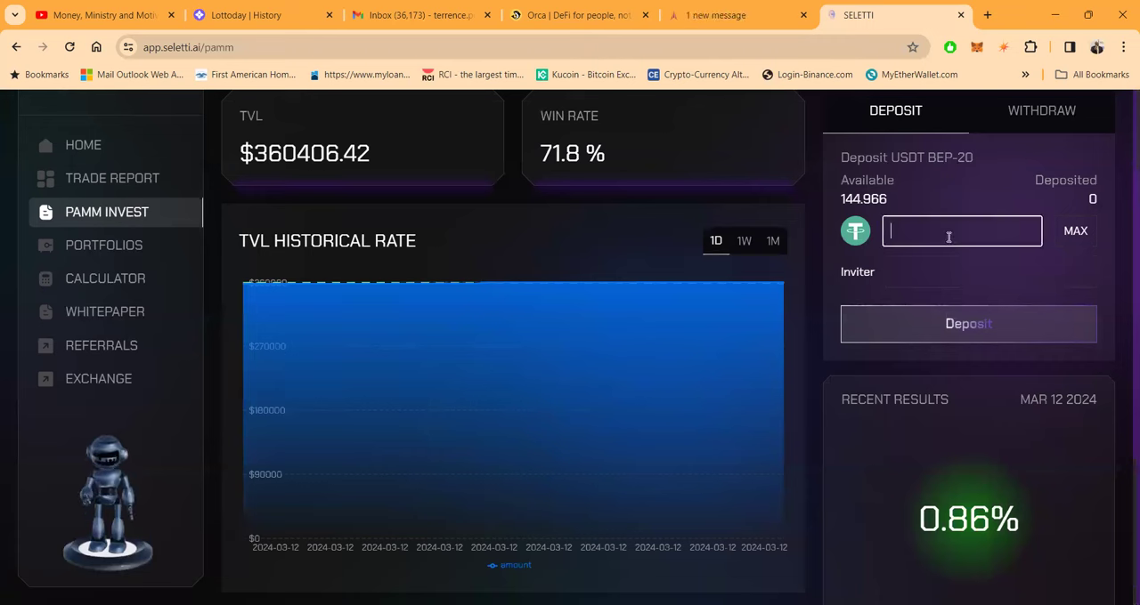
{"action": "type", "text": "5000"}
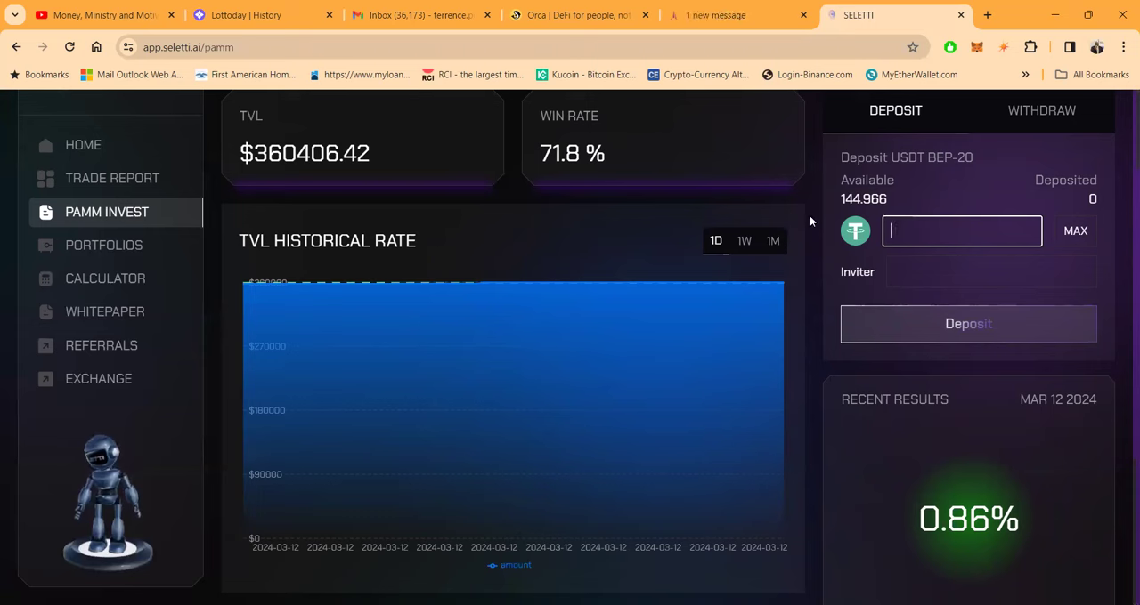
{"action": "mouse_move", "coordinate": [609, 219]}
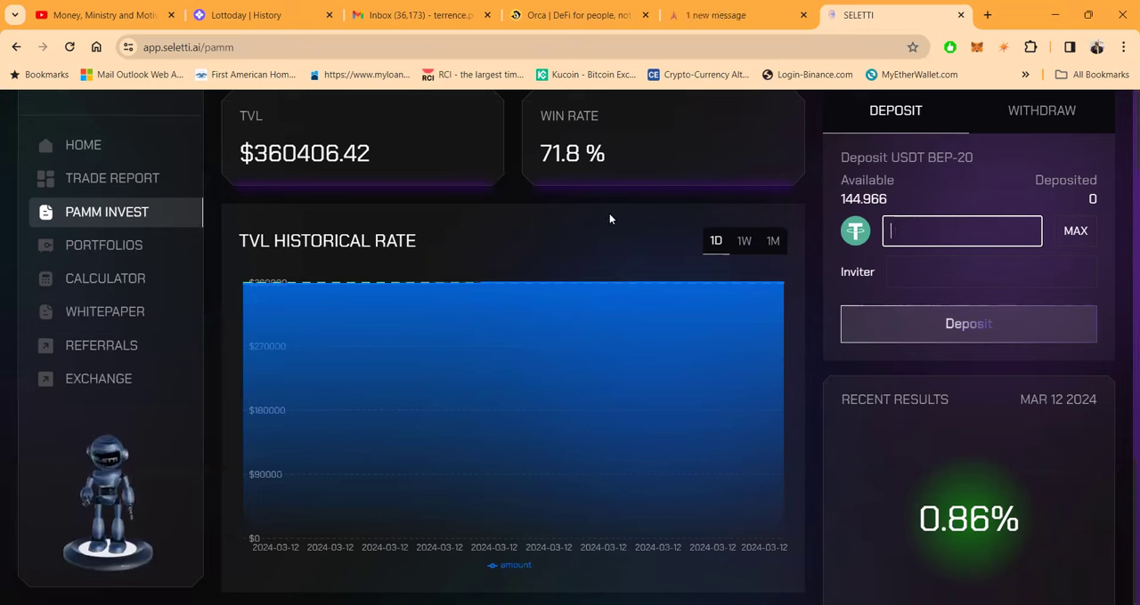
{"action": "mouse_move", "coordinate": [516, 223]}
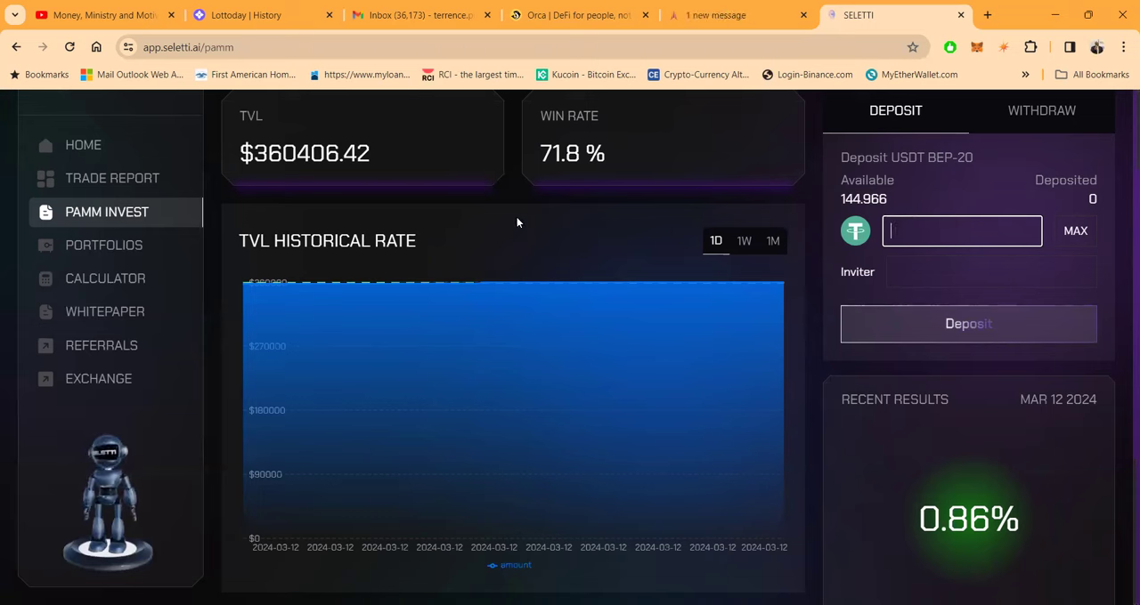
{"action": "mouse_move", "coordinate": [103, 245]}
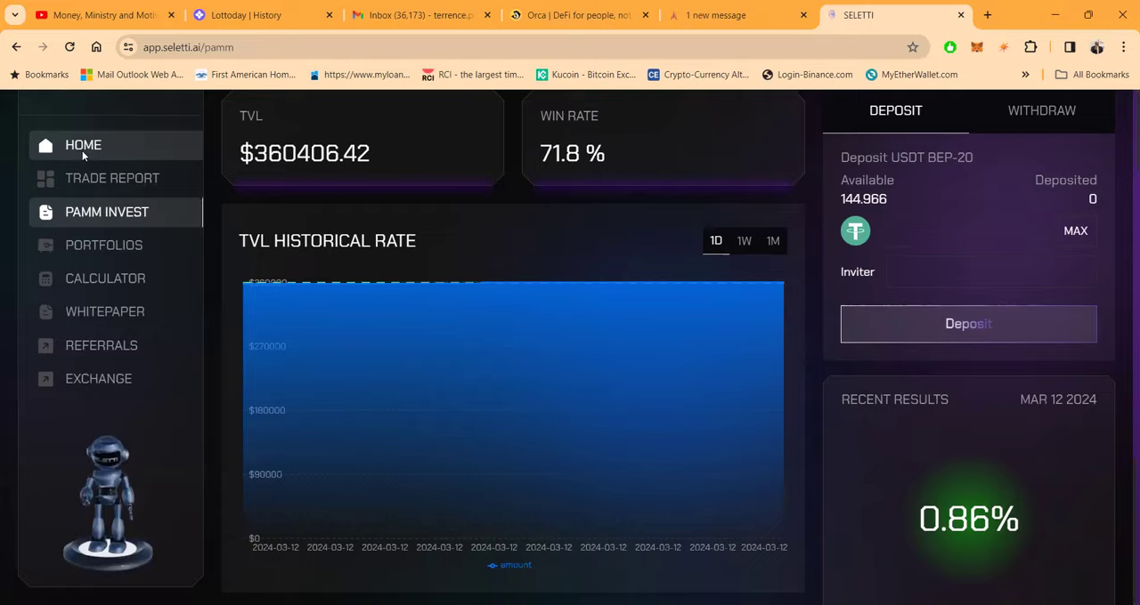
Return to the home dashboard now showing $0.00 dividend and 0.00 funds available
{"action": "left_click", "coordinate": [82, 146]}
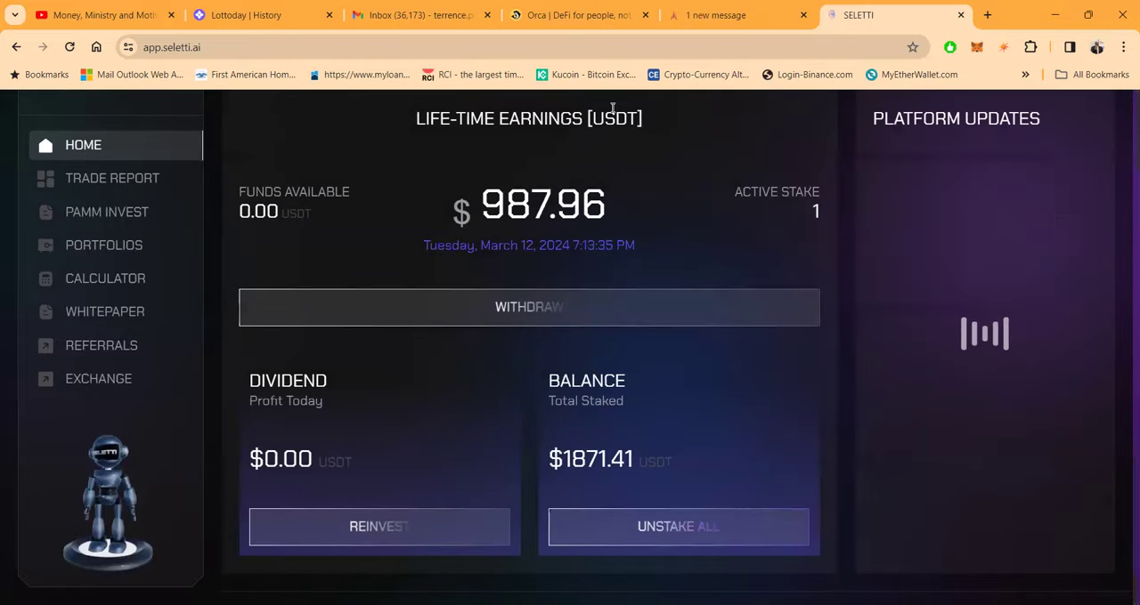
{"action": "scroll", "scroll_direction": "down", "scroll_amount": 3}
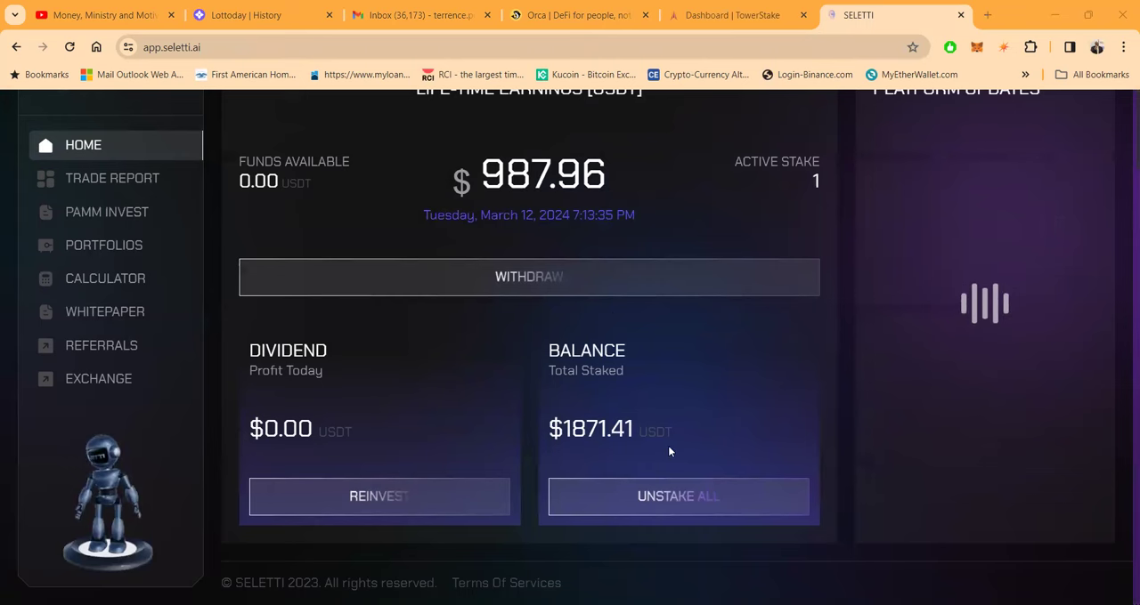
{"action": "mouse_move", "coordinate": [559, 397]}
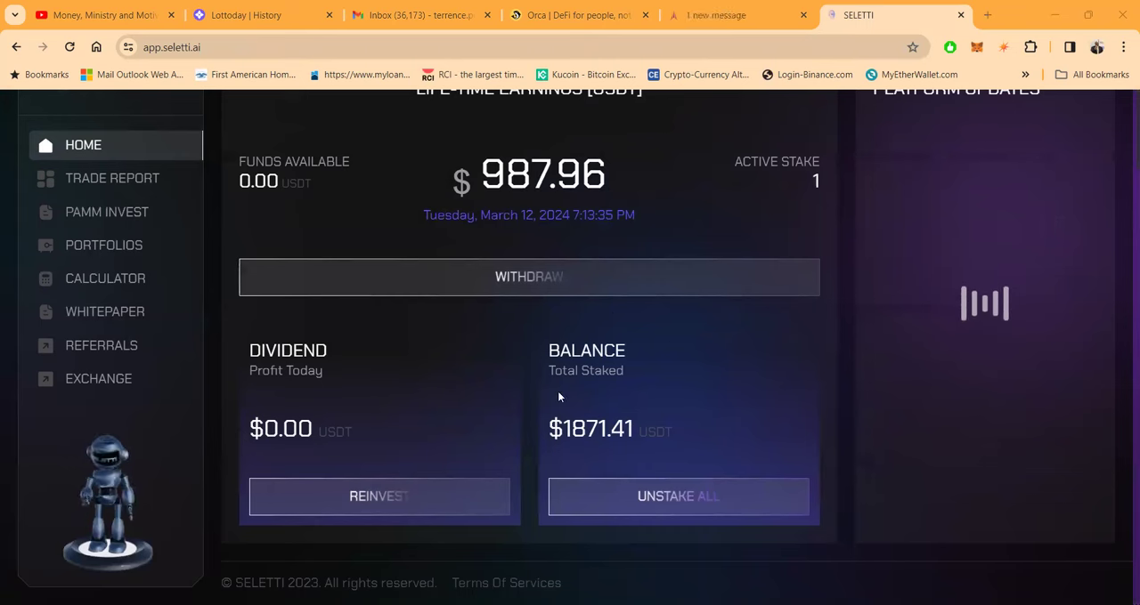
{"action": "mouse_move", "coordinate": [436, 330]}
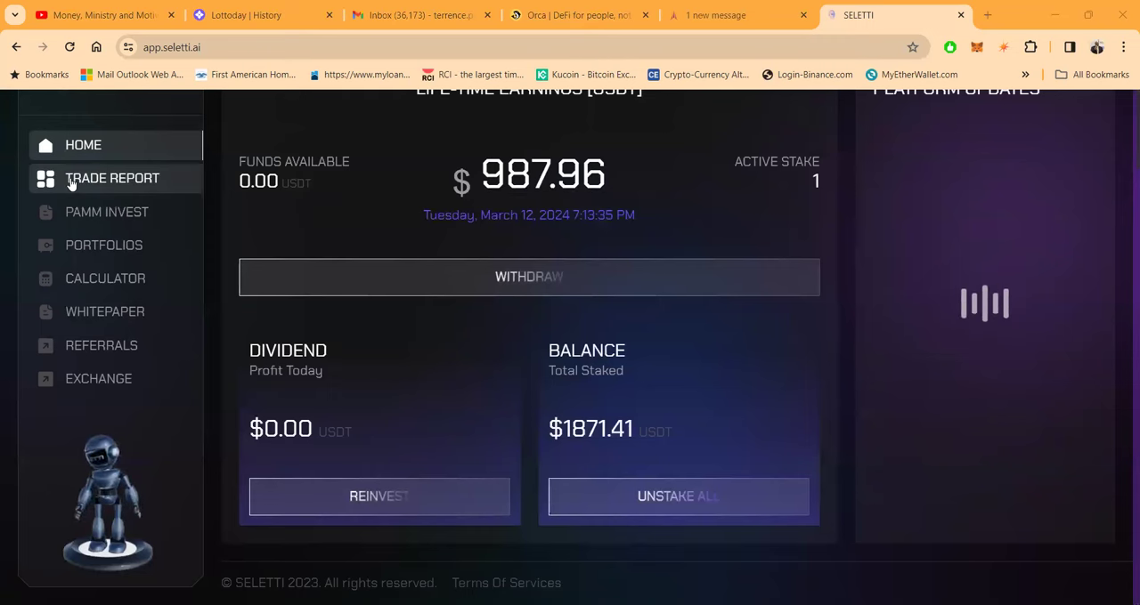
{"action": "mouse_move", "coordinate": [107, 212]}
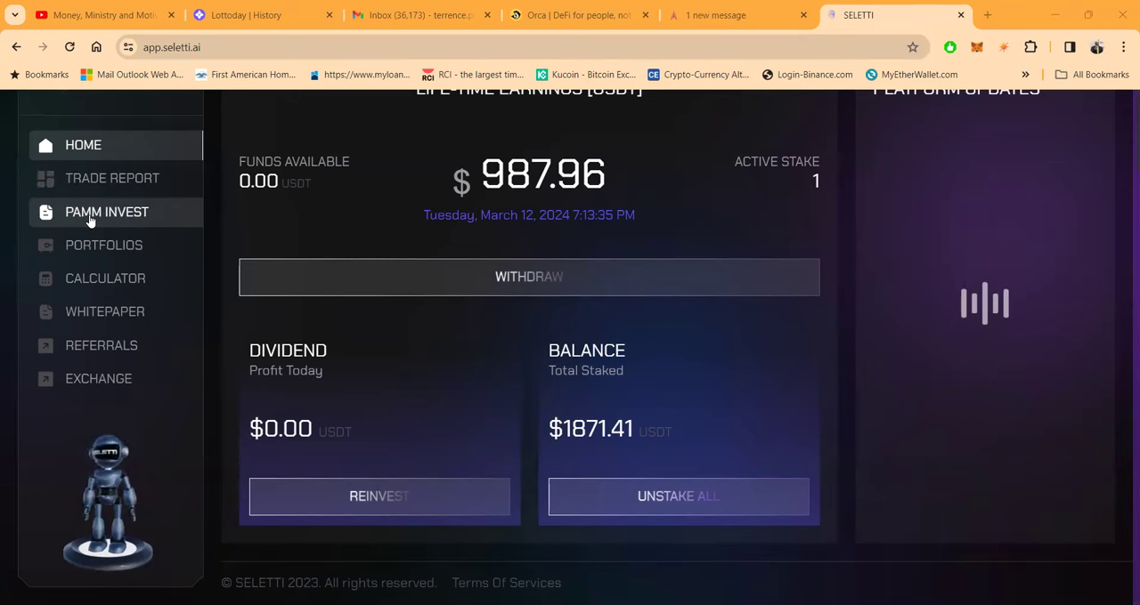
{"action": "mouse_move", "coordinate": [103, 246]}
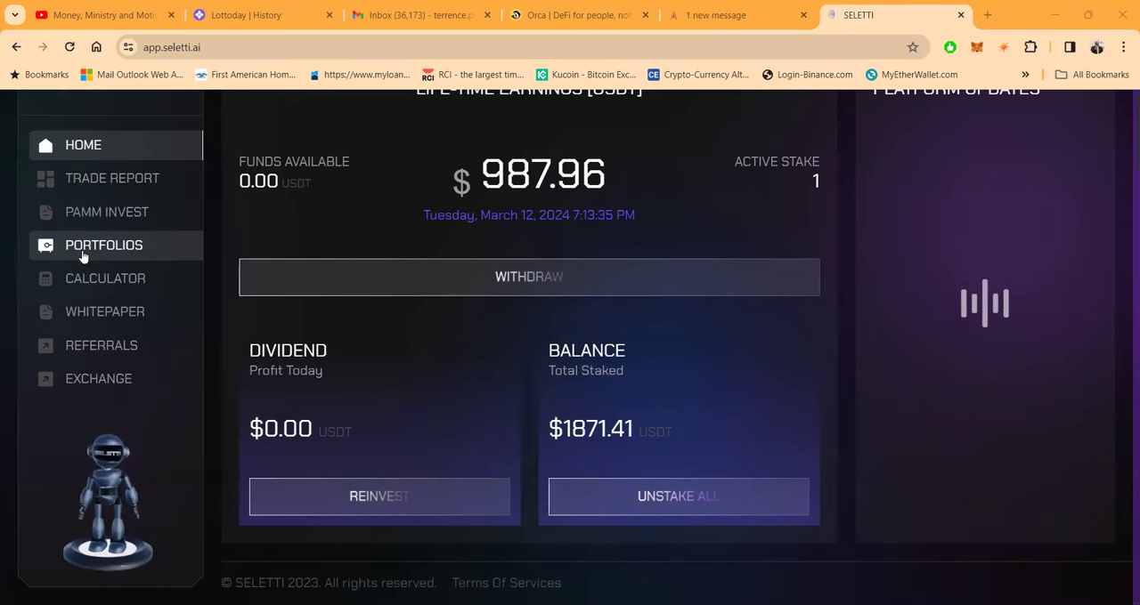
Review the Opportunistic Credit Fund and Growth Fund VII portfolios, then go to the Calculator
{"action": "left_click", "coordinate": [103, 245]}
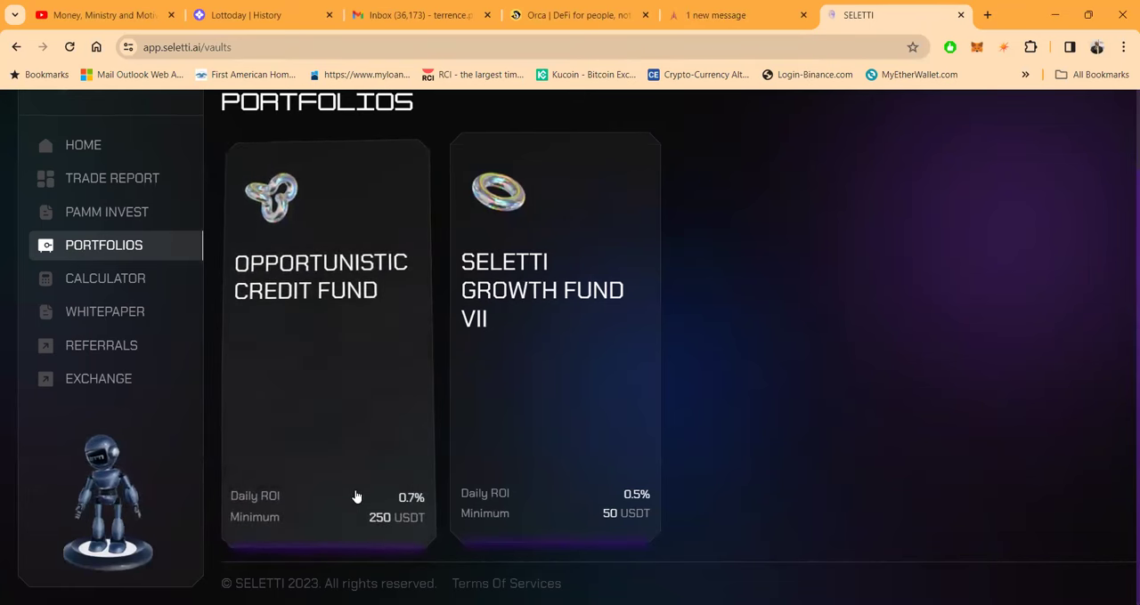
{"action": "mouse_move", "coordinate": [370, 531]}
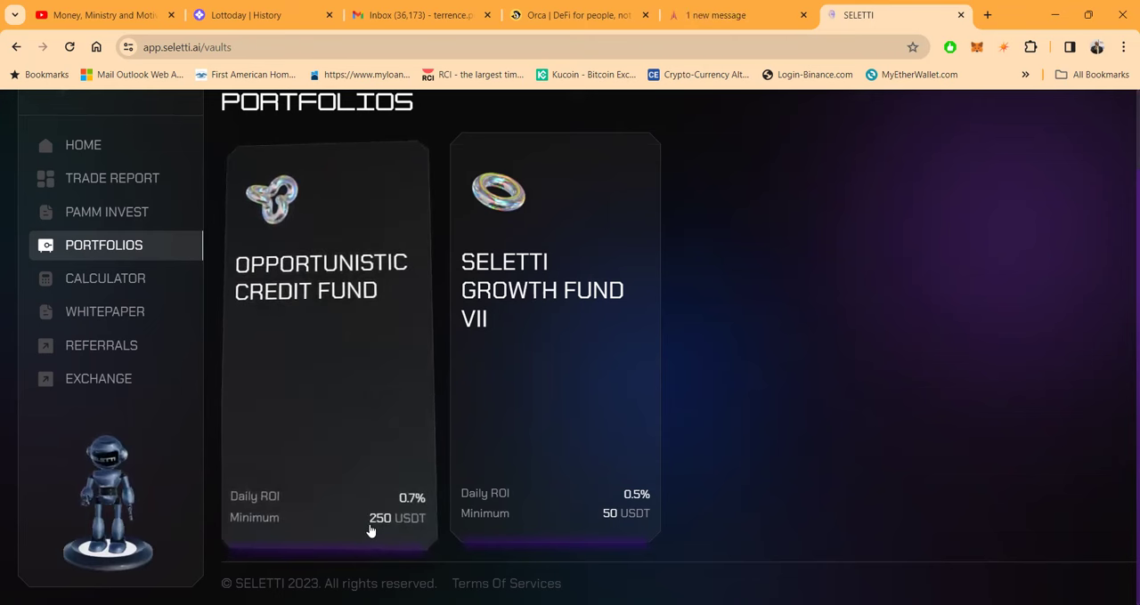
{"action": "mouse_move", "coordinate": [317, 481]}
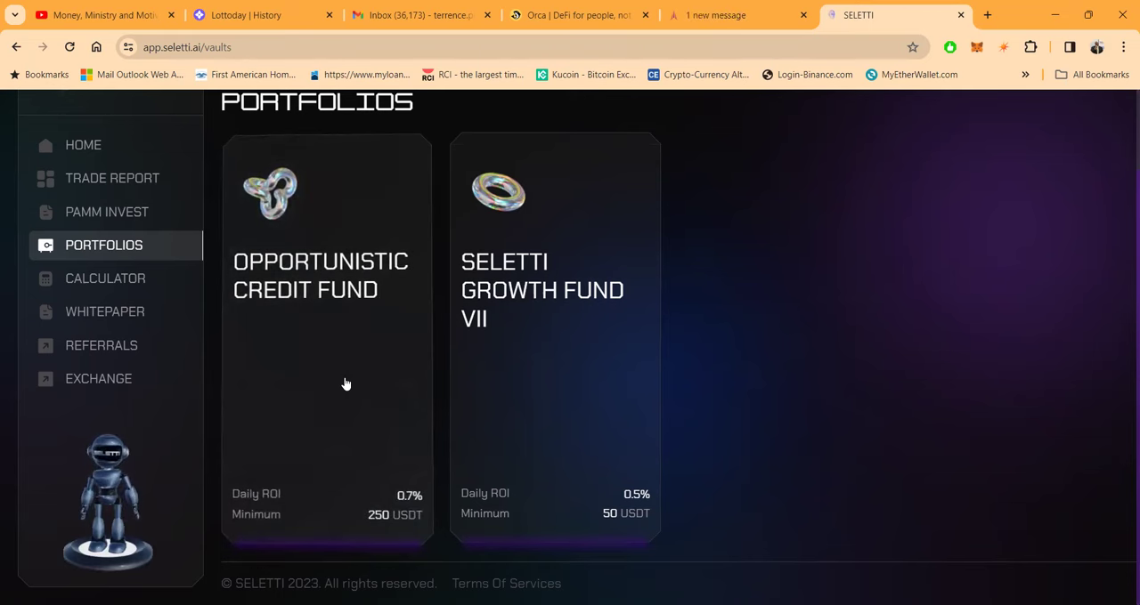
{"action": "mouse_move", "coordinate": [548, 362]}
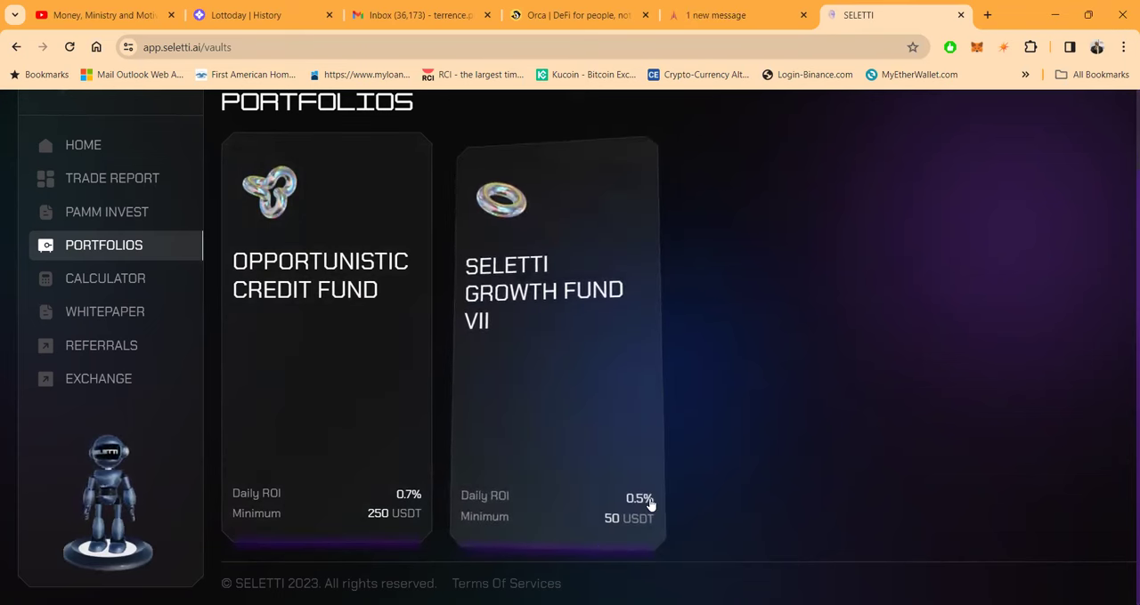
{"action": "mouse_move", "coordinate": [579, 518]}
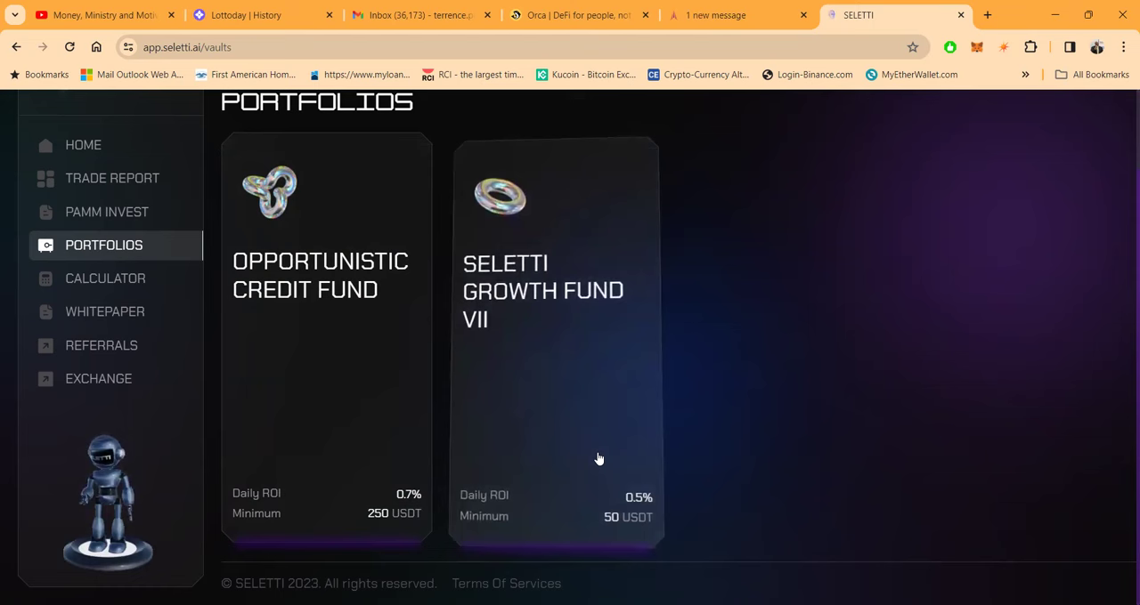
{"action": "mouse_move", "coordinate": [392, 426]}
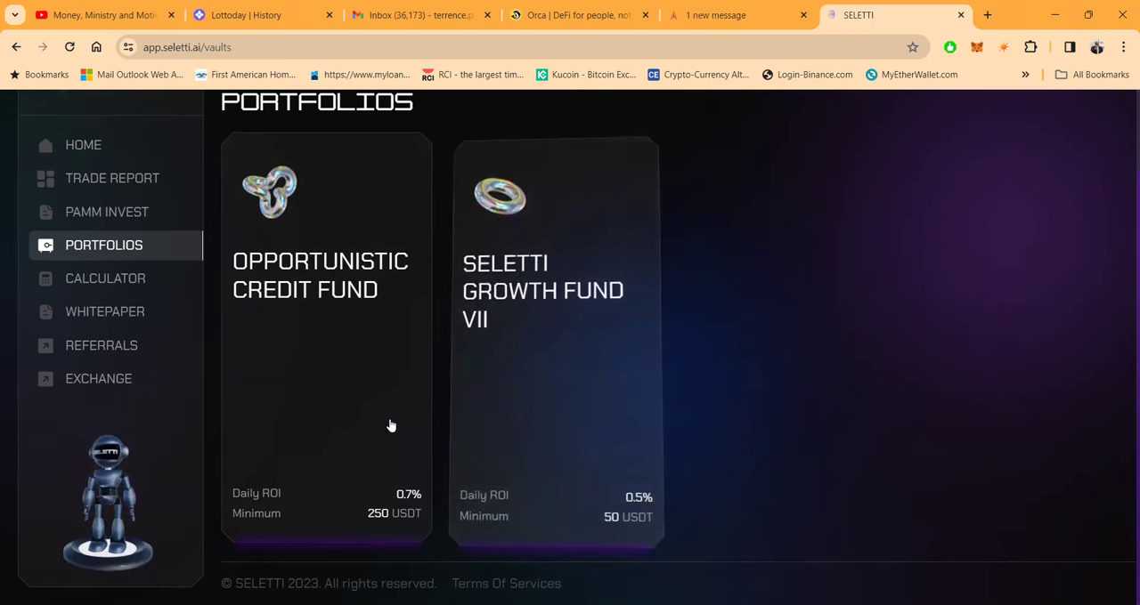
{"action": "left_click", "coordinate": [105, 278]}
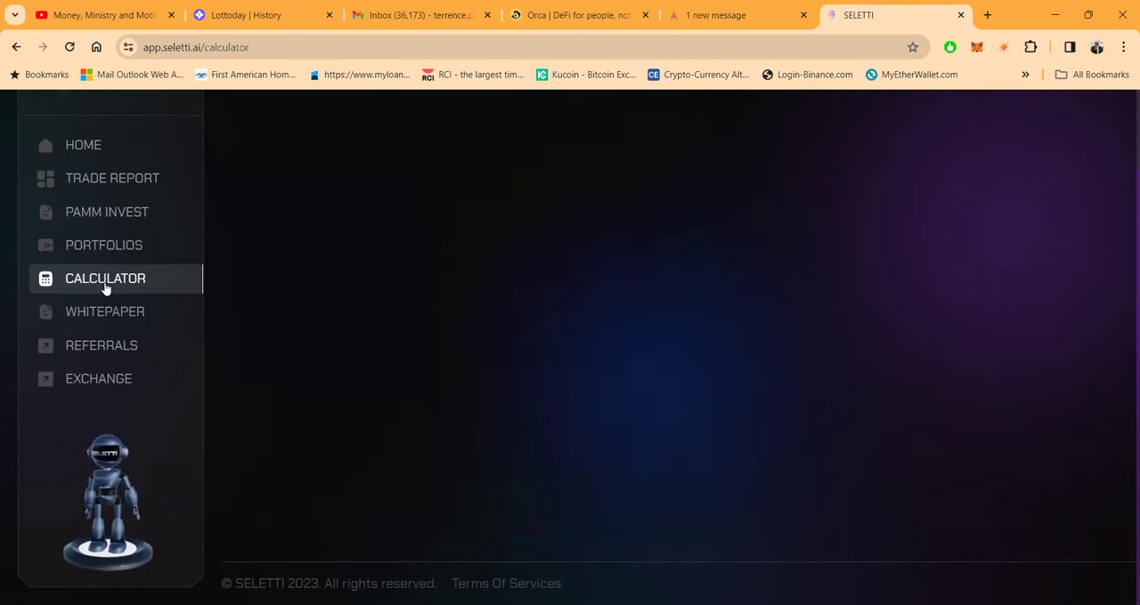
View the Profit Calculator and open the Whitepaper docs on the Intro: Seletti A.i page
{"action": "left_click", "coordinate": [105, 277]}
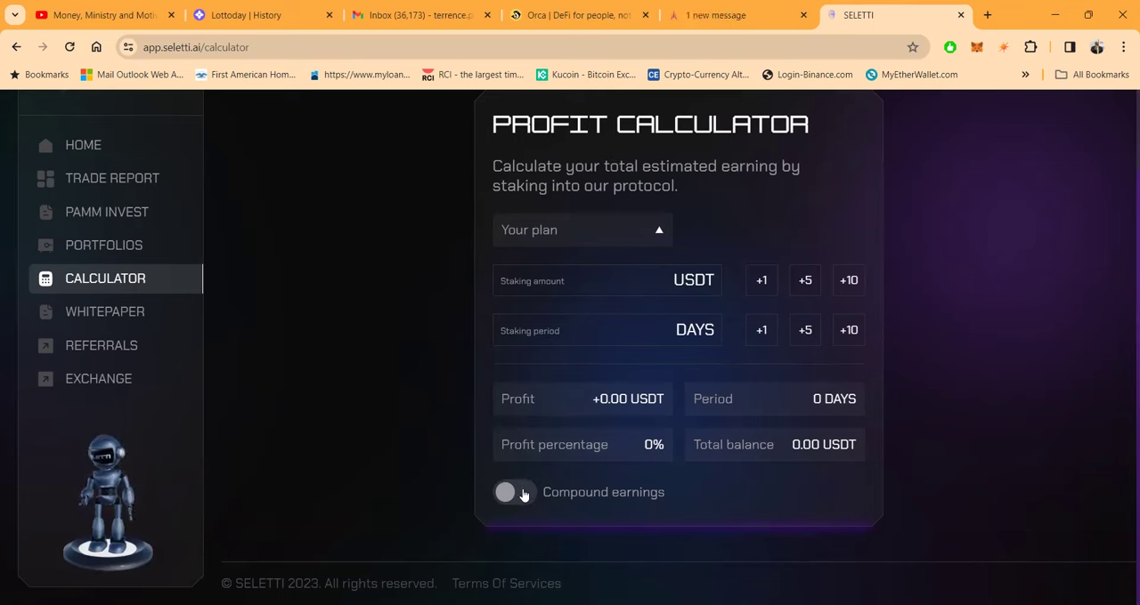
{"action": "mouse_move", "coordinate": [103, 311]}
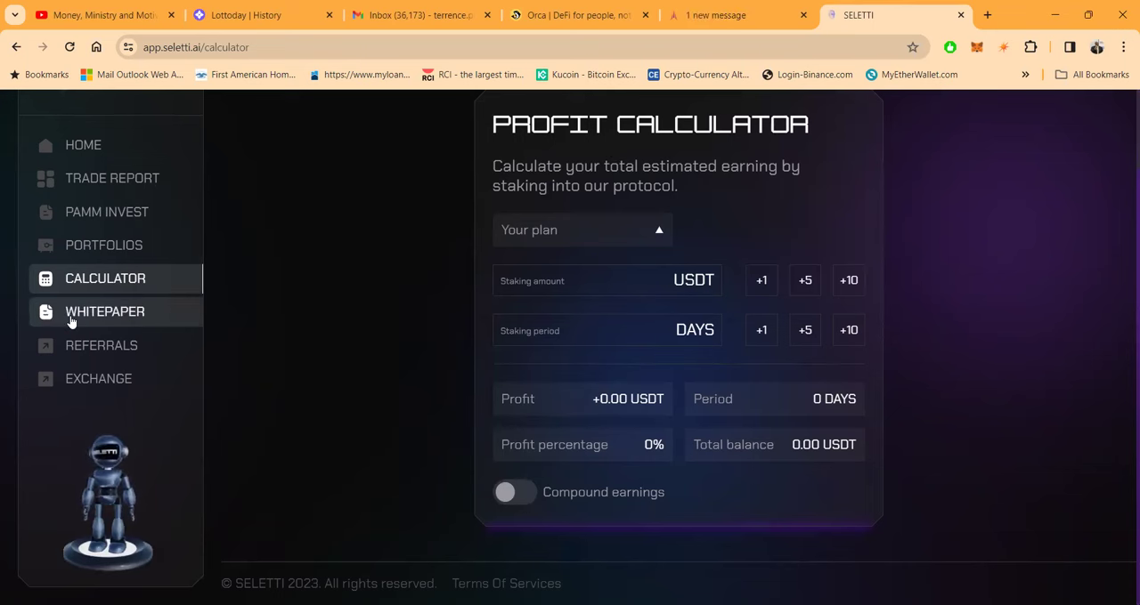
{"action": "left_click", "coordinate": [104, 312]}
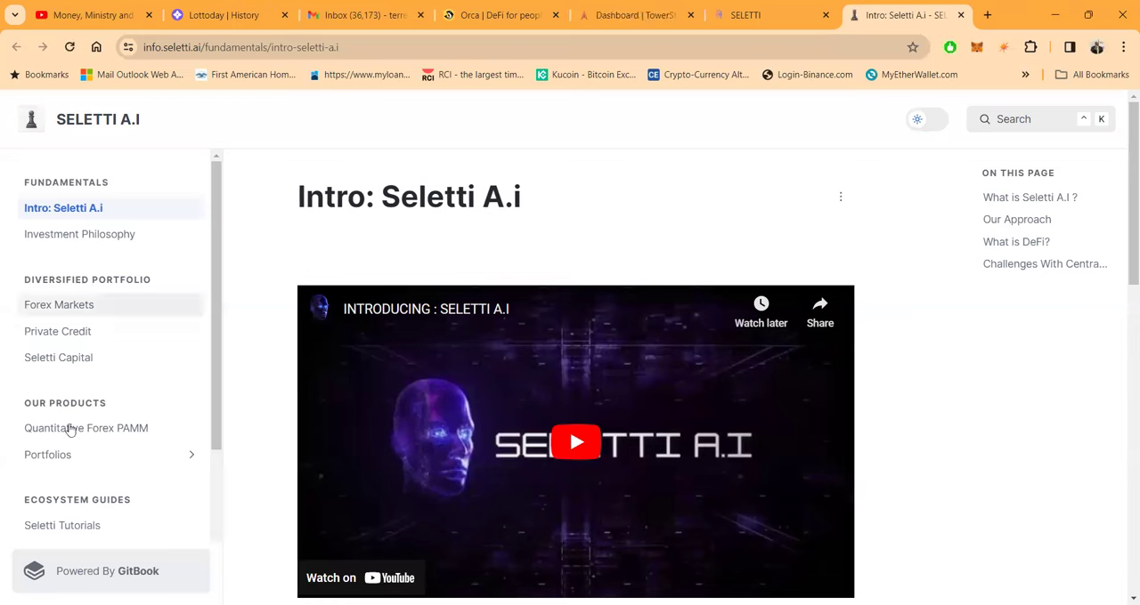
Scroll through the GitBook docs sidebar sections, then switch back to the Seletti app tab
{"action": "scroll", "scroll_direction": "down", "scroll_amount": 3}
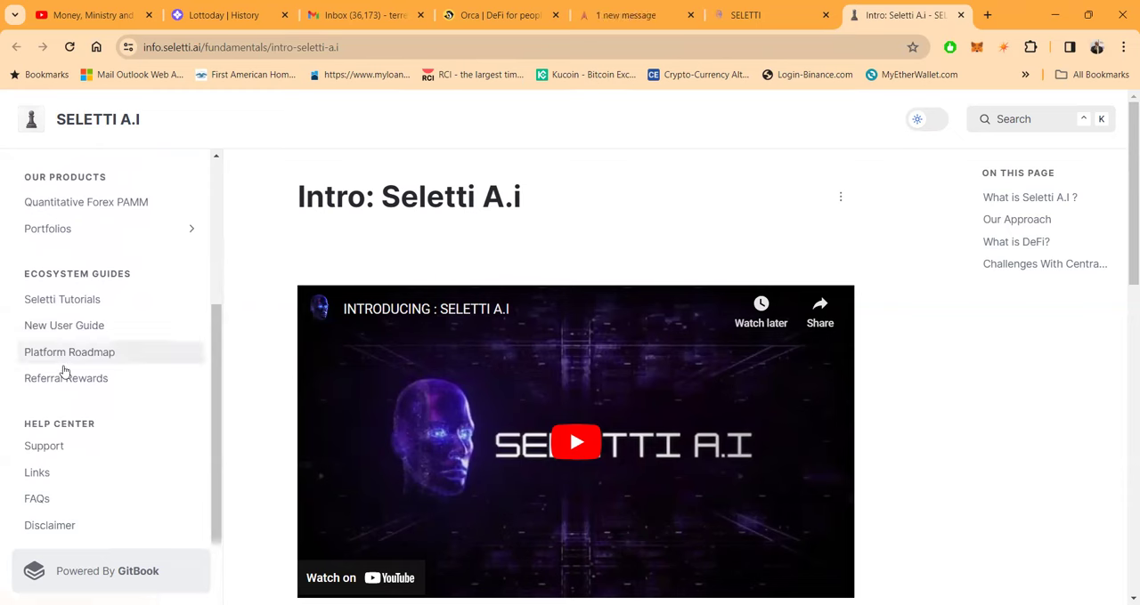
{"action": "mouse_move", "coordinate": [82, 374]}
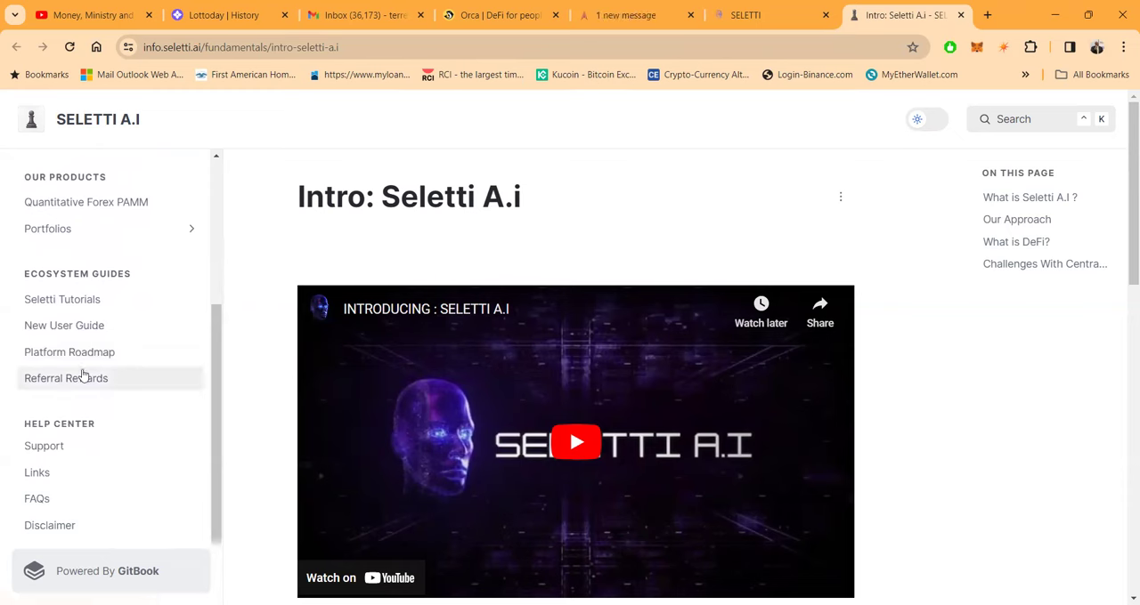
{"action": "left_click", "coordinate": [771, 14]}
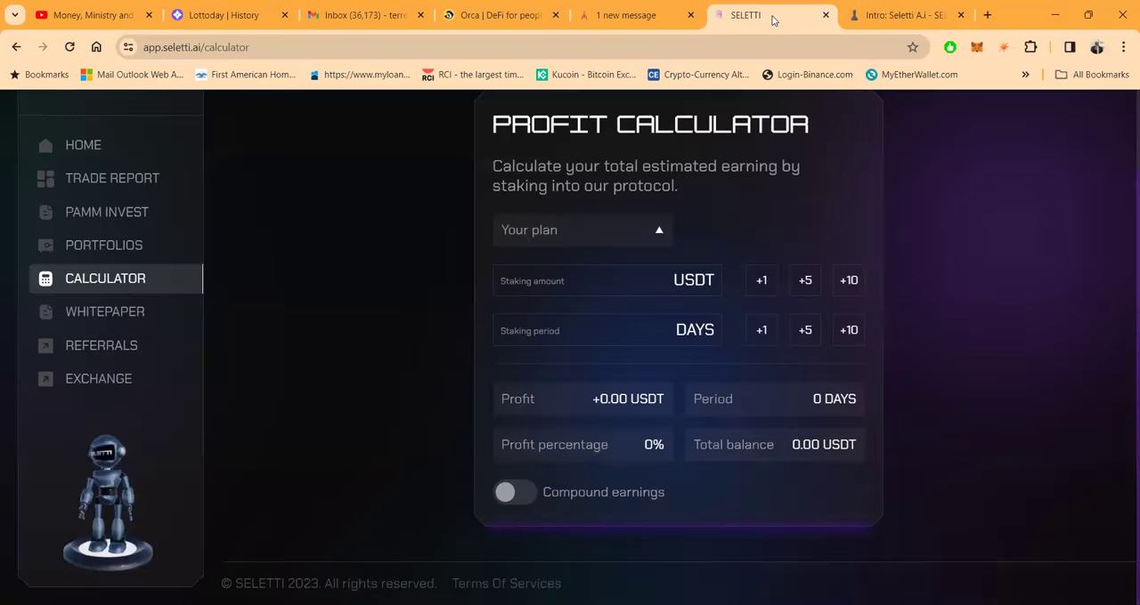
{"action": "mouse_move", "coordinate": [102, 345]}
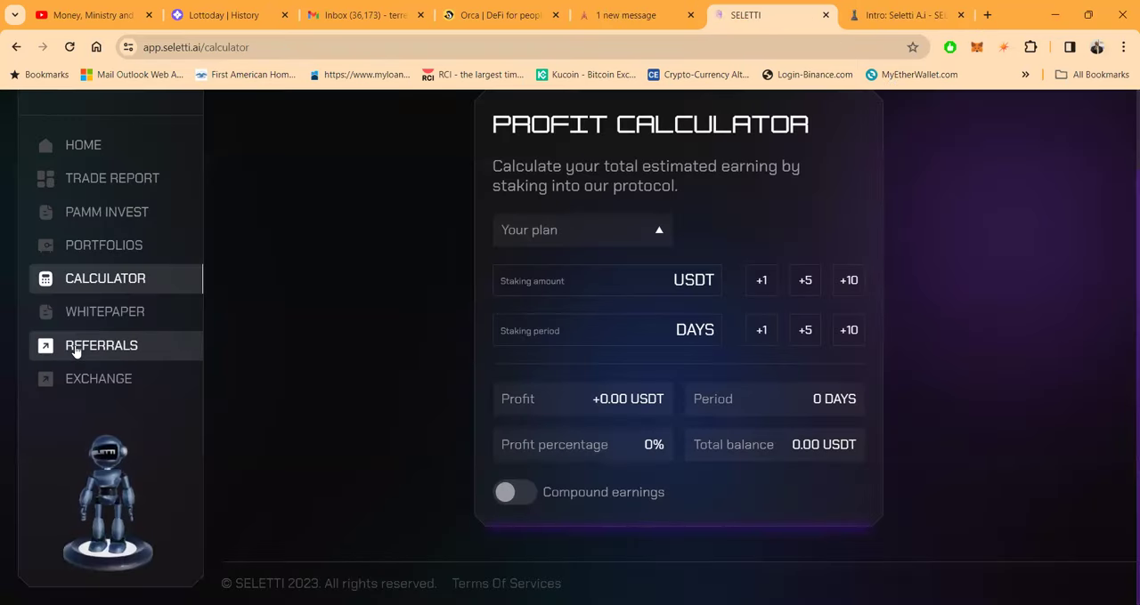
View the Referral Rewards page: level 3, 3 referrals, 172.6783 USDT deposits, 31.7972 profit
{"action": "left_click", "coordinate": [100, 345]}
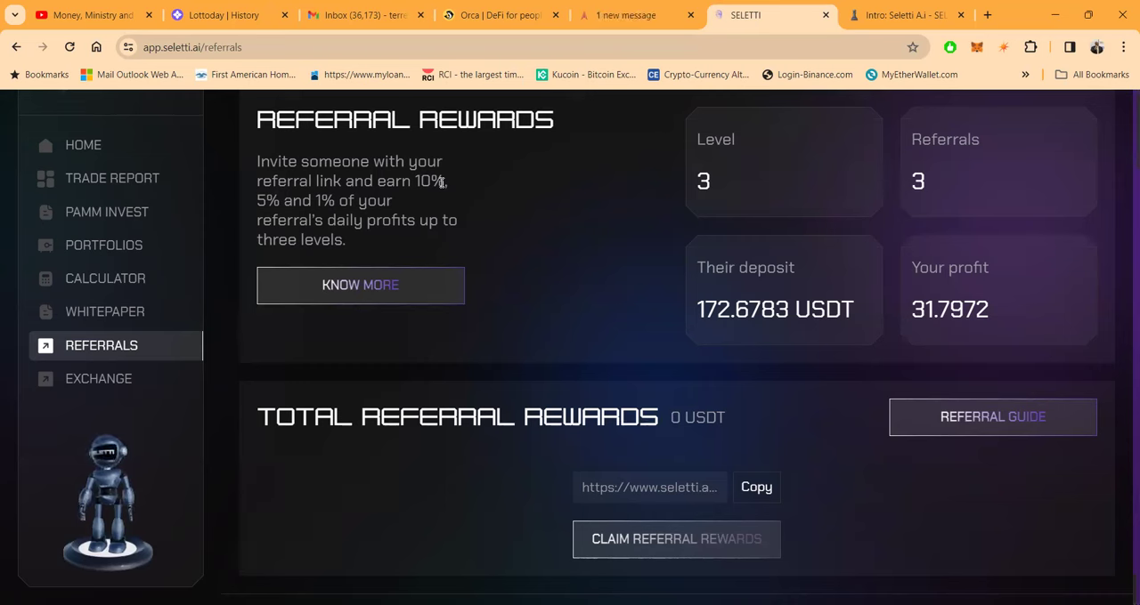
{"action": "mouse_move", "coordinate": [459, 186]}
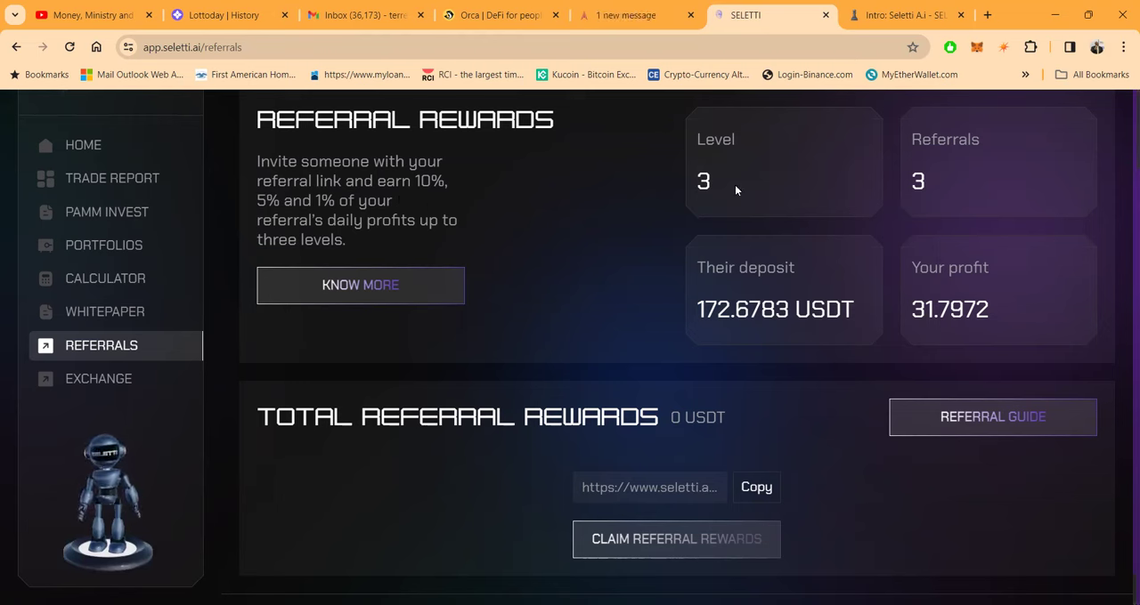
{"action": "mouse_move", "coordinate": [591, 282]}
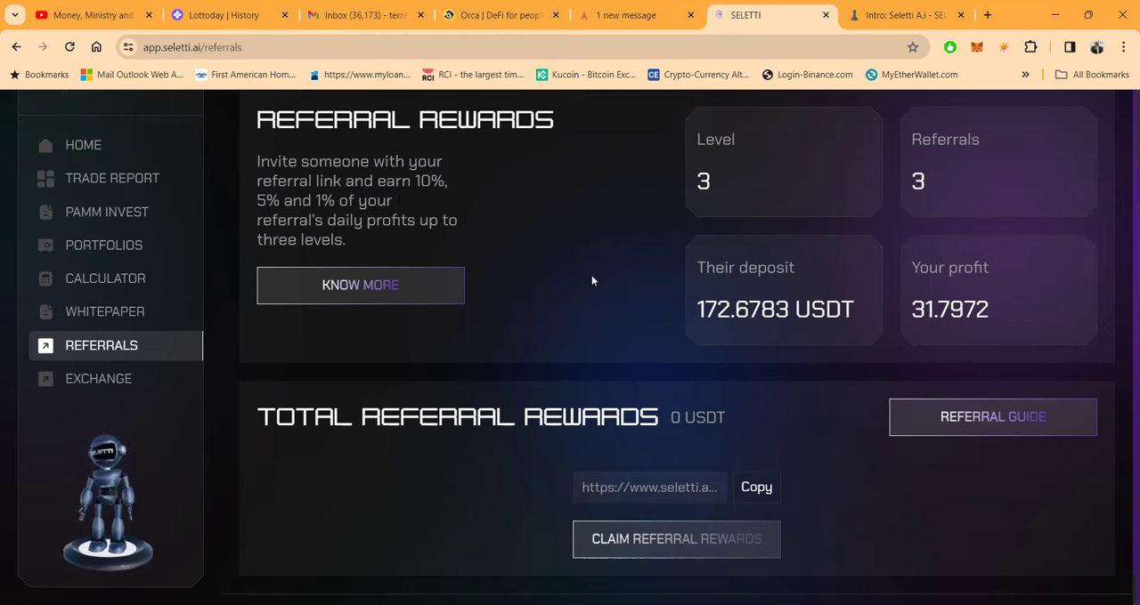
{"action": "scroll", "scroll_direction": "up", "scroll_amount": 3}
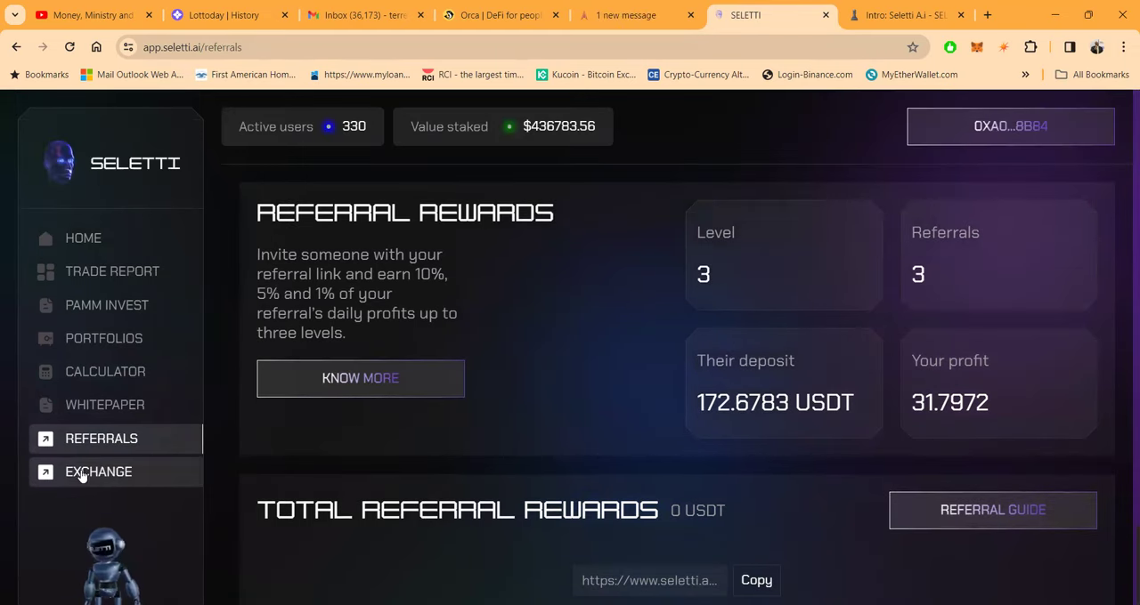
{"action": "left_click", "coordinate": [98, 471]}
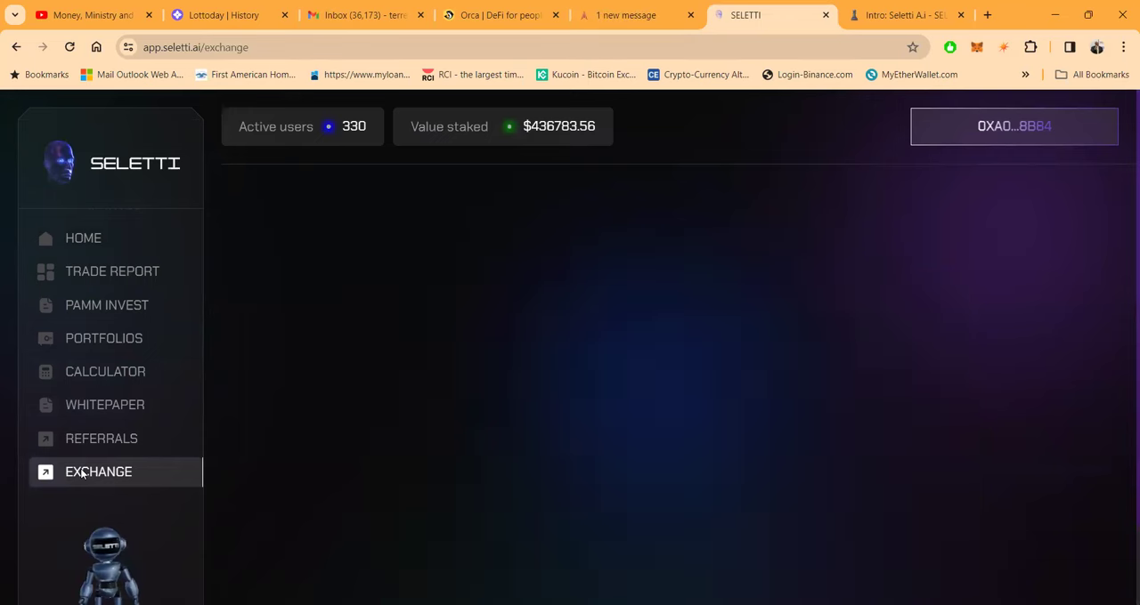
{"action": "left_click", "coordinate": [97, 472]}
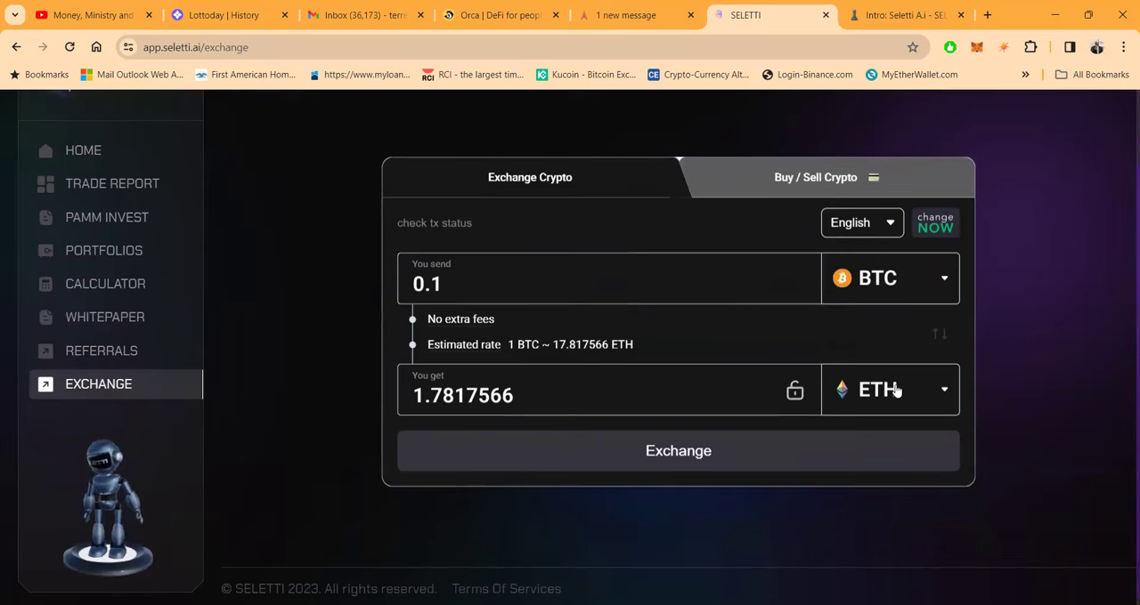
{"action": "mouse_move", "coordinate": [937, 390]}
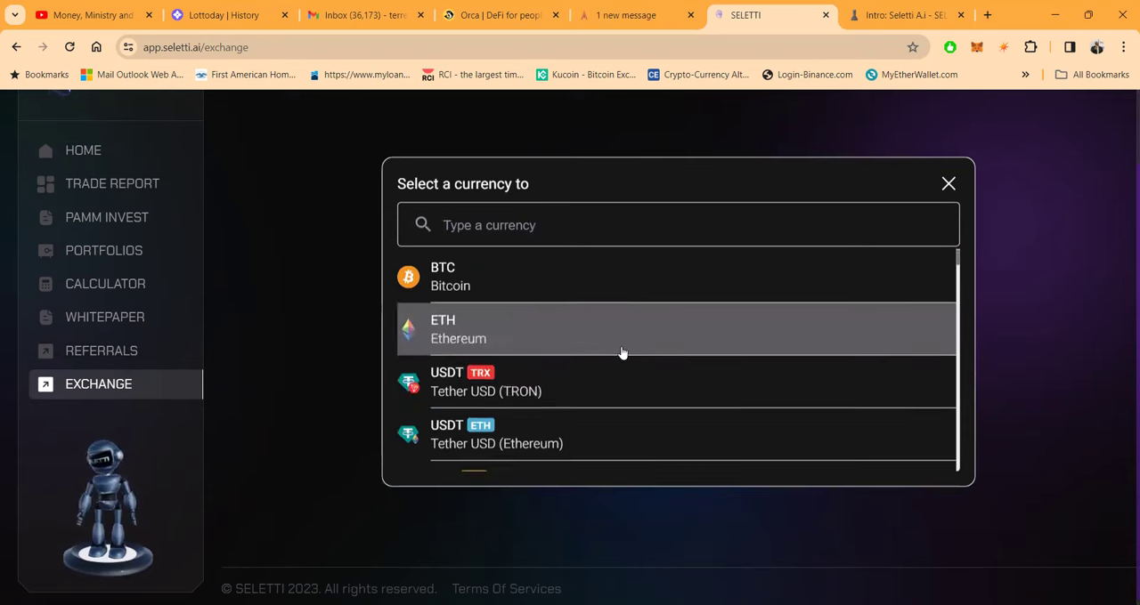
{"action": "scroll", "scroll_direction": "down", "scroll_amount": 3}
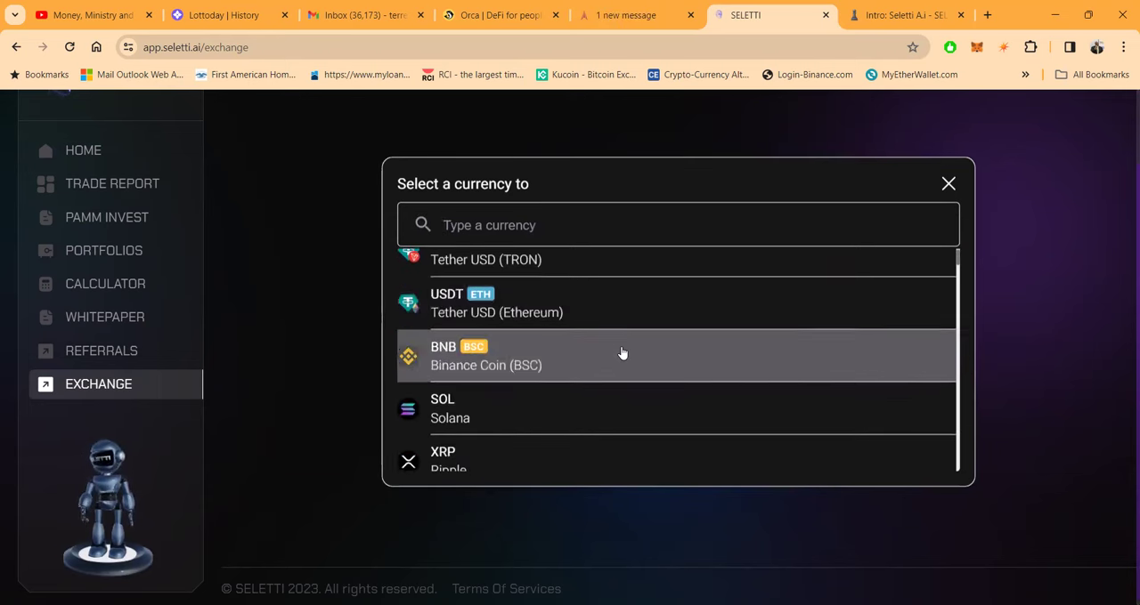
{"action": "scroll", "scroll_direction": "down", "scroll_amount": 3}
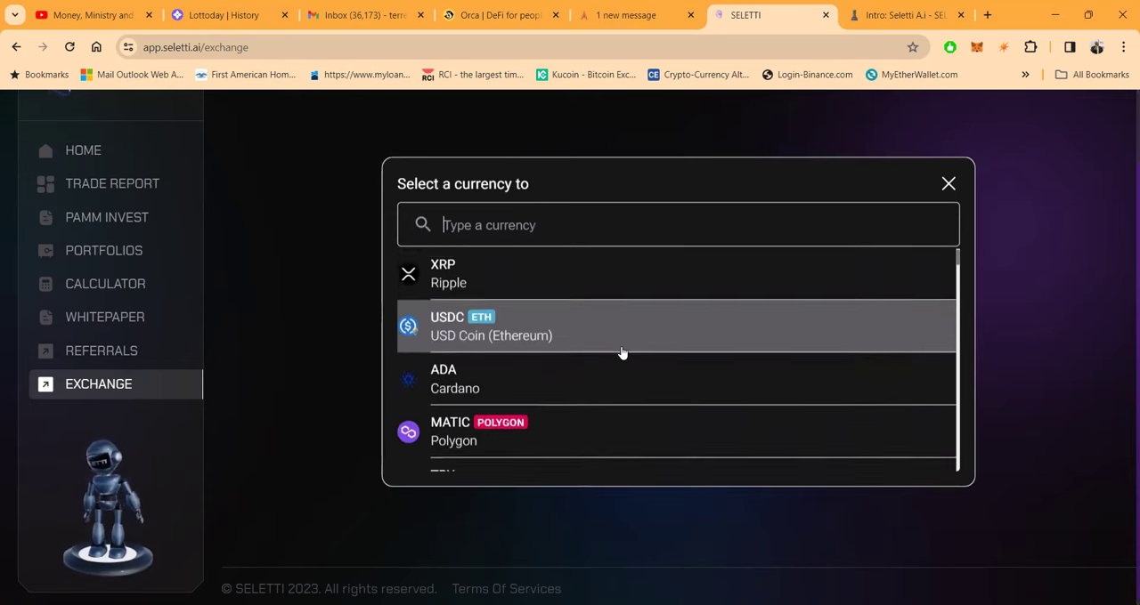
{"action": "scroll", "scroll_direction": "down", "scroll_amount": 3}
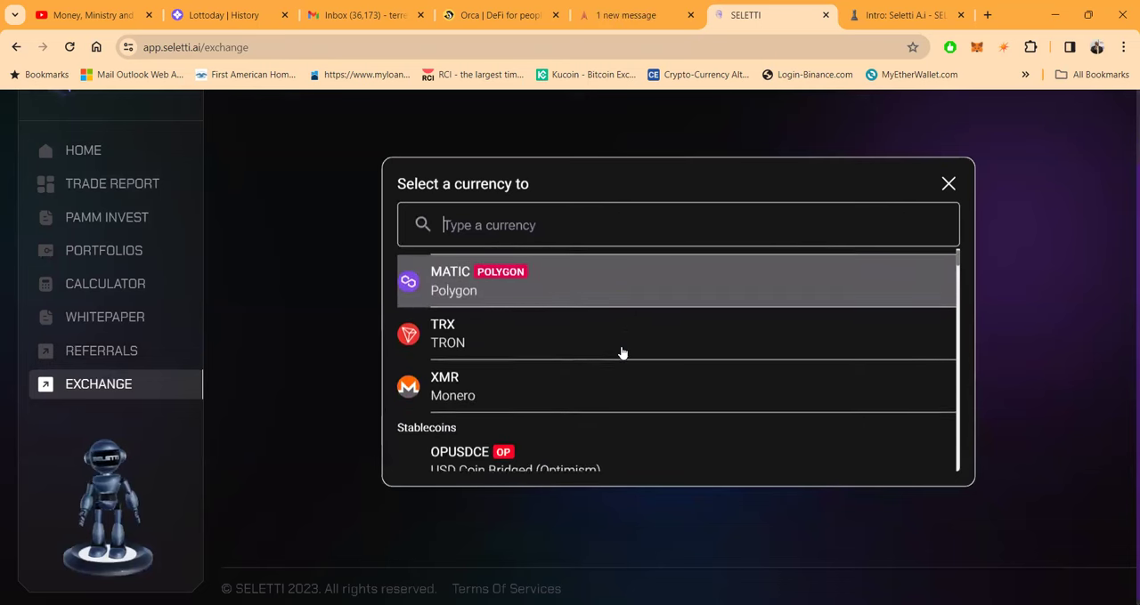
{"action": "scroll", "scroll_direction": "down", "scroll_amount": 3}
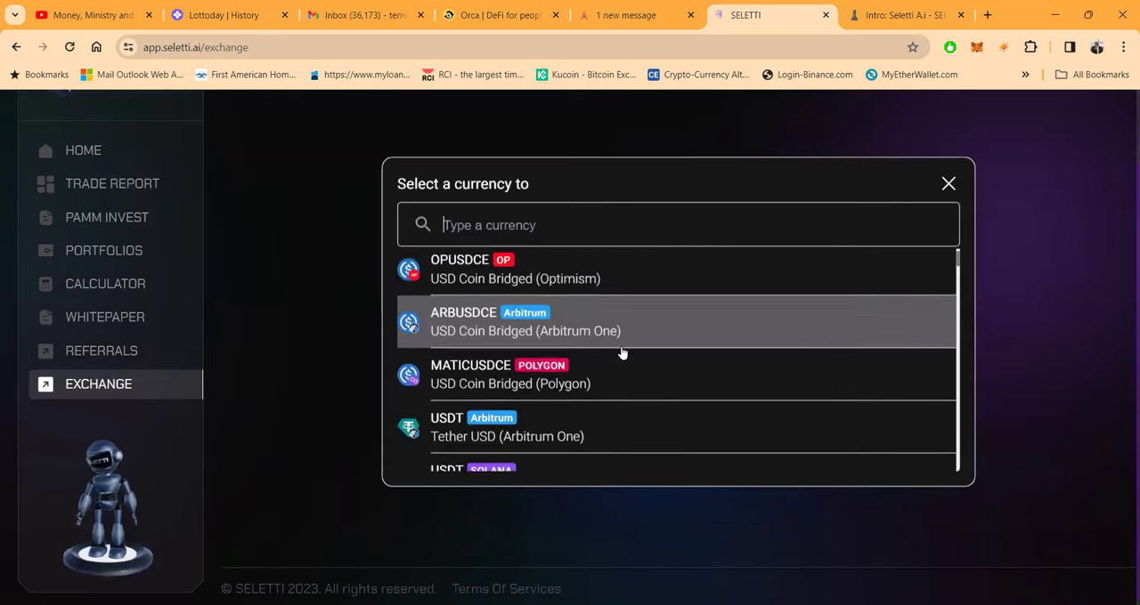
{"action": "scroll", "scroll_direction": "down", "scroll_amount": 3}
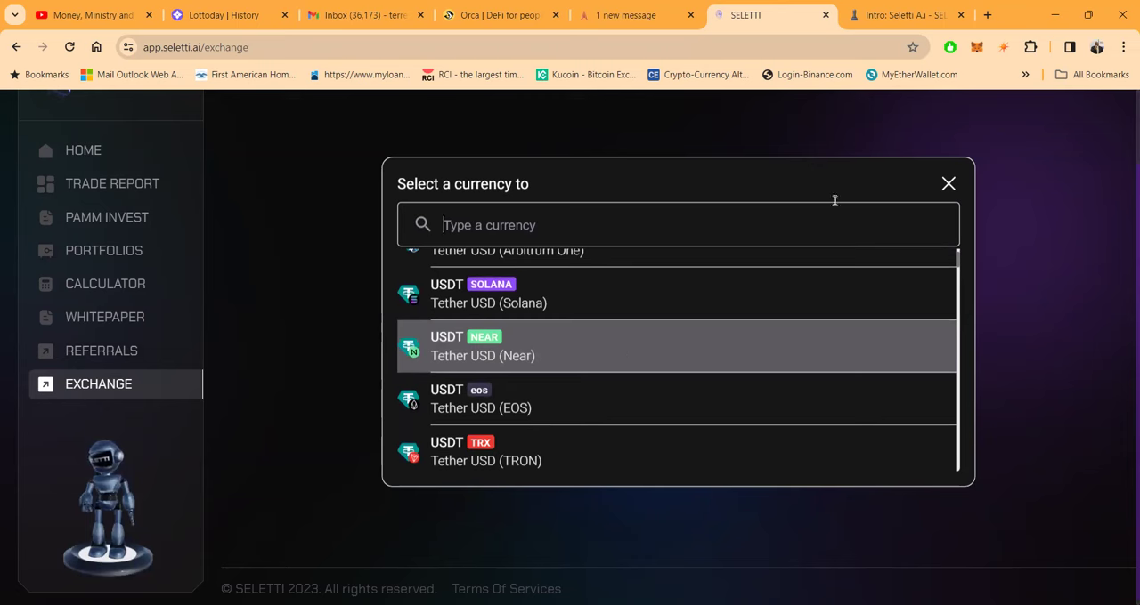
{"action": "left_click", "coordinate": [947, 183]}
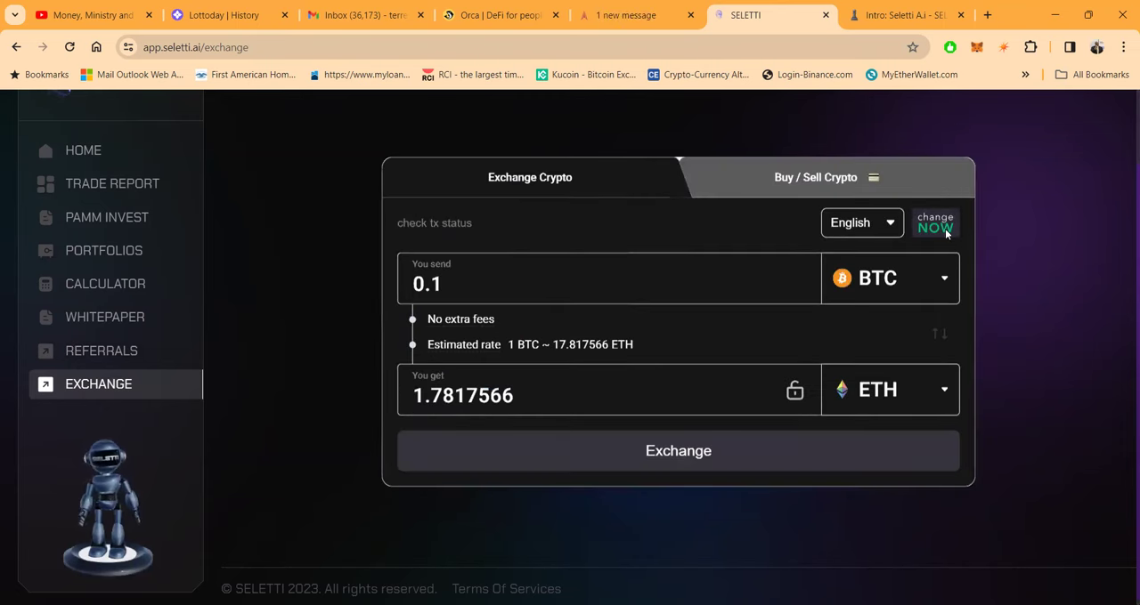
{"action": "mouse_move", "coordinate": [758, 182]}
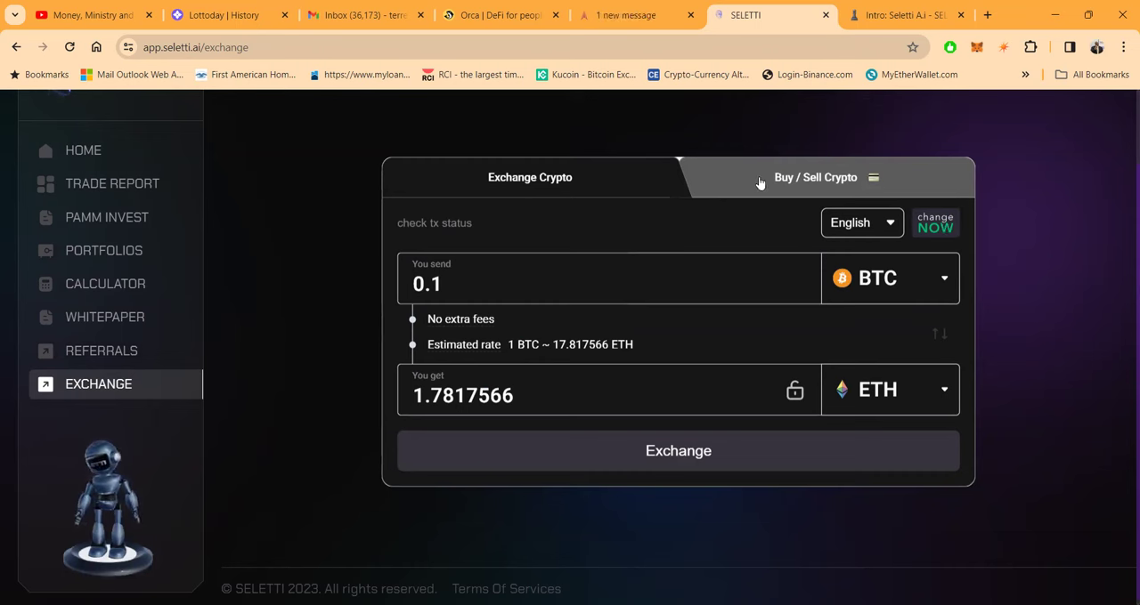
{"action": "mouse_move", "coordinate": [787, 181]}
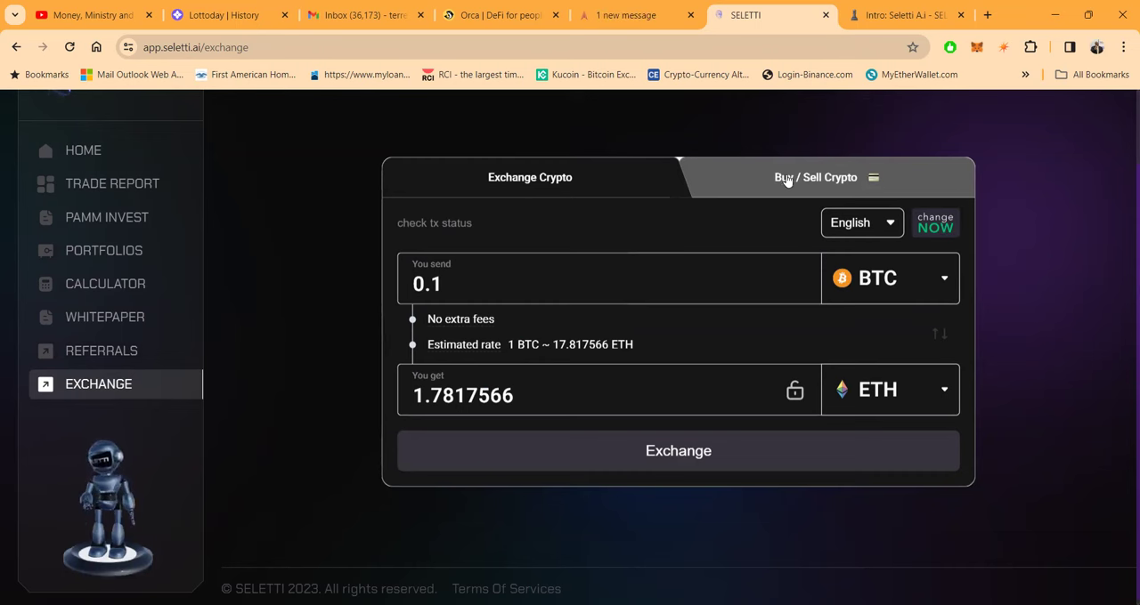
Switch the exchange widget to Buy / Sell Crypto, quoting 1500 EUR for ETH
{"action": "left_click", "coordinate": [816, 178]}
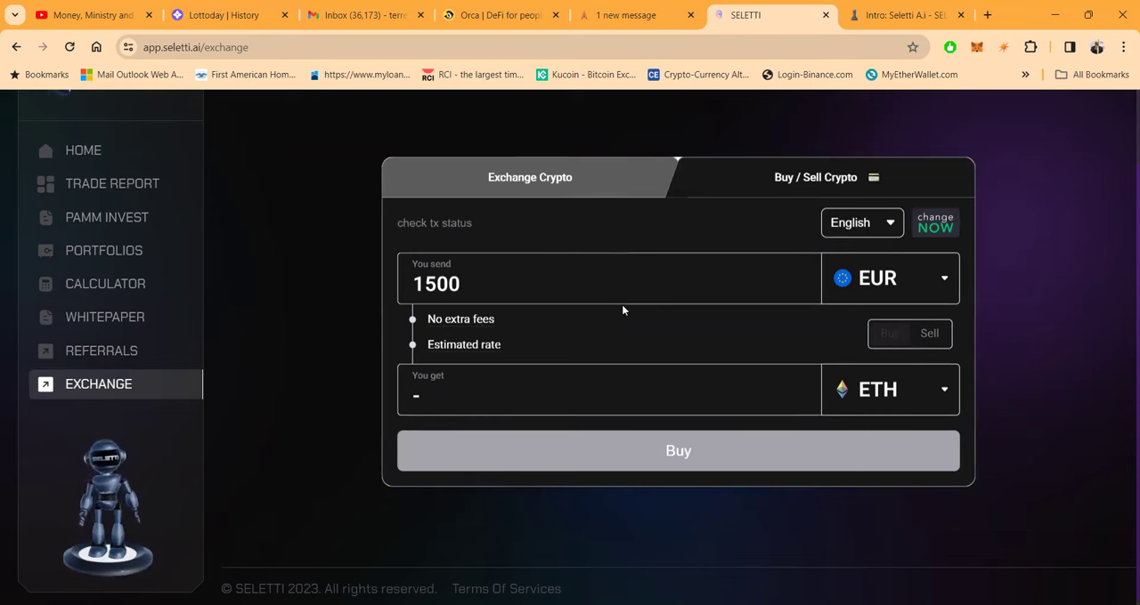
{"action": "mouse_move", "coordinate": [787, 187]}
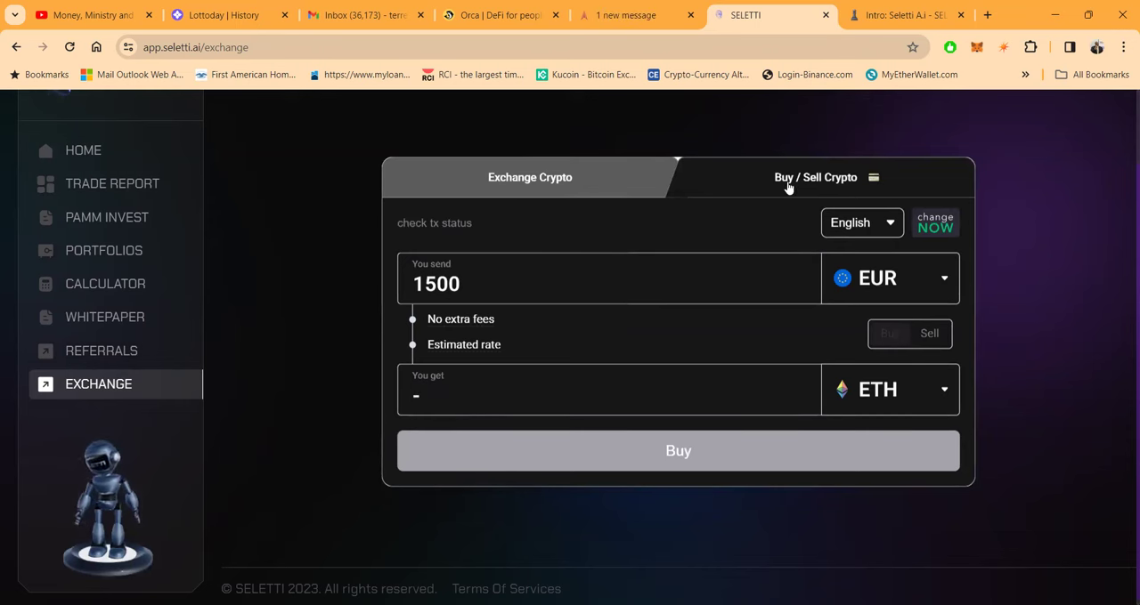
{"action": "mouse_move", "coordinate": [723, 341]}
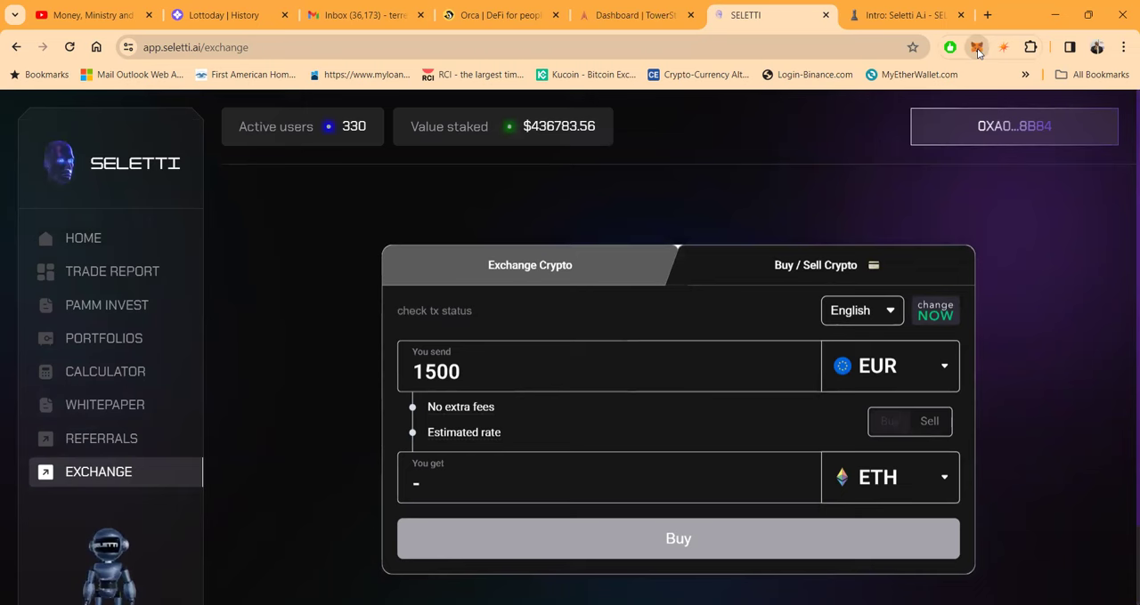
Connect the fourth SELETTI account in MetaMask and return to the dashboard showing $58.76 dividend
{"action": "left_click", "coordinate": [976, 46]}
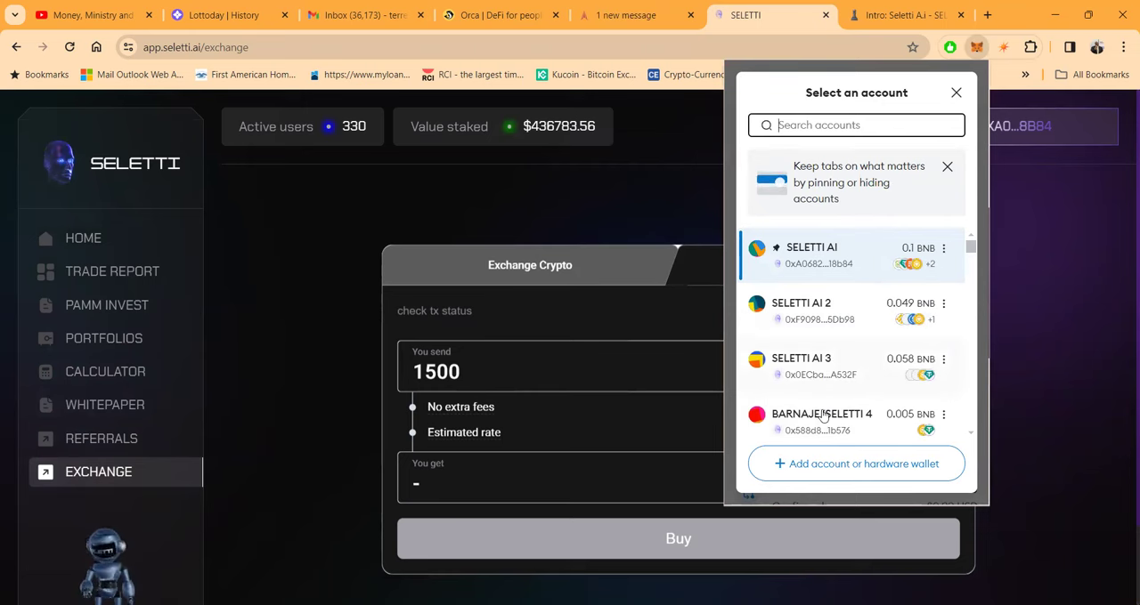
{"action": "left_click", "coordinate": [812, 257]}
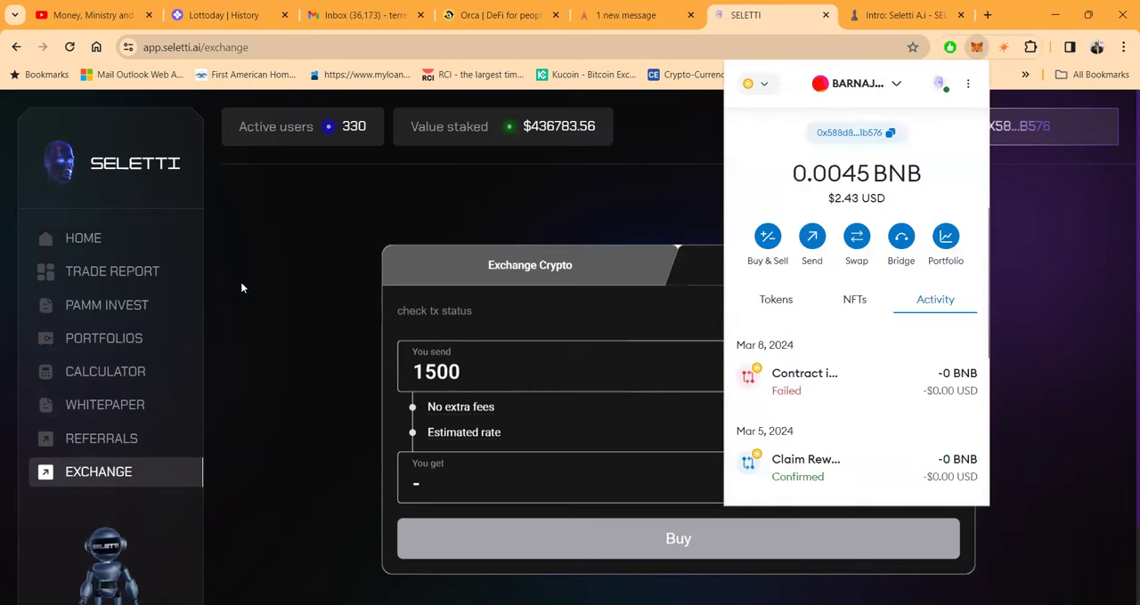
{"action": "left_click", "coordinate": [82, 238]}
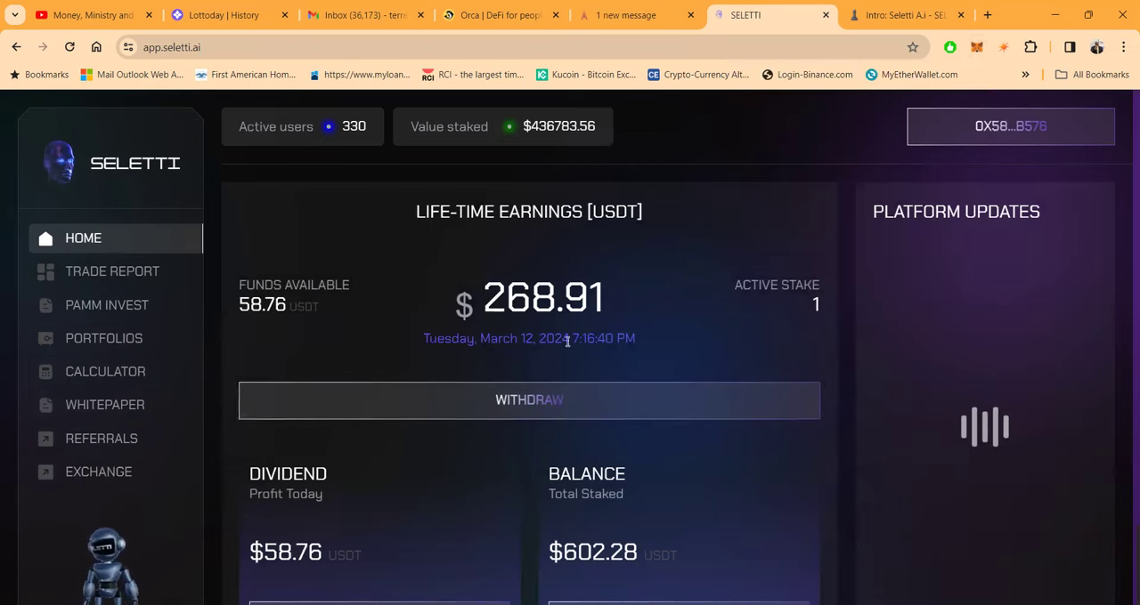
{"action": "scroll", "scroll_direction": "down", "scroll_amount": 3}
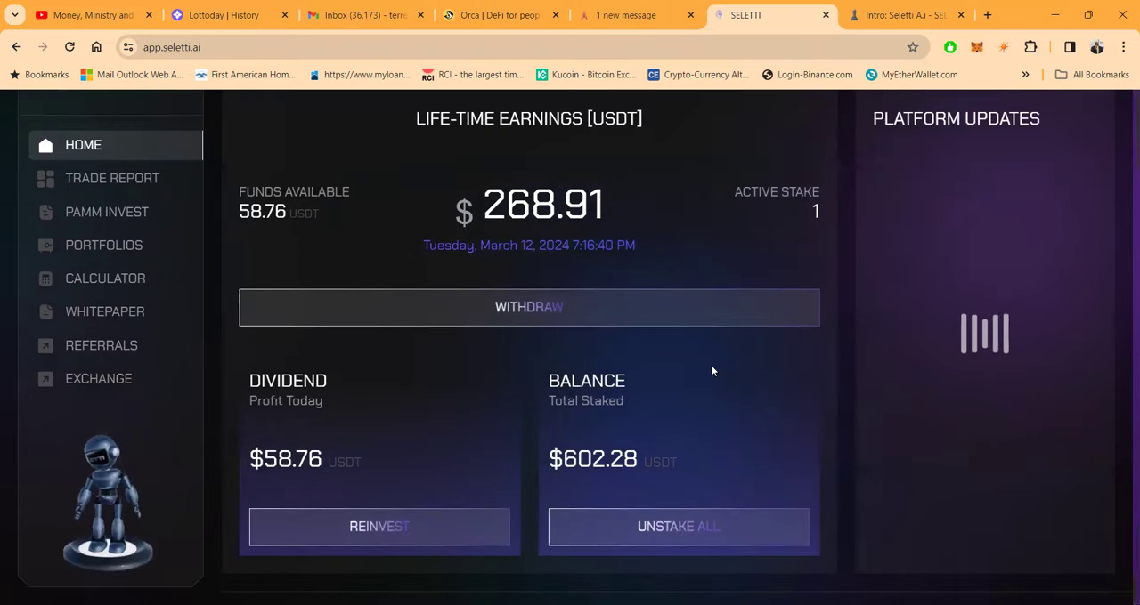
{"action": "mouse_move", "coordinate": [708, 237]}
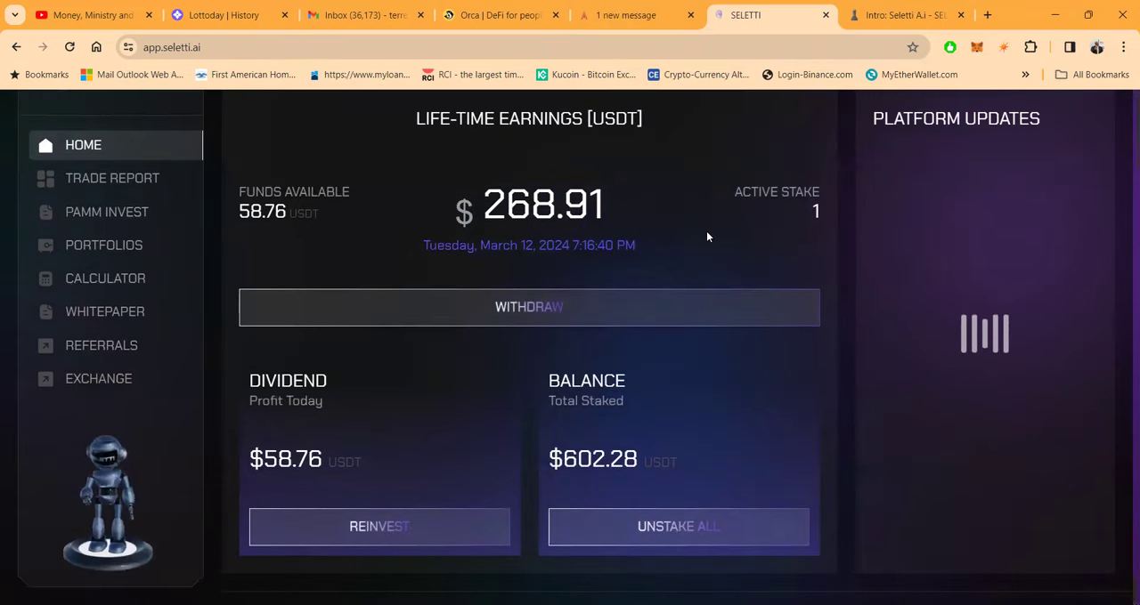
{"action": "mouse_move", "coordinate": [687, 417]}
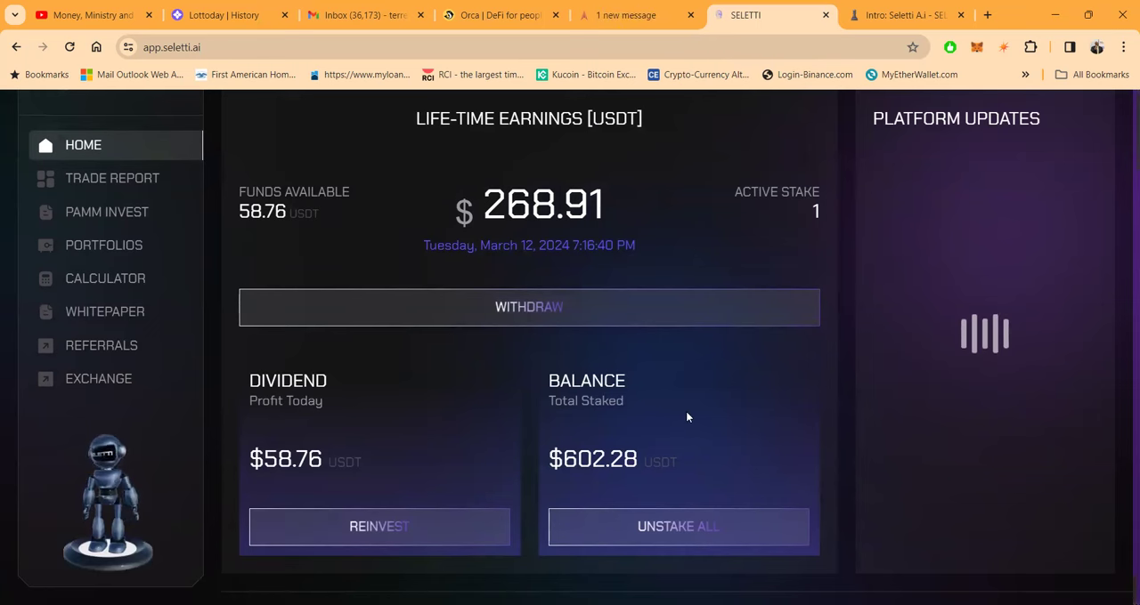
{"action": "mouse_move", "coordinate": [550, 481]}
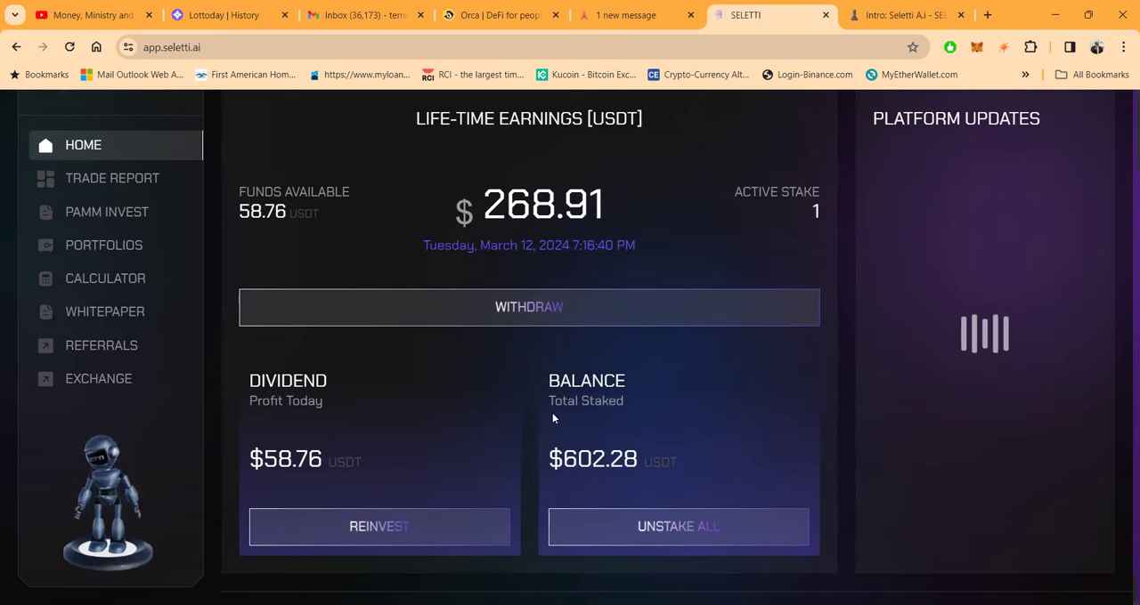
{"action": "mouse_move", "coordinate": [330, 449]}
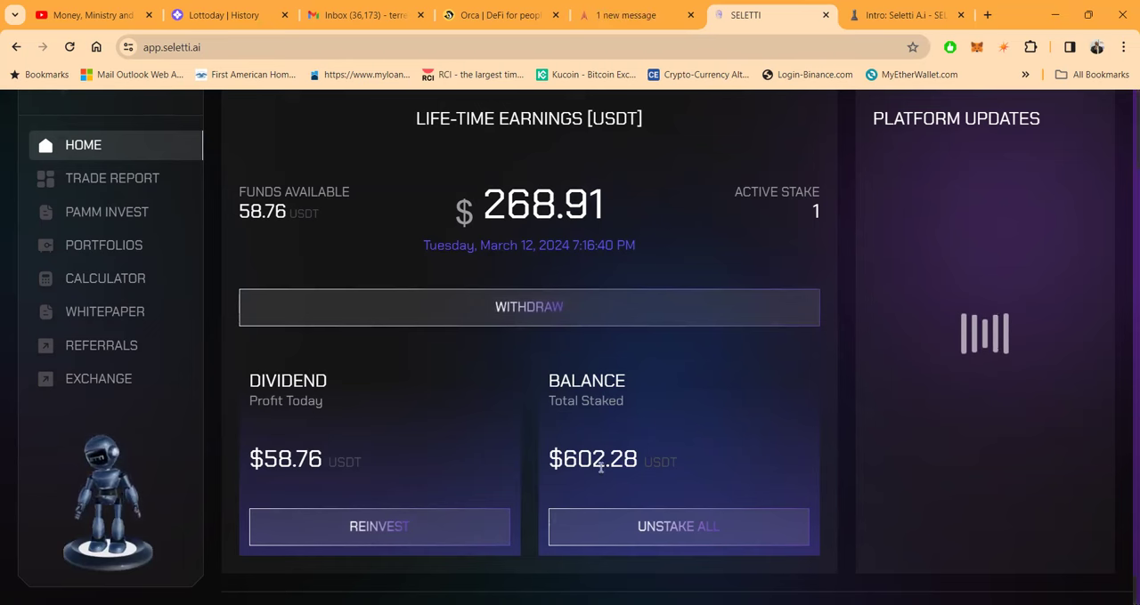
{"action": "left_click", "coordinate": [527, 306]}
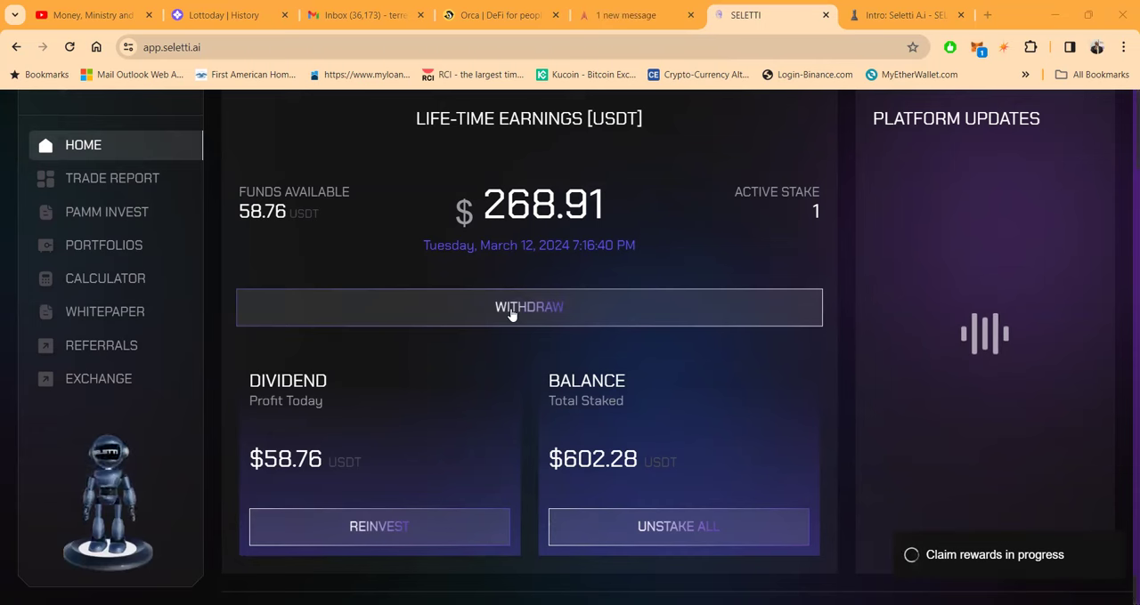
{"action": "mouse_move", "coordinate": [612, 283]}
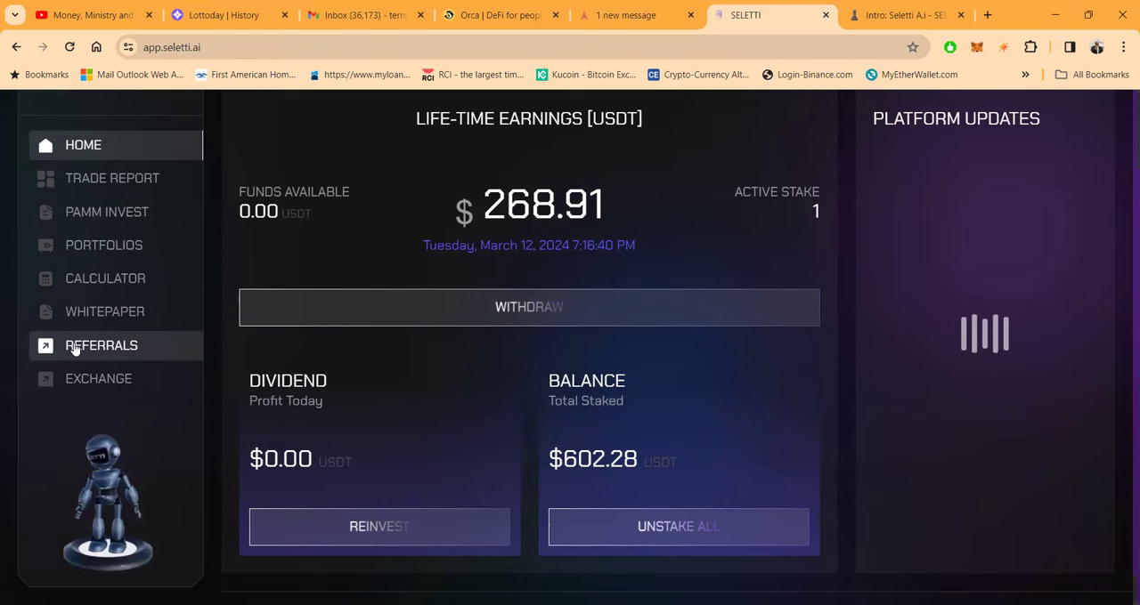
View this account's Referral Rewards: level 2, 3 referrals, 3672.6626 USDT deposits, 252.3196 profit
{"action": "left_click", "coordinate": [100, 346]}
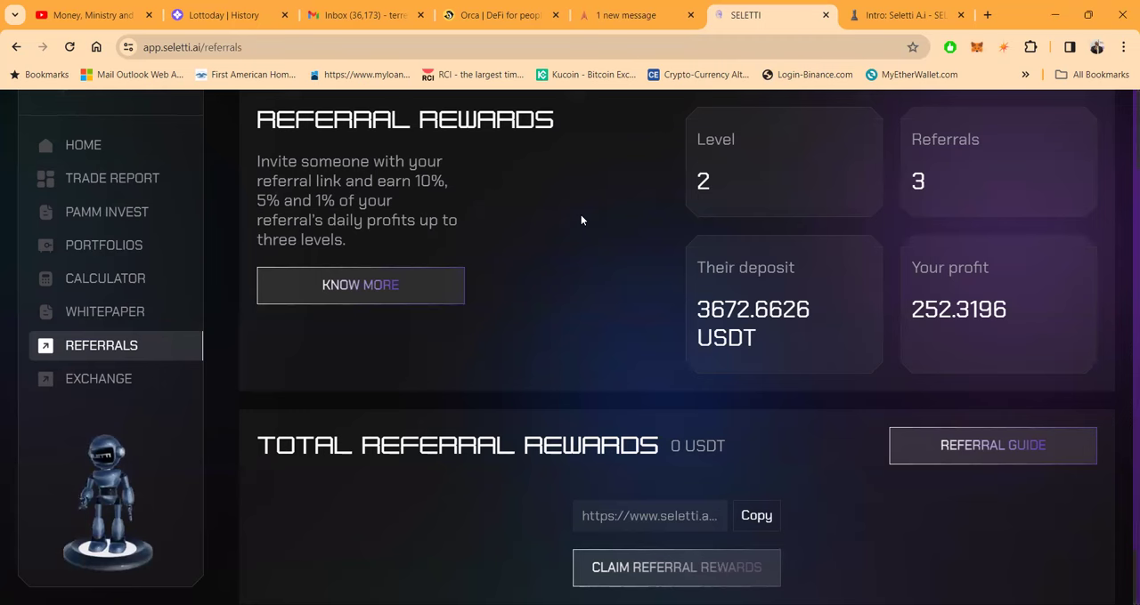
{"action": "mouse_move", "coordinate": [655, 384]}
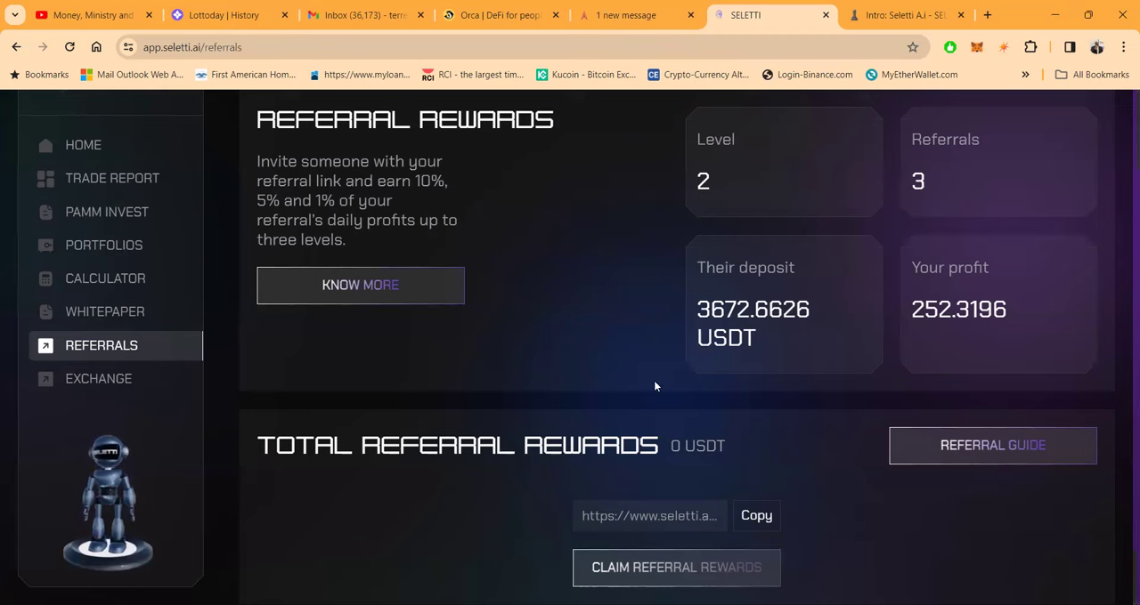
{"action": "mouse_move", "coordinate": [773, 235]}
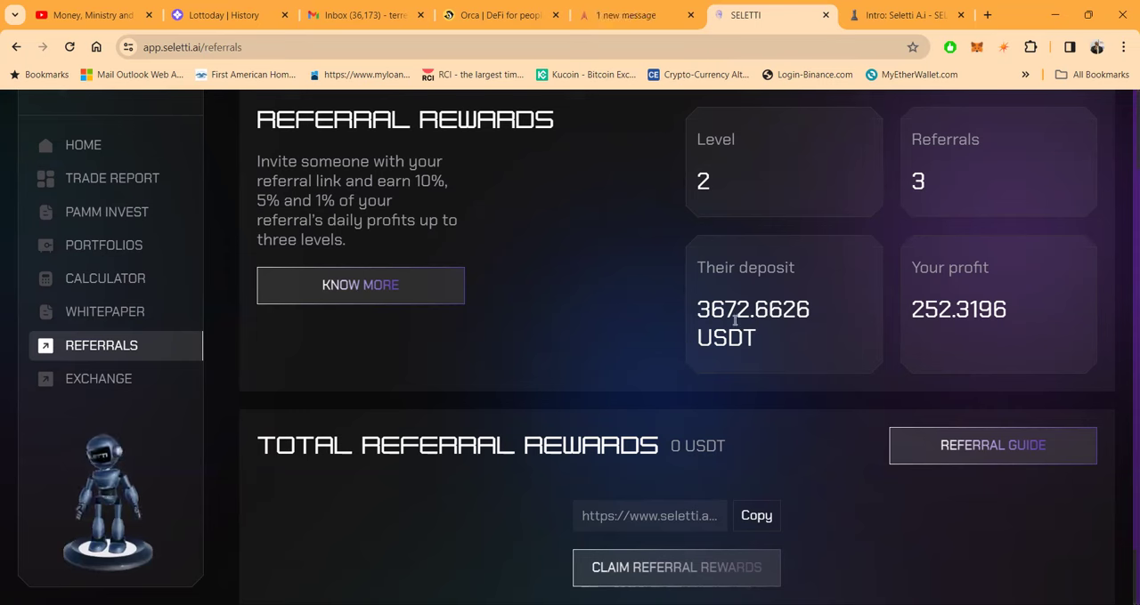
{"action": "mouse_move", "coordinate": [965, 335]}
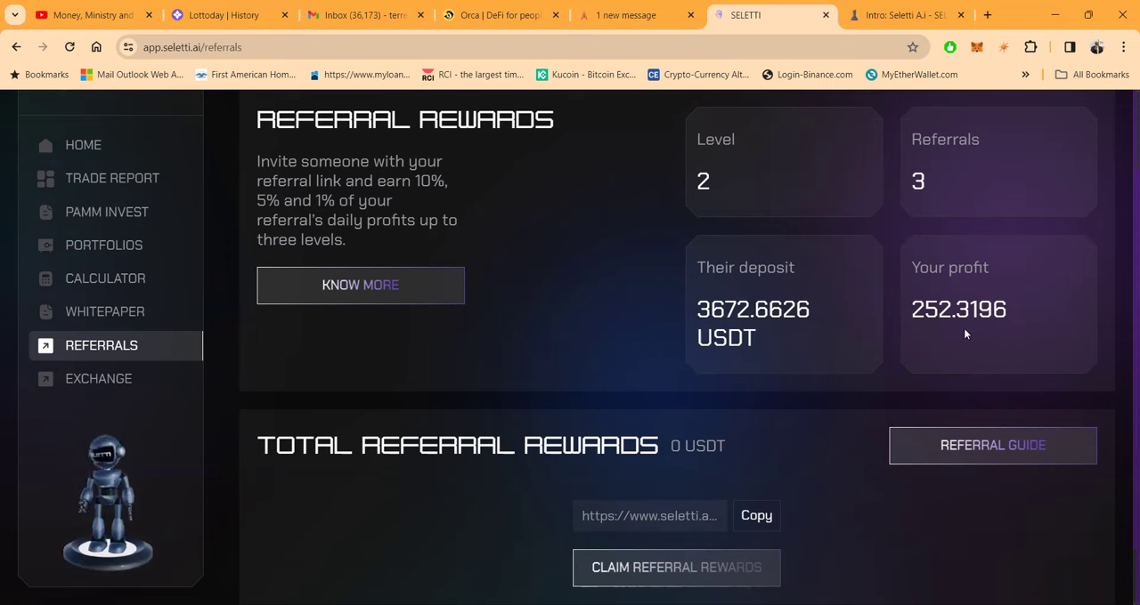
{"action": "mouse_move", "coordinate": [972, 260]}
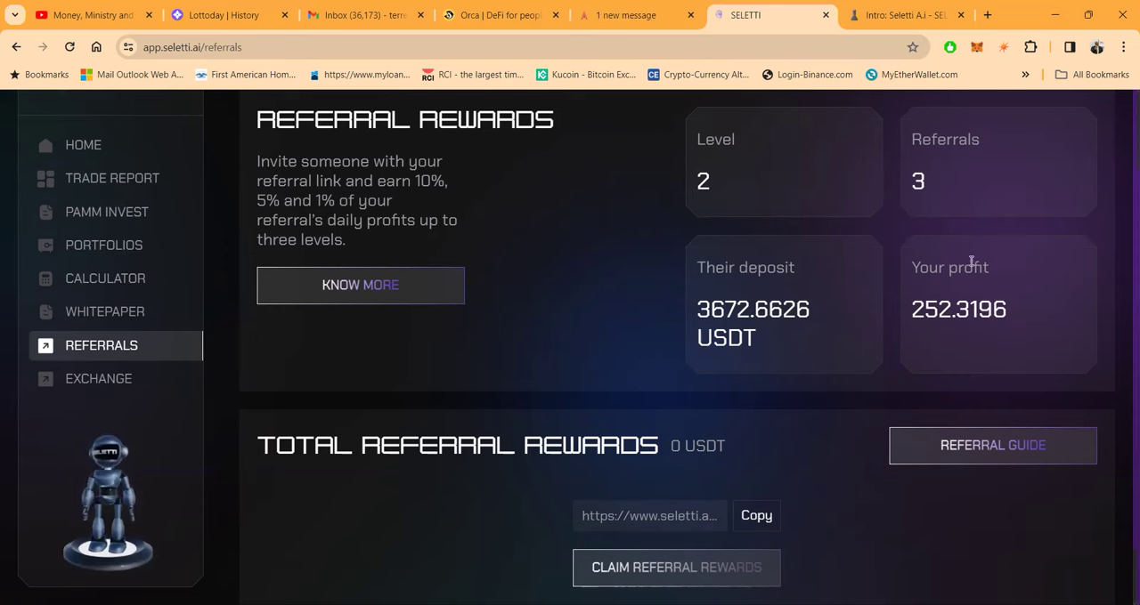
{"action": "mouse_move", "coordinate": [82, 144]}
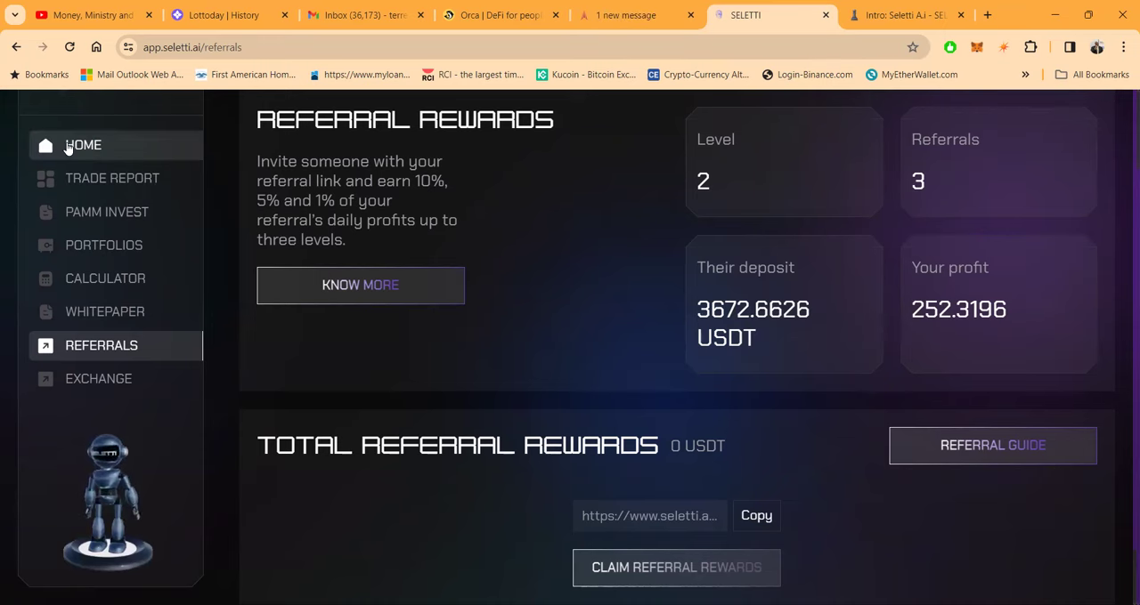
Return to the home dashboard, now showing $268.91 lifetime earnings and $0.00 dividend
{"action": "left_click", "coordinate": [82, 144]}
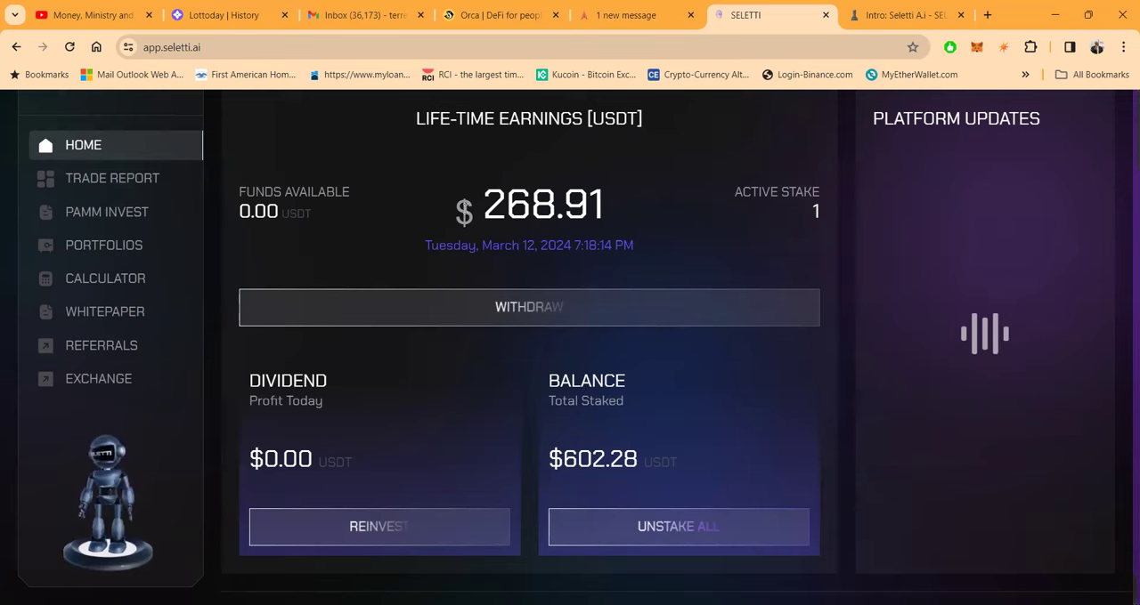
{"action": "mouse_move", "coordinate": [627, 444]}
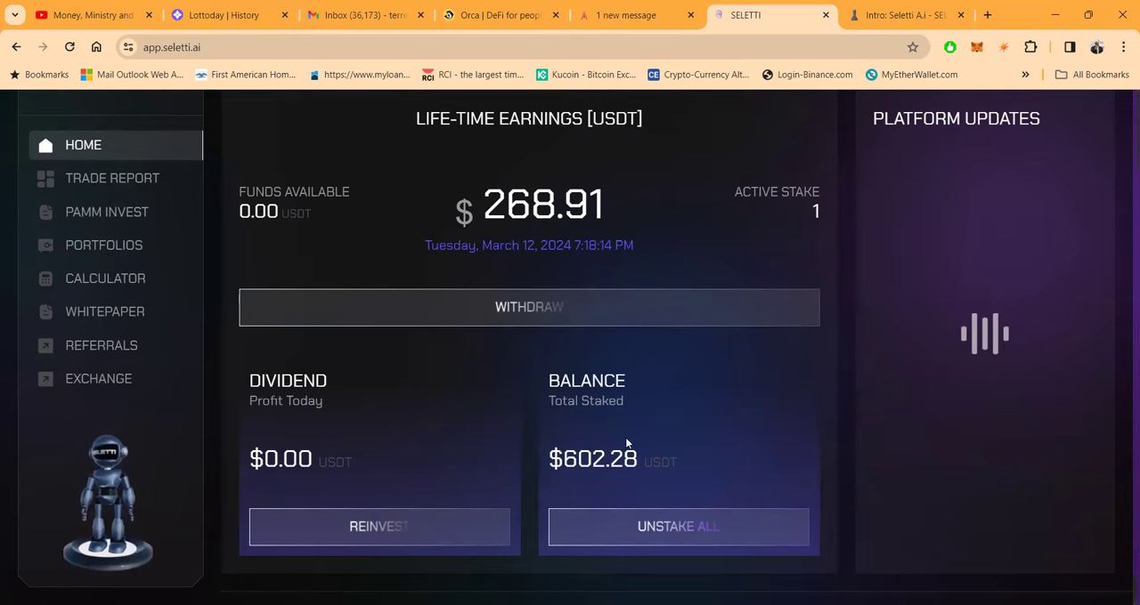
{"action": "mouse_move", "coordinate": [502, 241]}
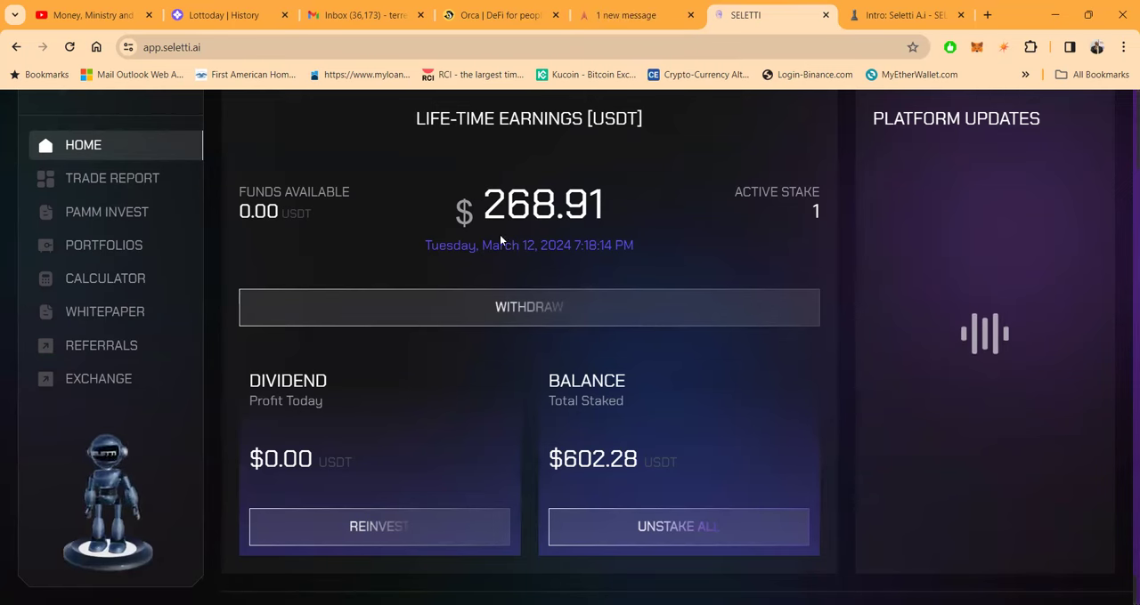
{"action": "mouse_move", "coordinate": [637, 422]}
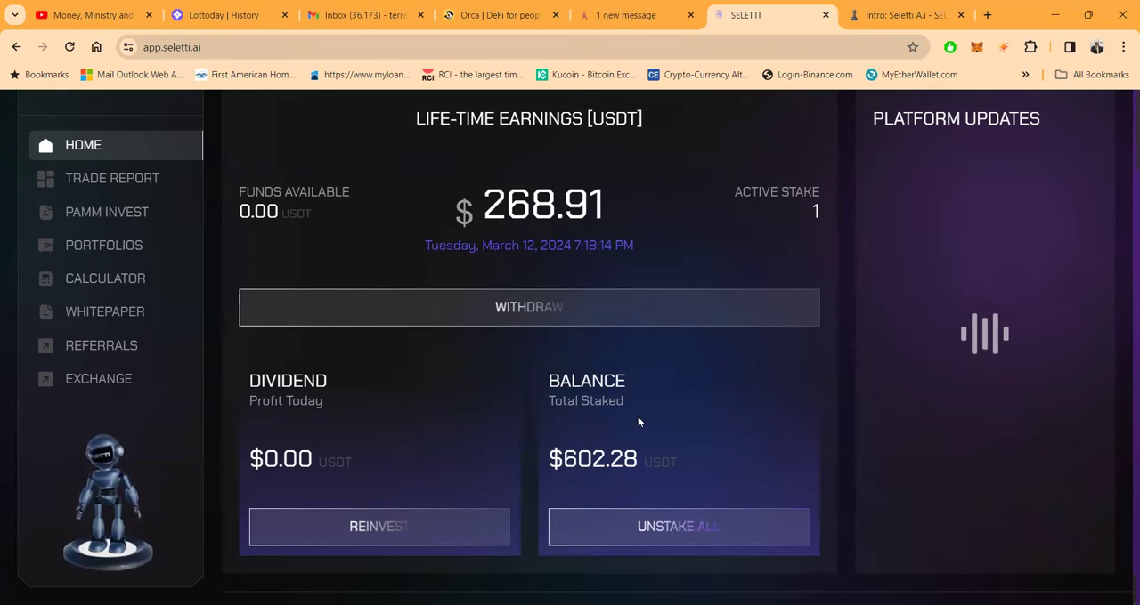